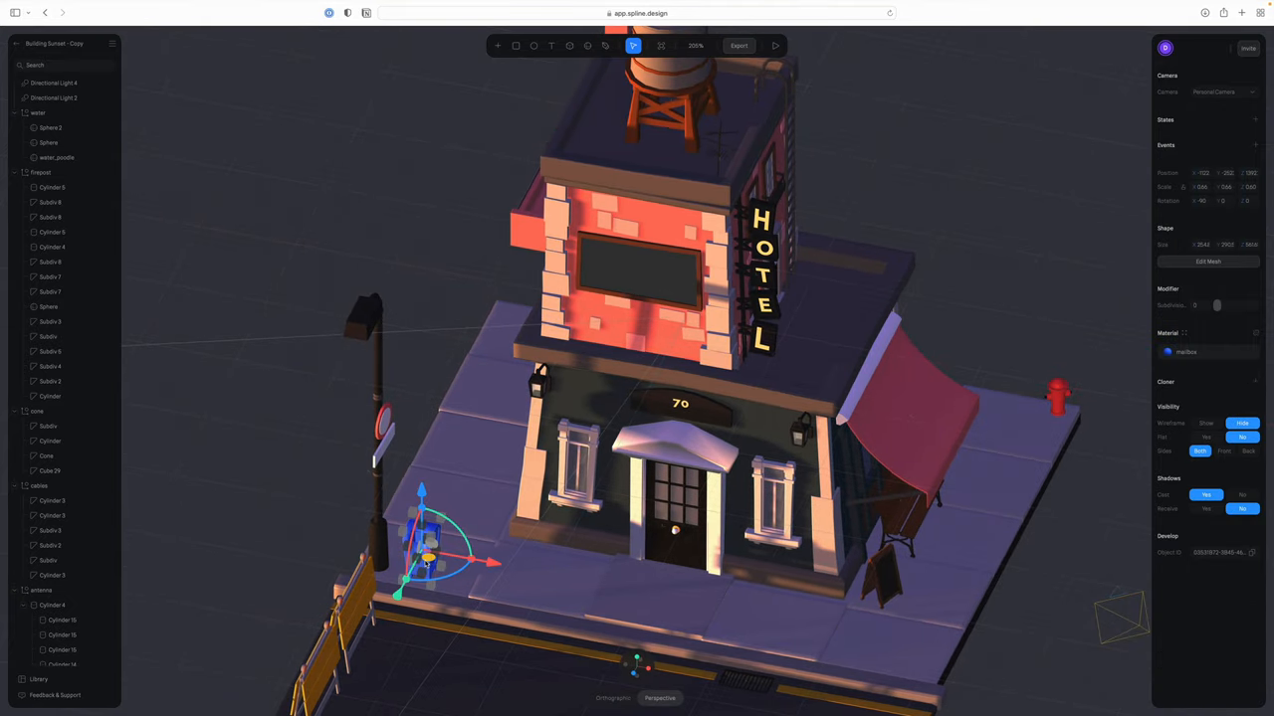
Step: Adjust the fire hydrant's material colour in the hotel street scene
click(1166, 350)
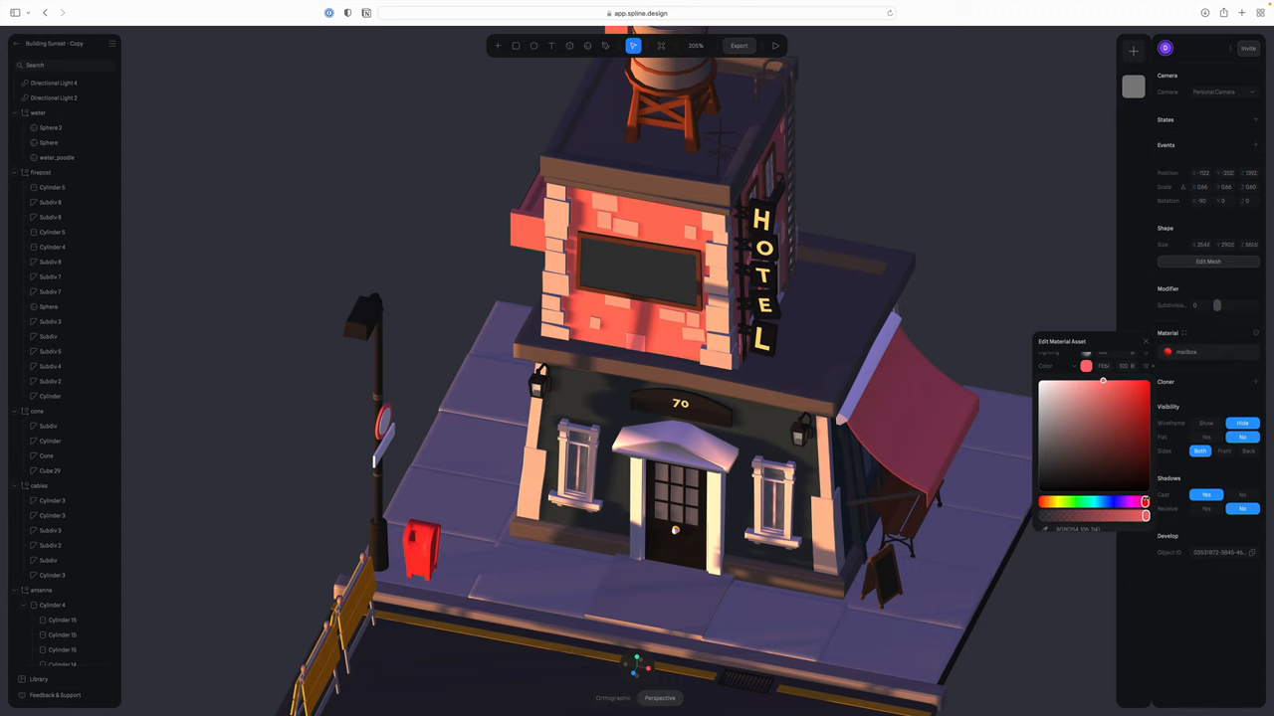
click(1102, 395)
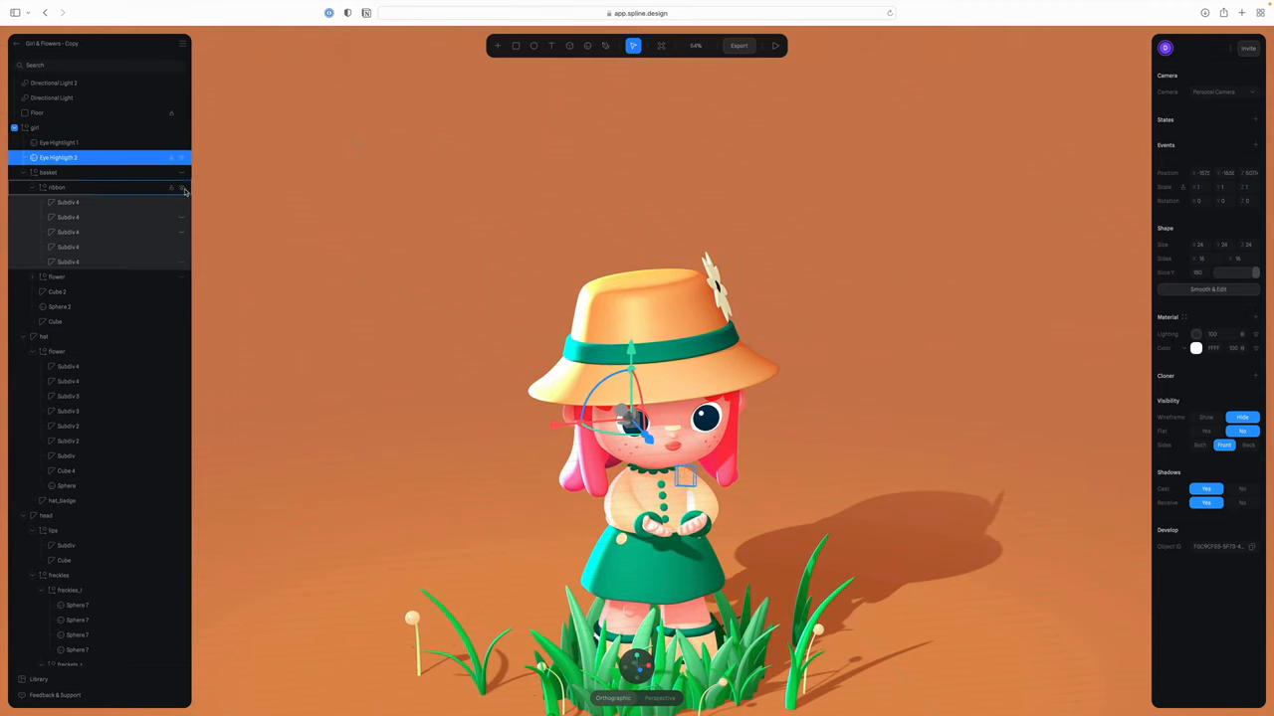
click(48, 171)
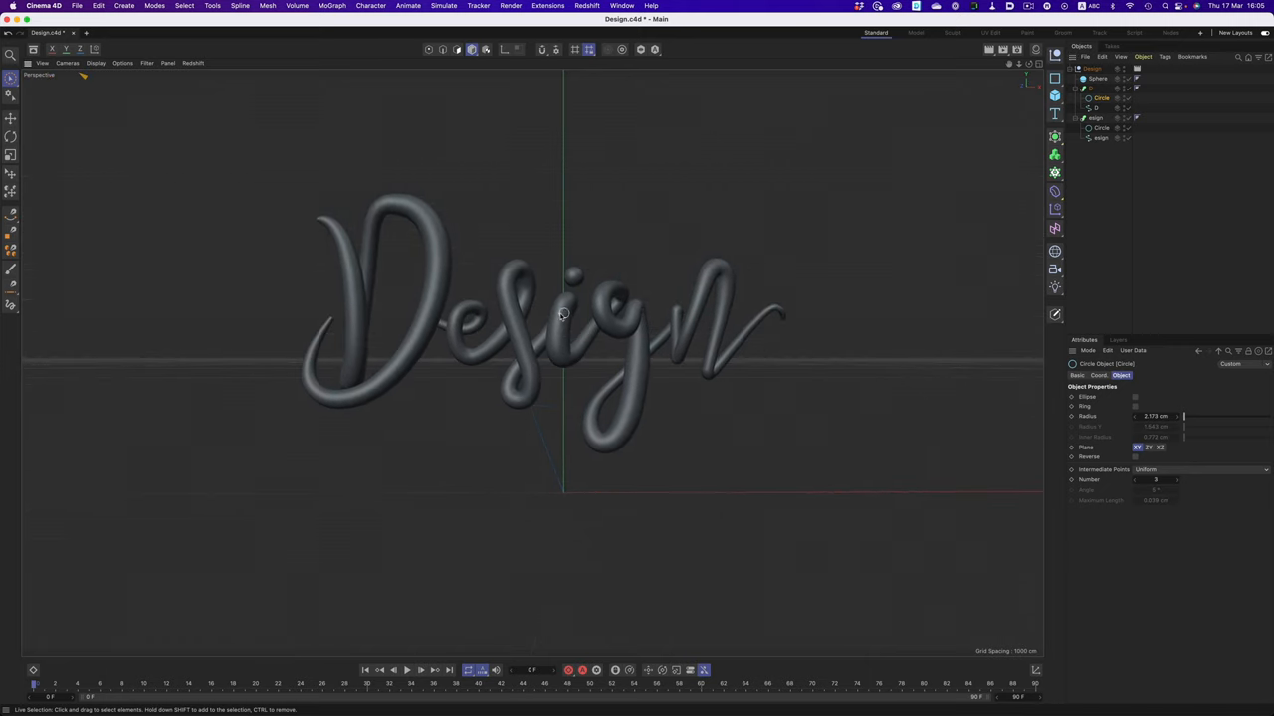
Step: Show the cursive Design lettering model in the Cinema 4D viewport
click(76, 6)
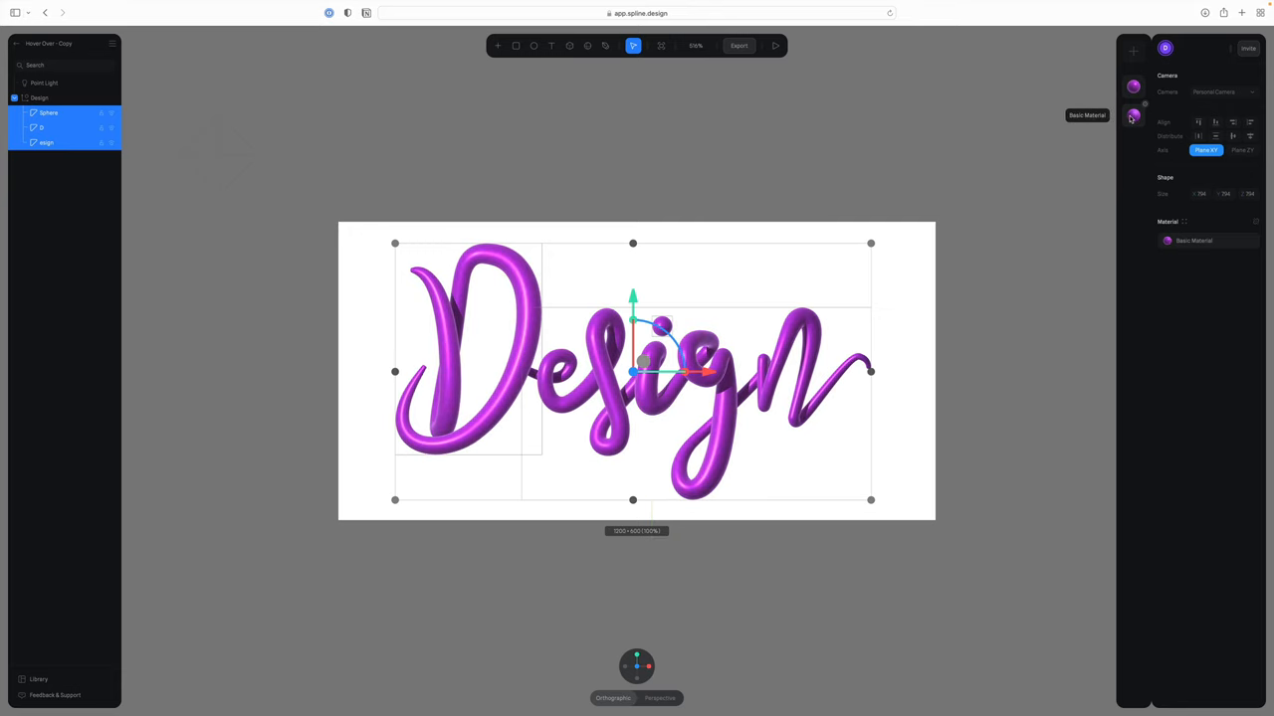
Step: Switch to the croissant scene with its scanned mesh and point lights
click(44, 83)
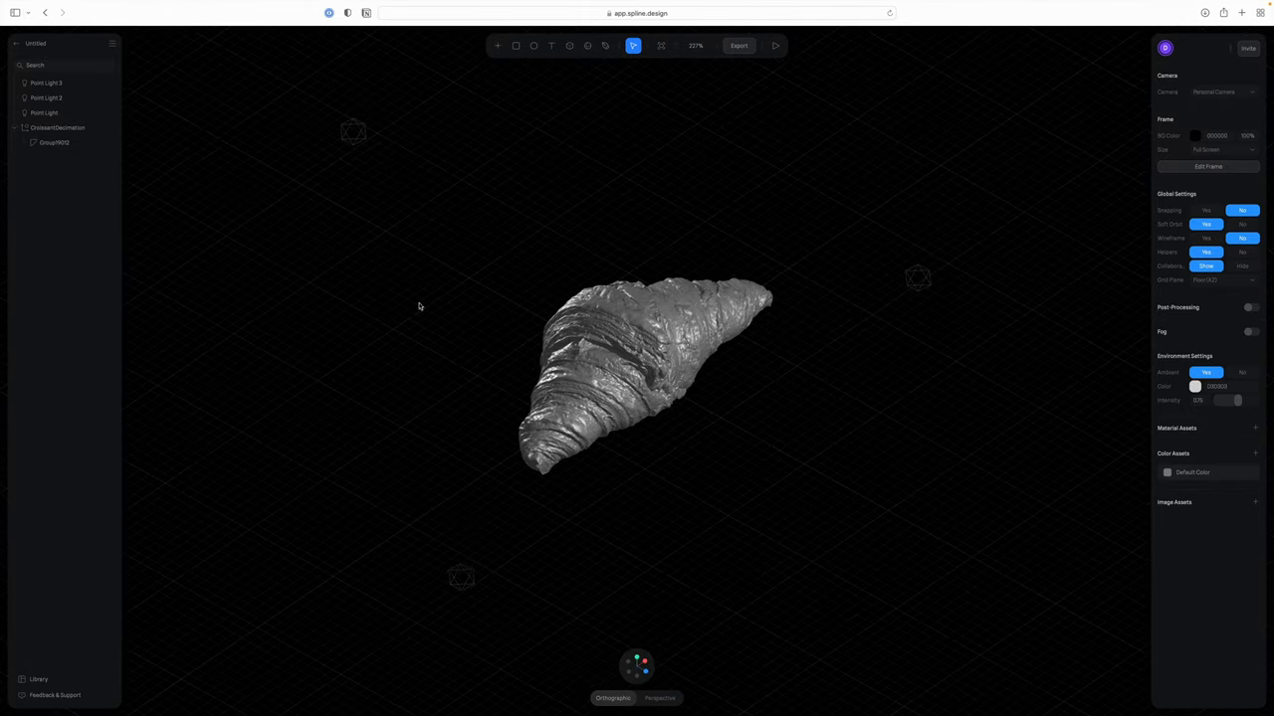
click(46, 84)
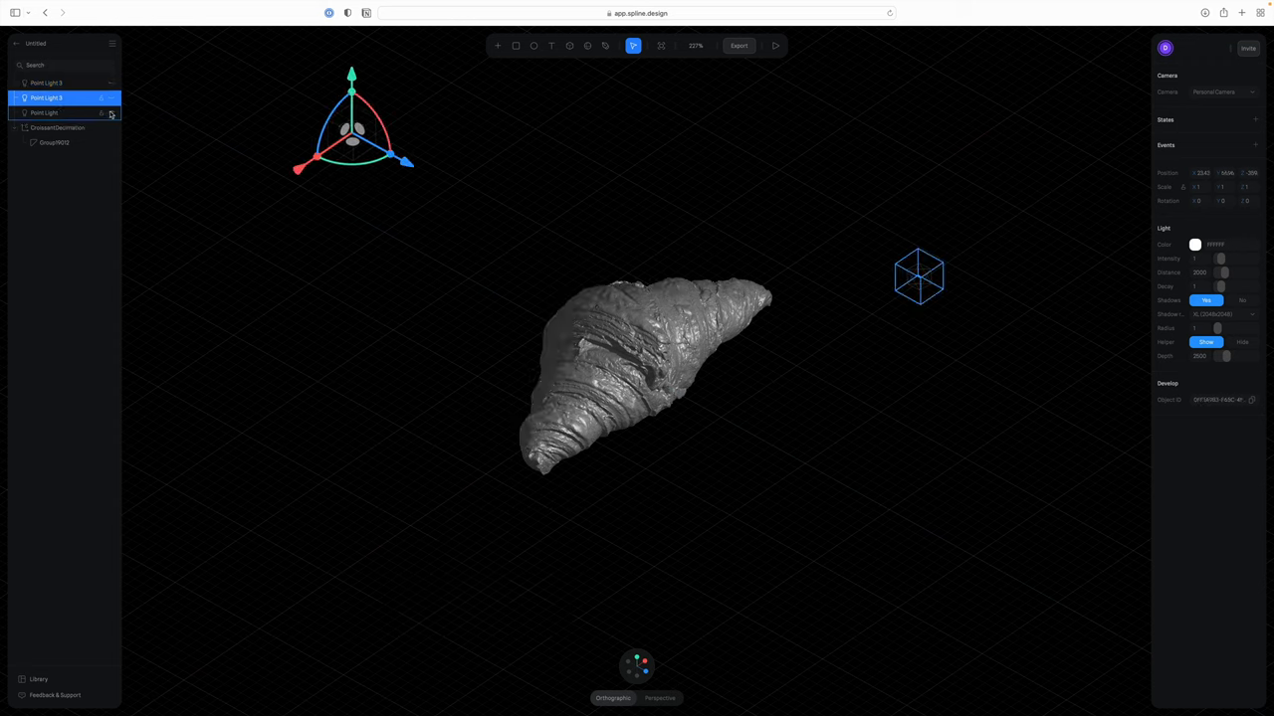
click(44, 112)
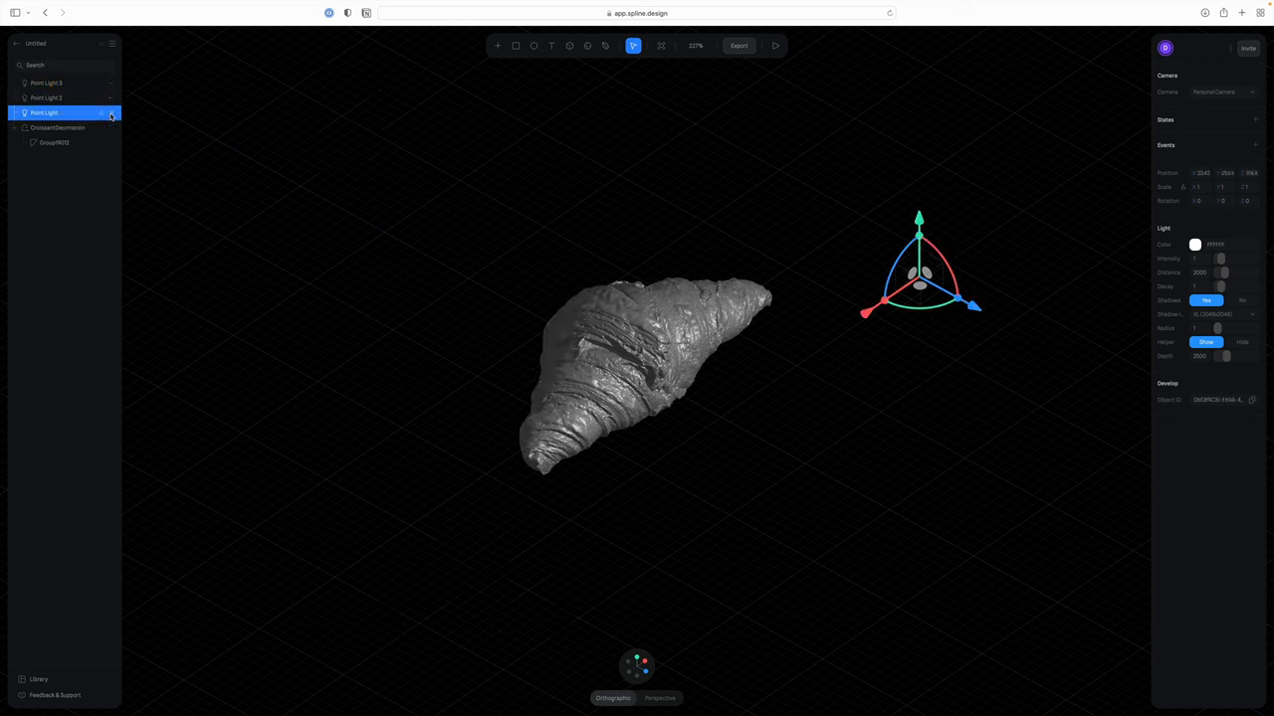
click(48, 97)
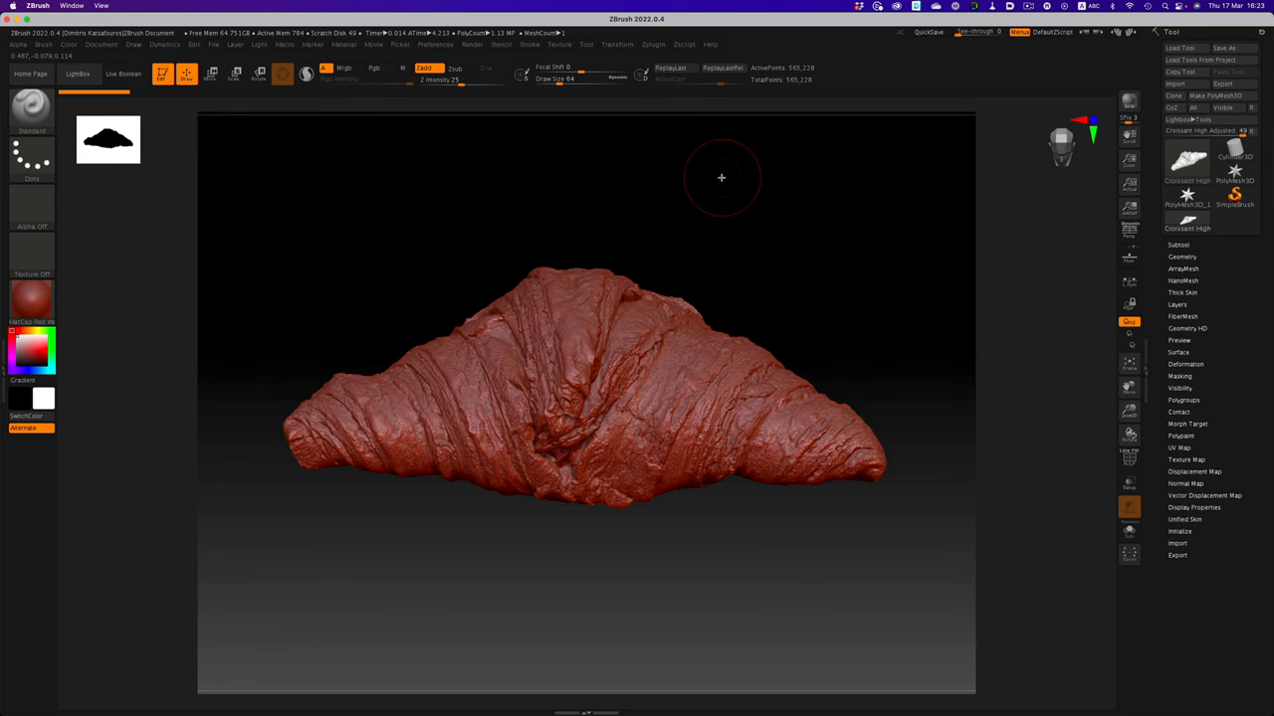
click(653, 43)
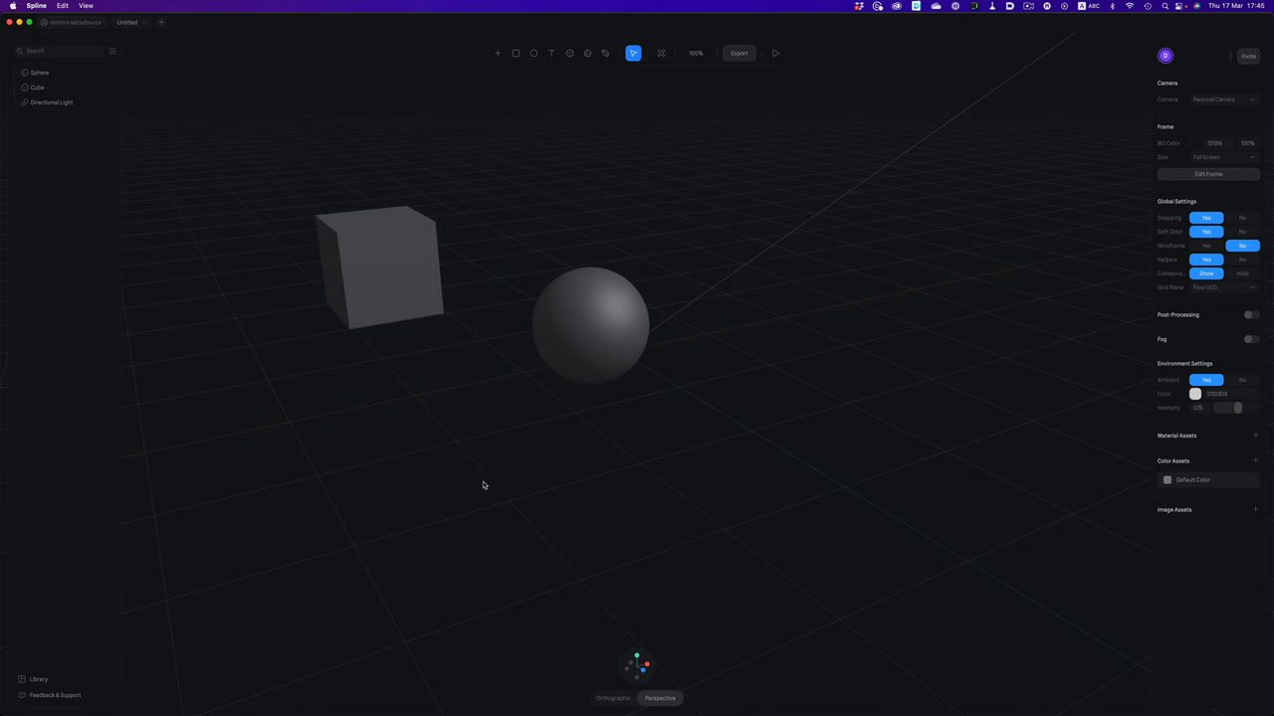
mouse_move(56, 227)
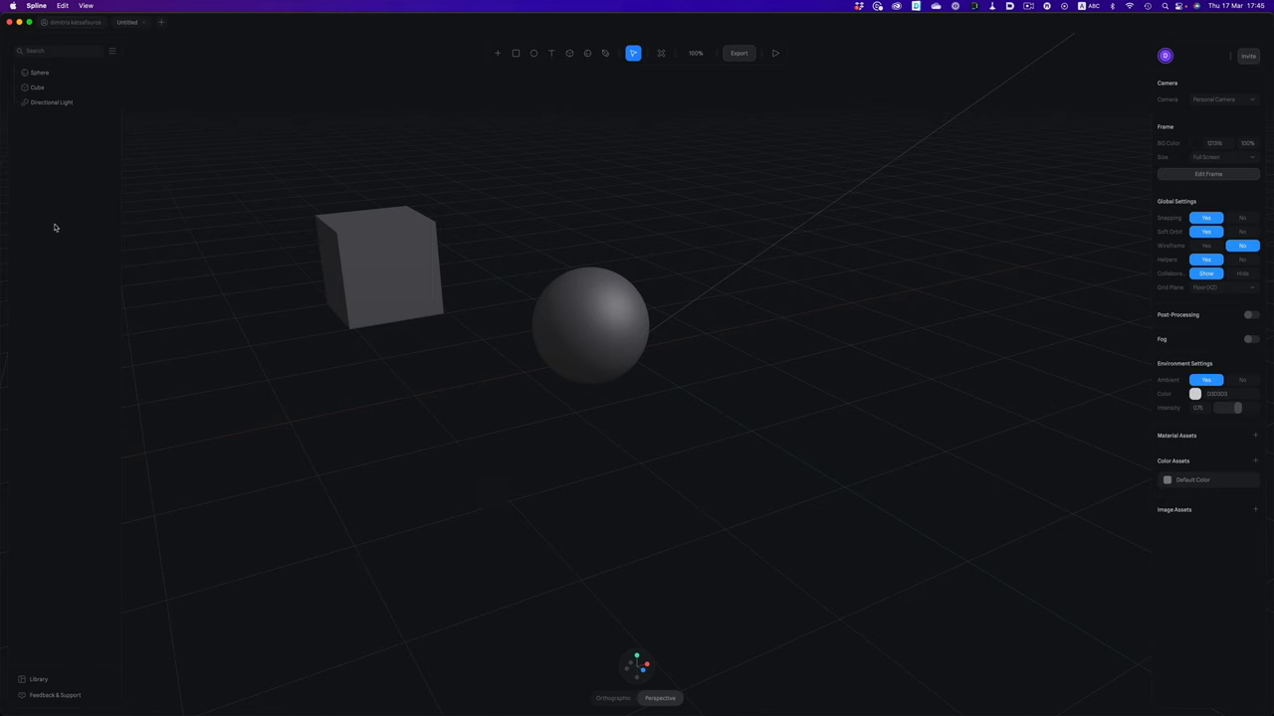
mouse_move(951, 569)
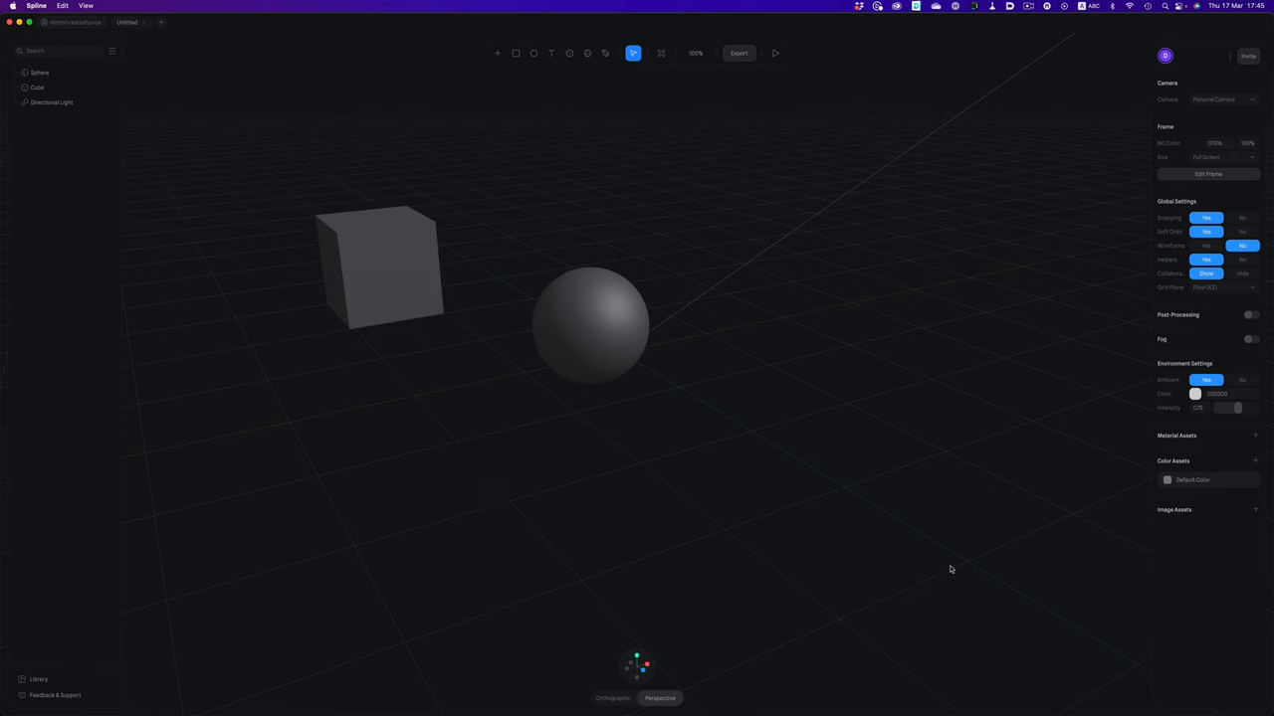
mouse_move(1085, 291)
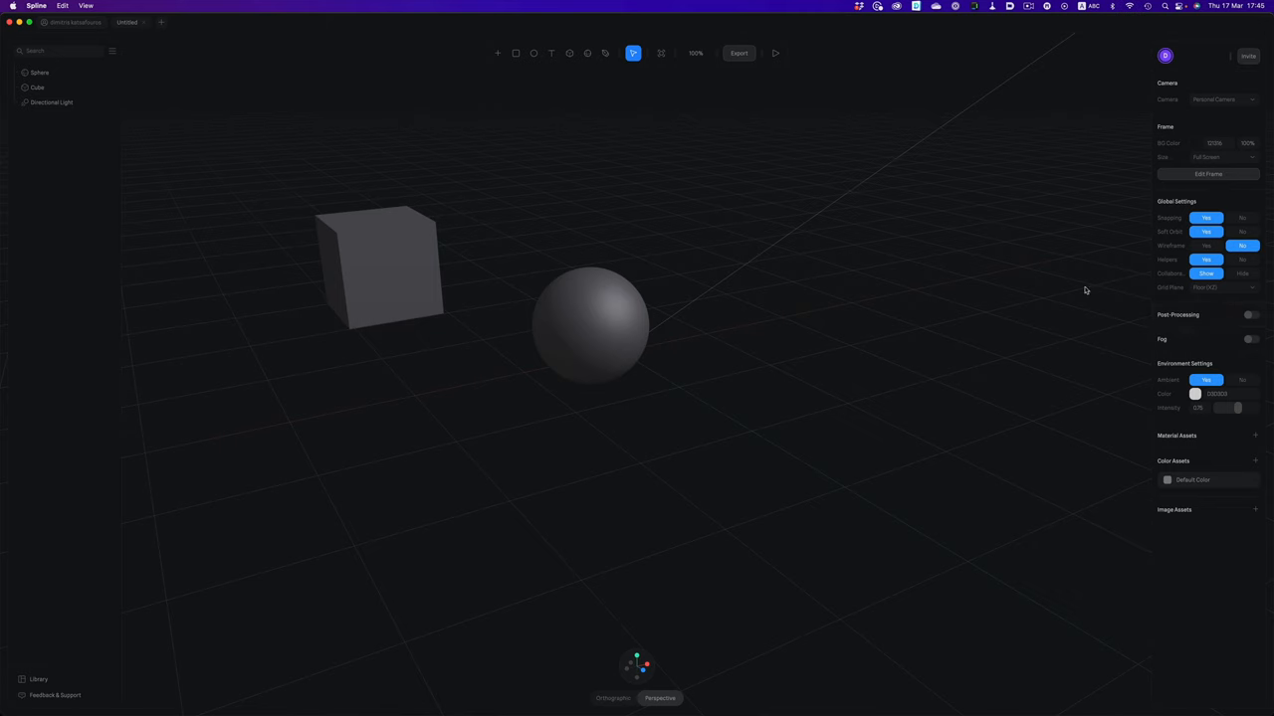
click(39, 72)
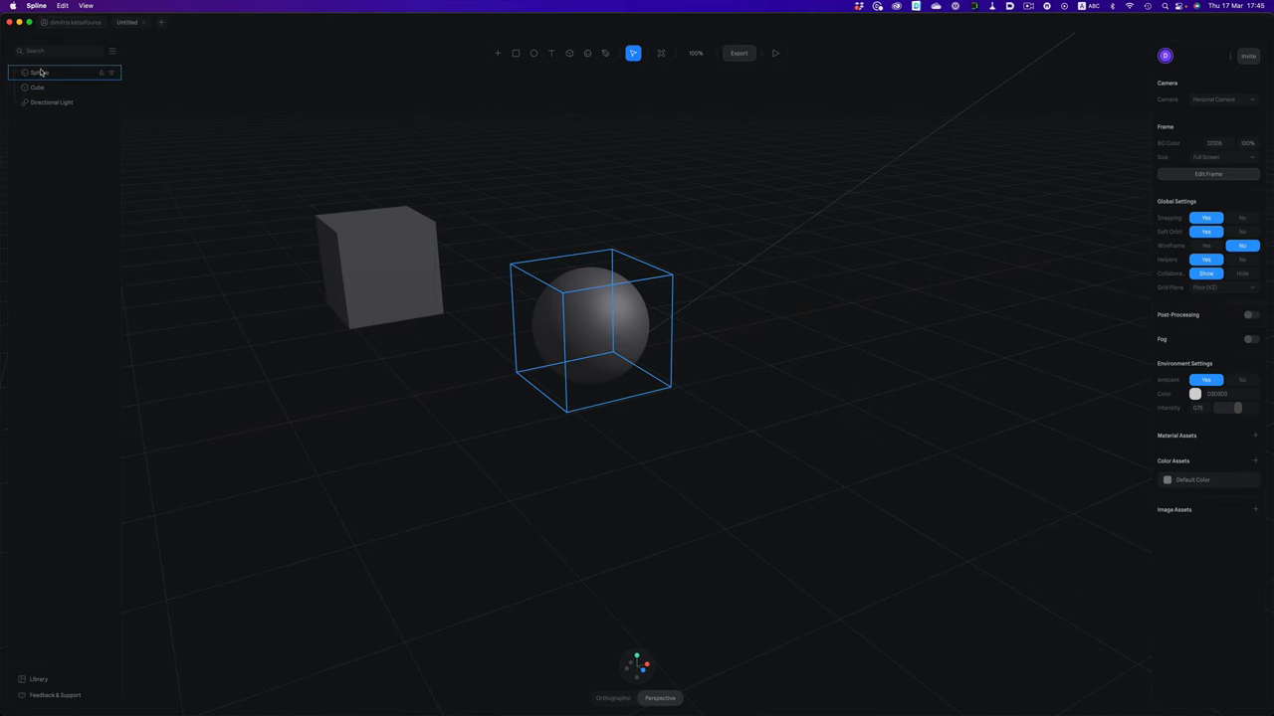
click(39, 72)
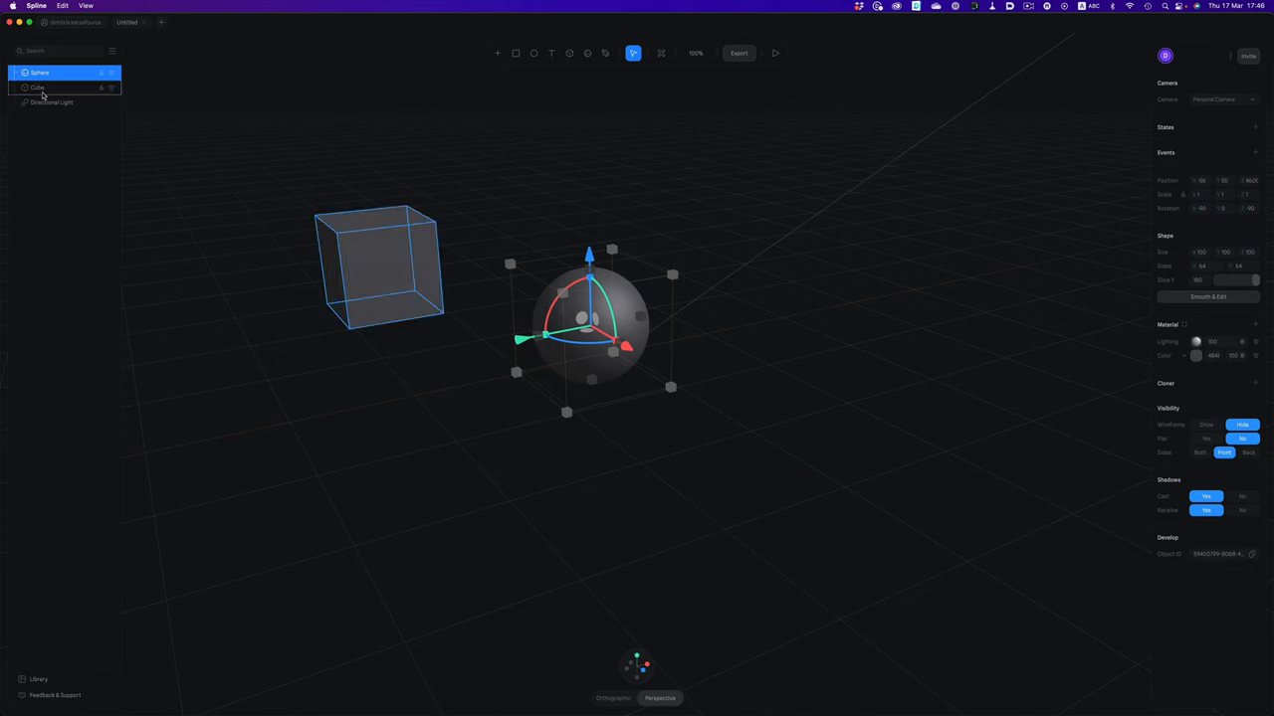
click(37, 88)
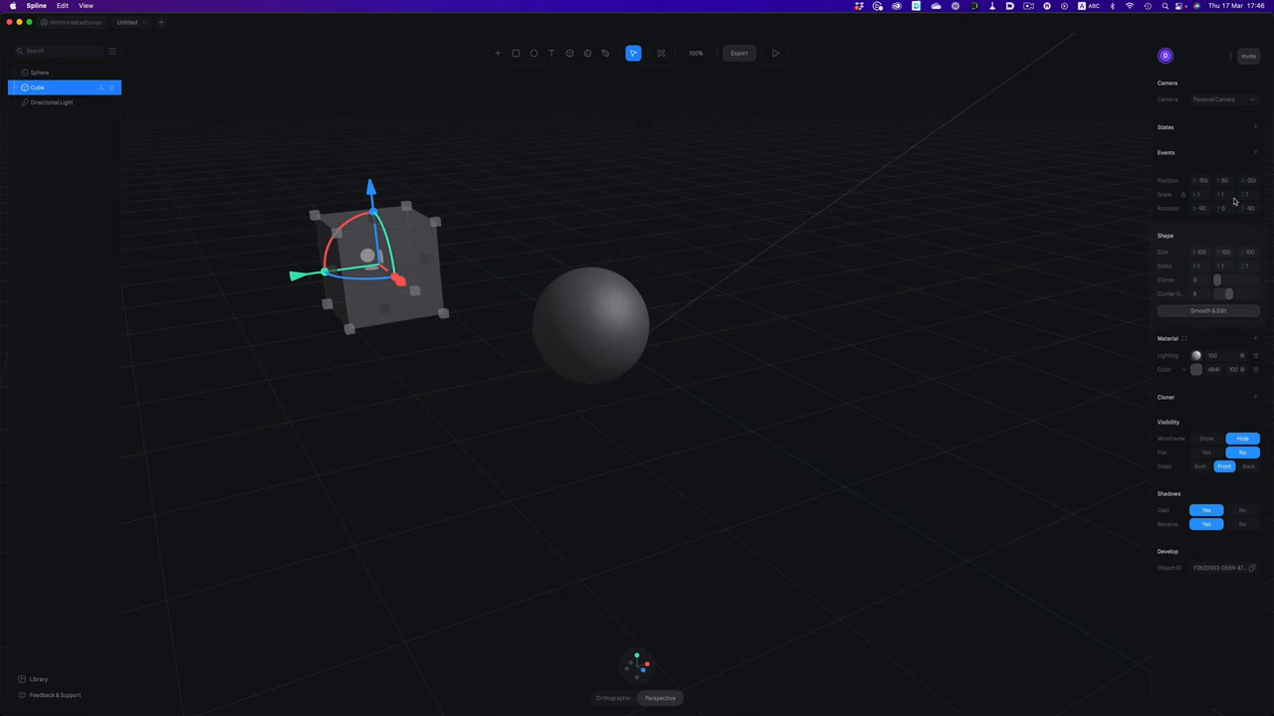
mouse_move(1196, 298)
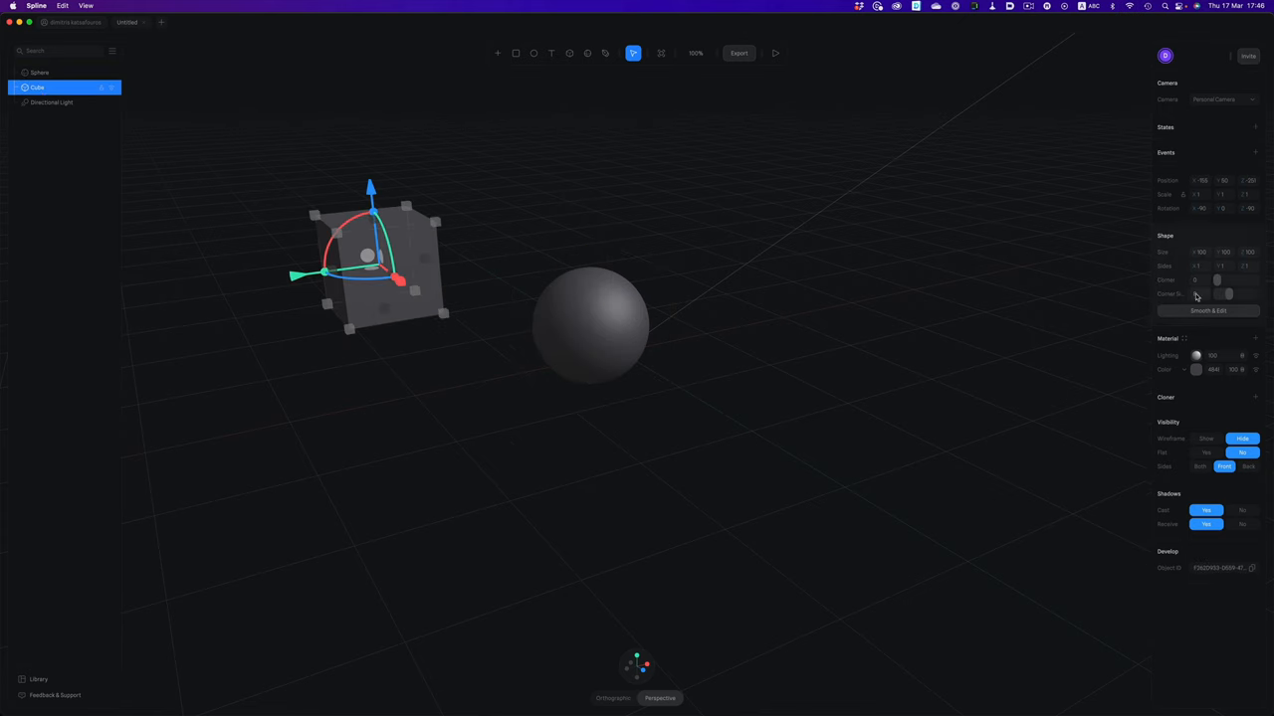
click(543, 91)
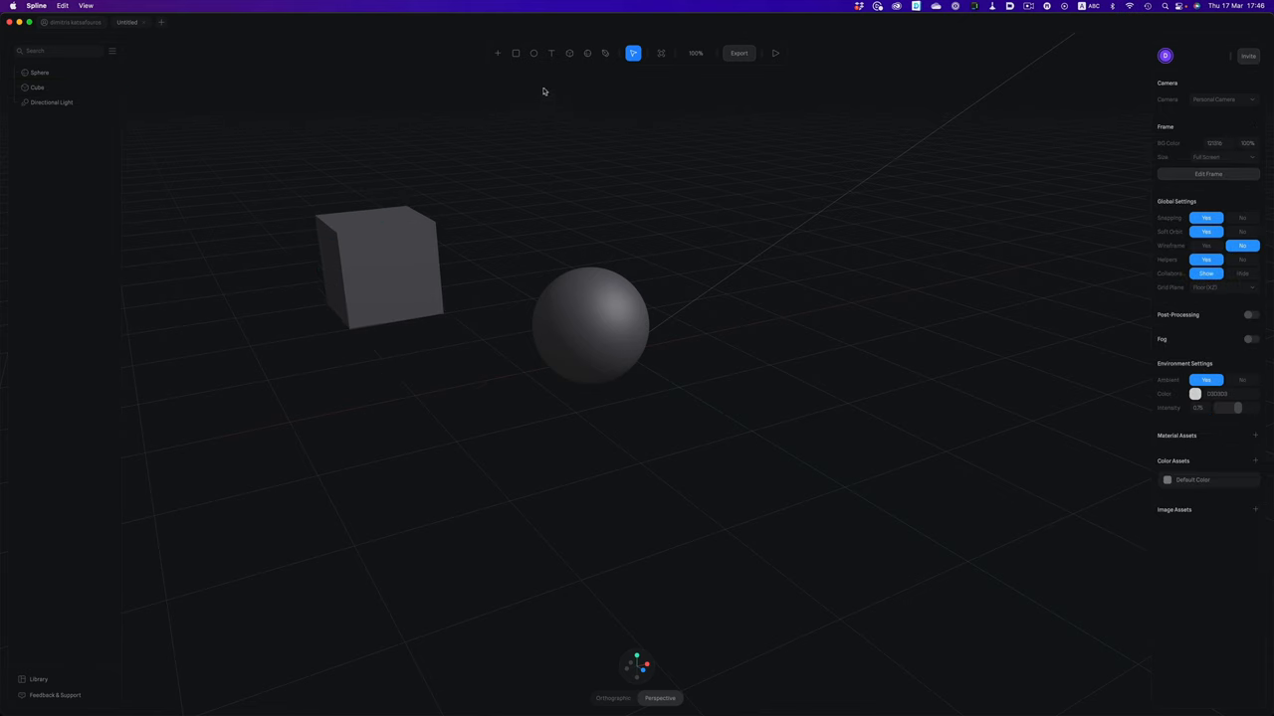
click(552, 52)
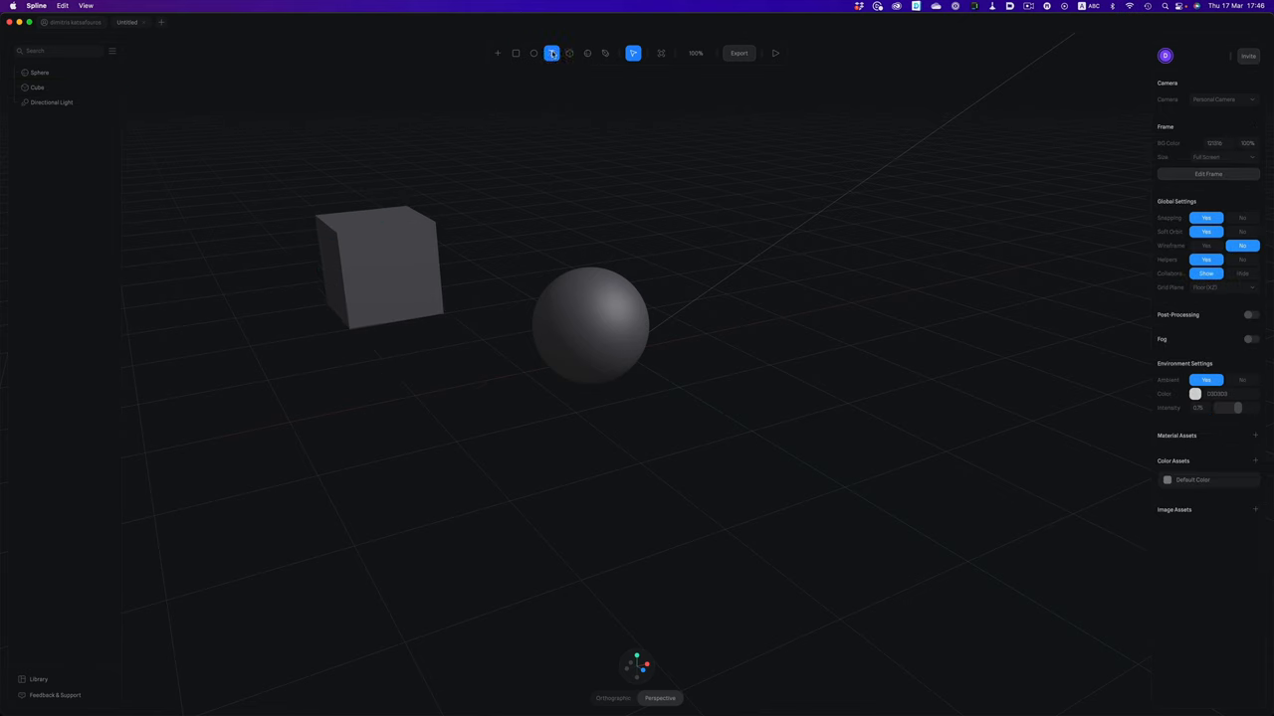
click(605, 52)
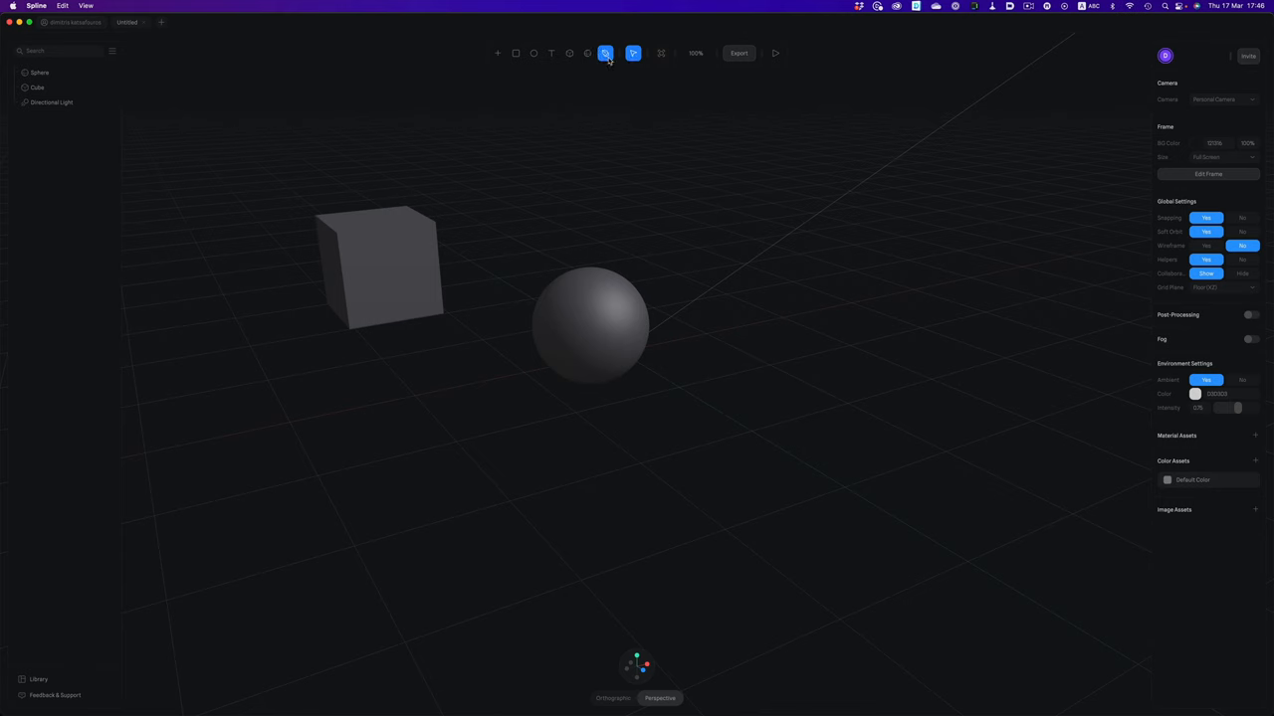
click(497, 52)
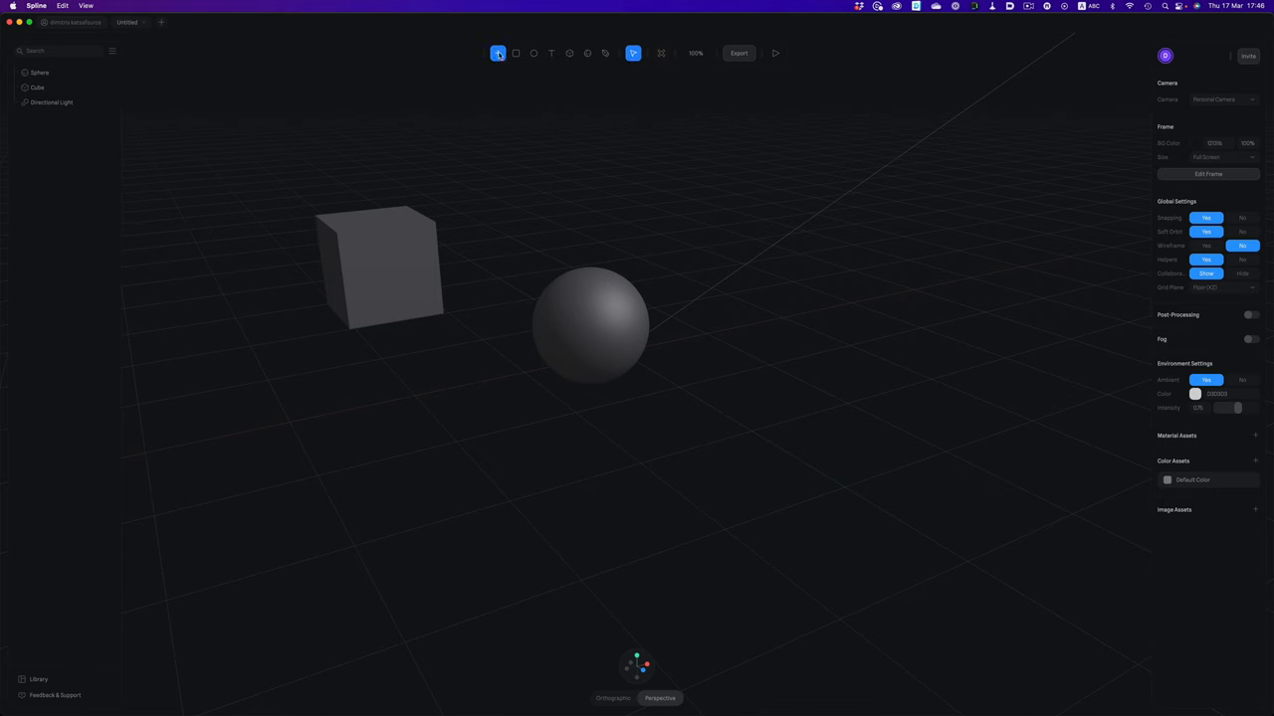
click(497, 52)
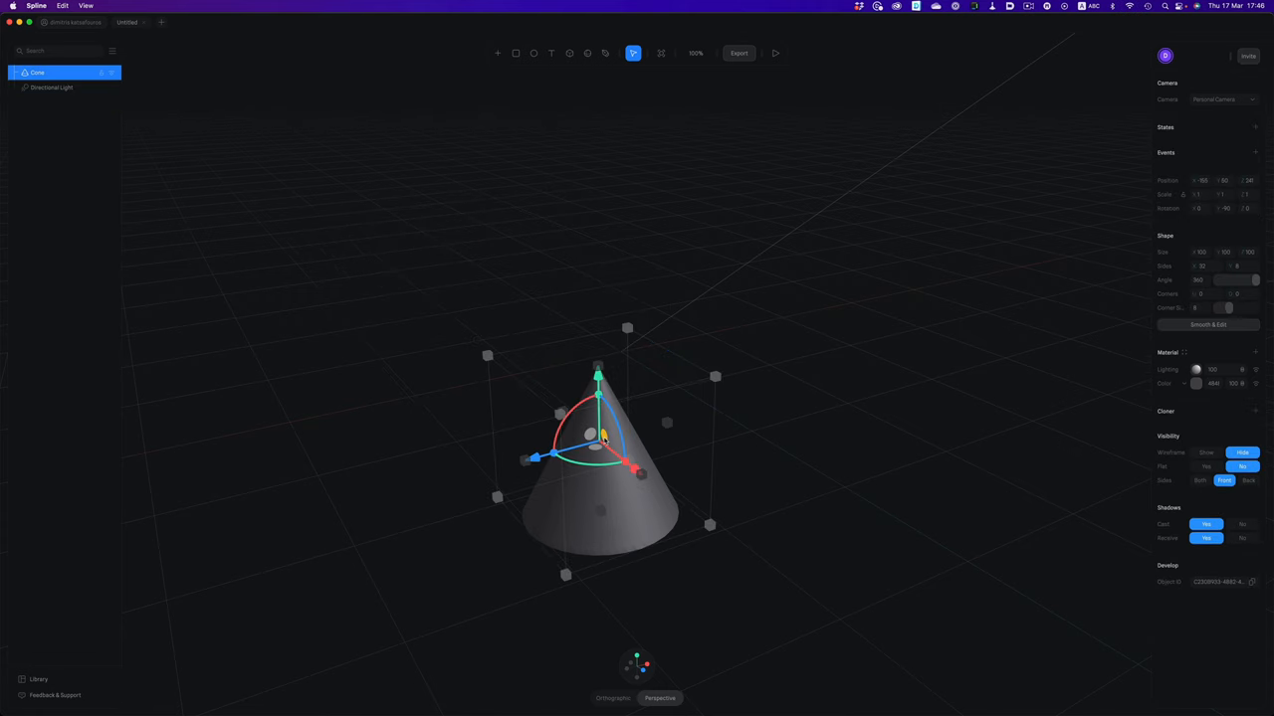
mouse_move(971, 327)
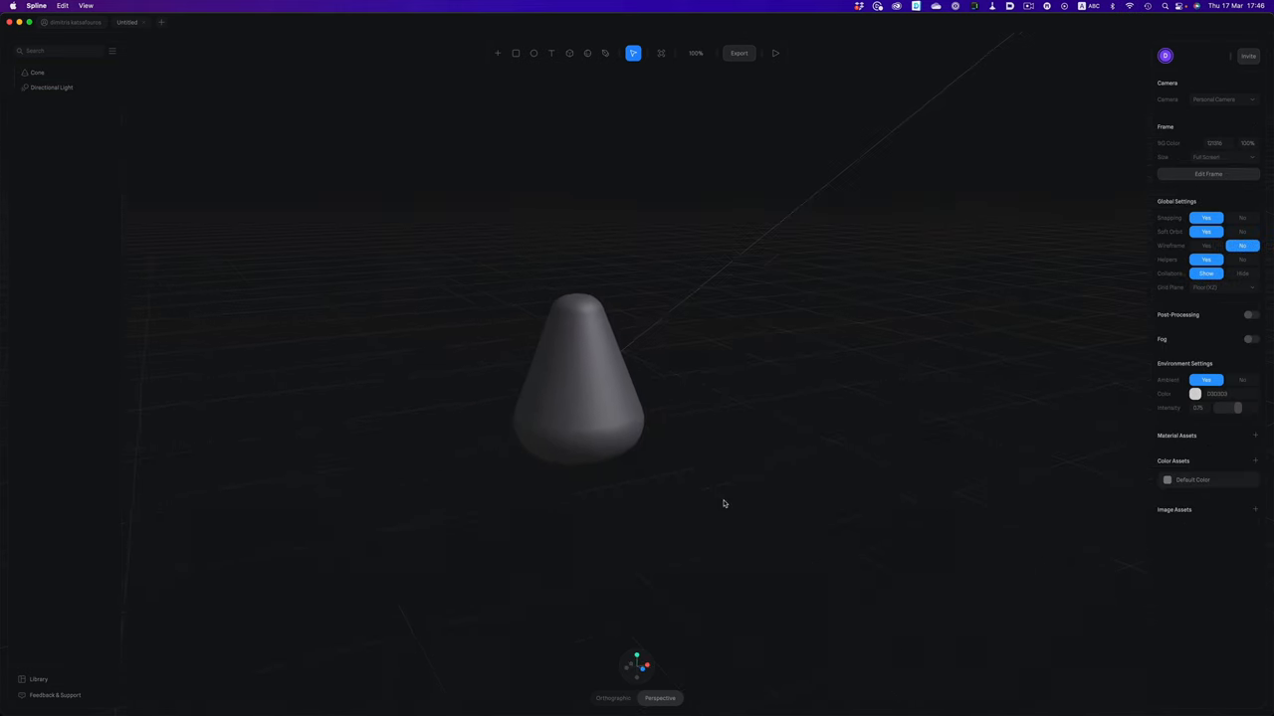
Step: Raise the duplicated rounded cones onto the first to form a three-tier stack
click(577, 378)
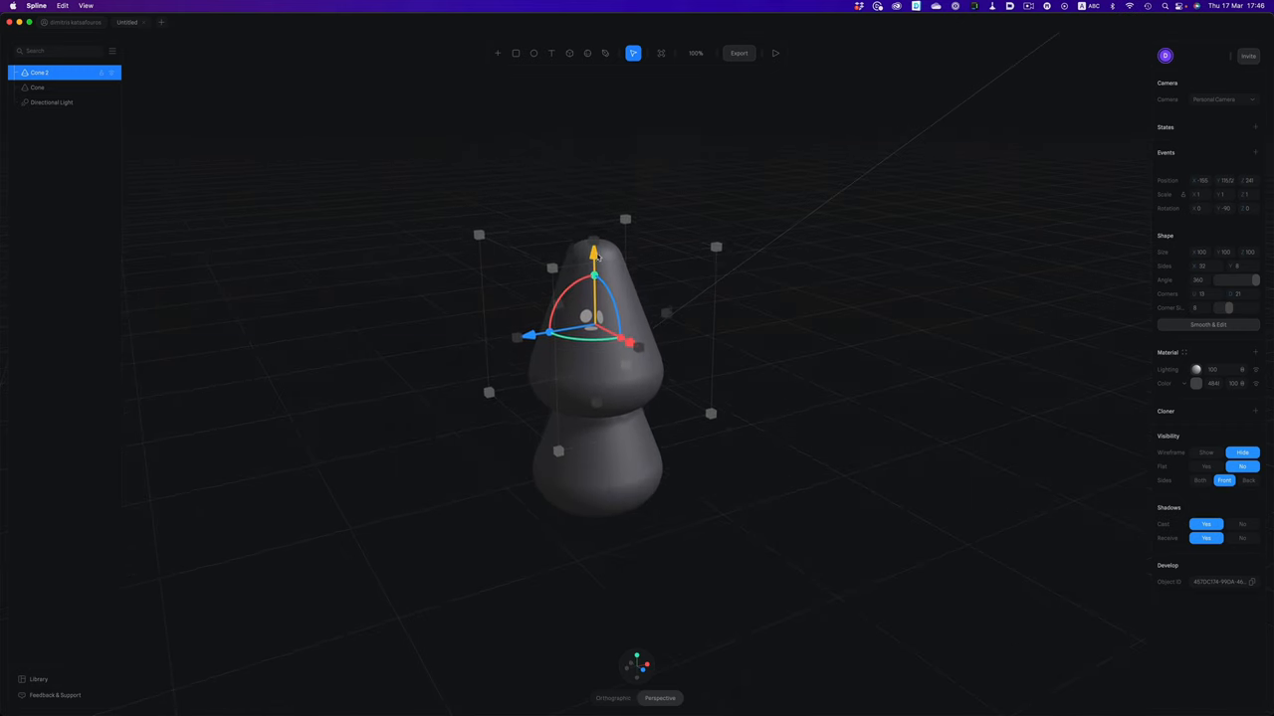
drag(592, 254, 593, 270)
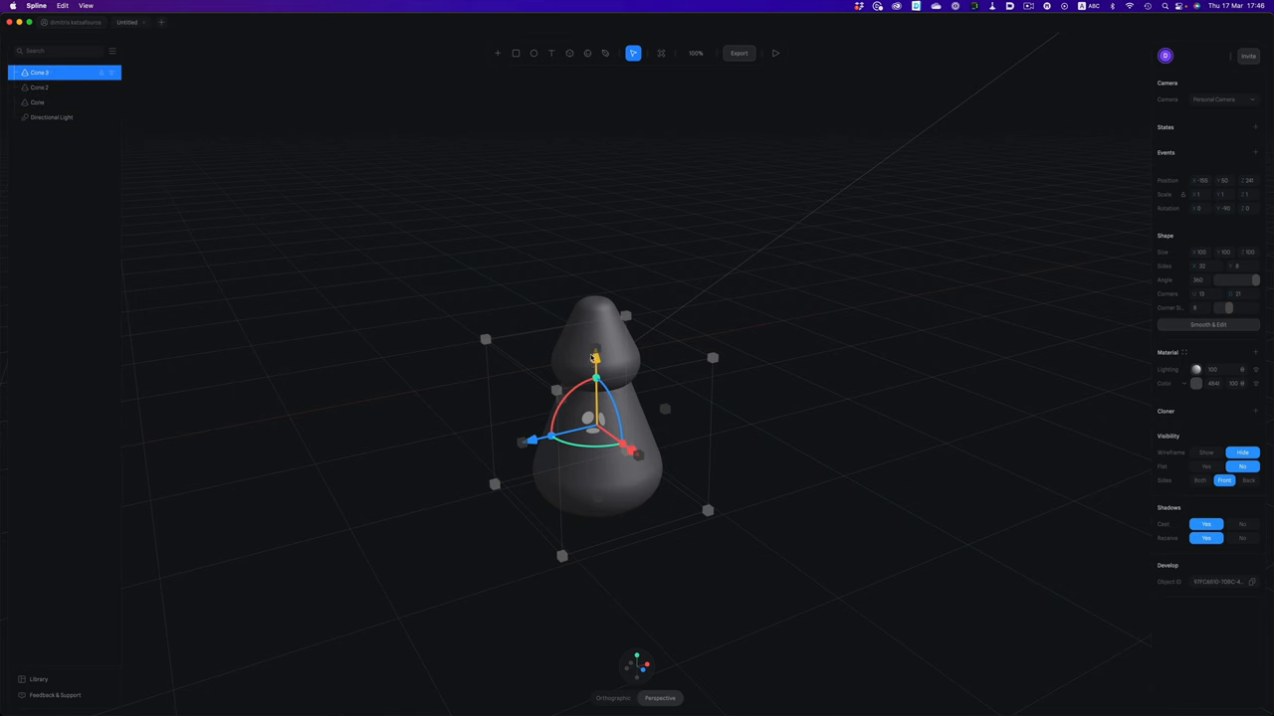
drag(595, 376, 597, 456)
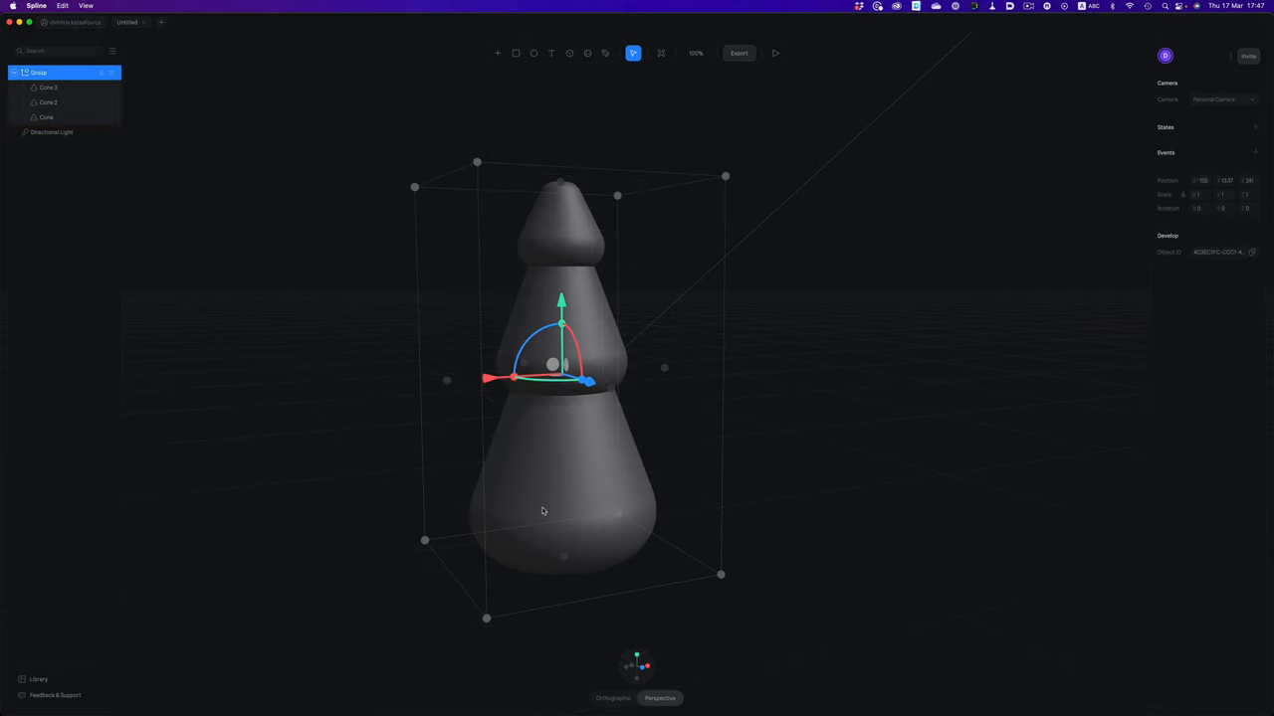
mouse_move(537, 497)
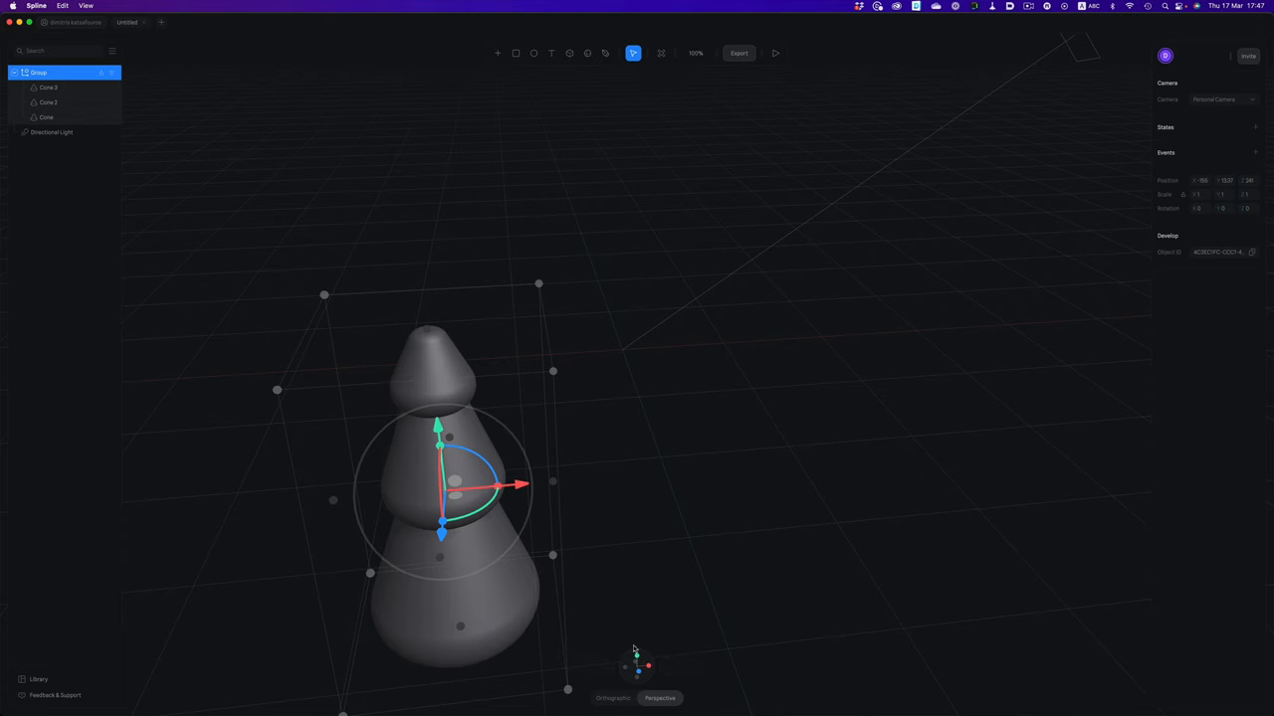
mouse_move(636, 665)
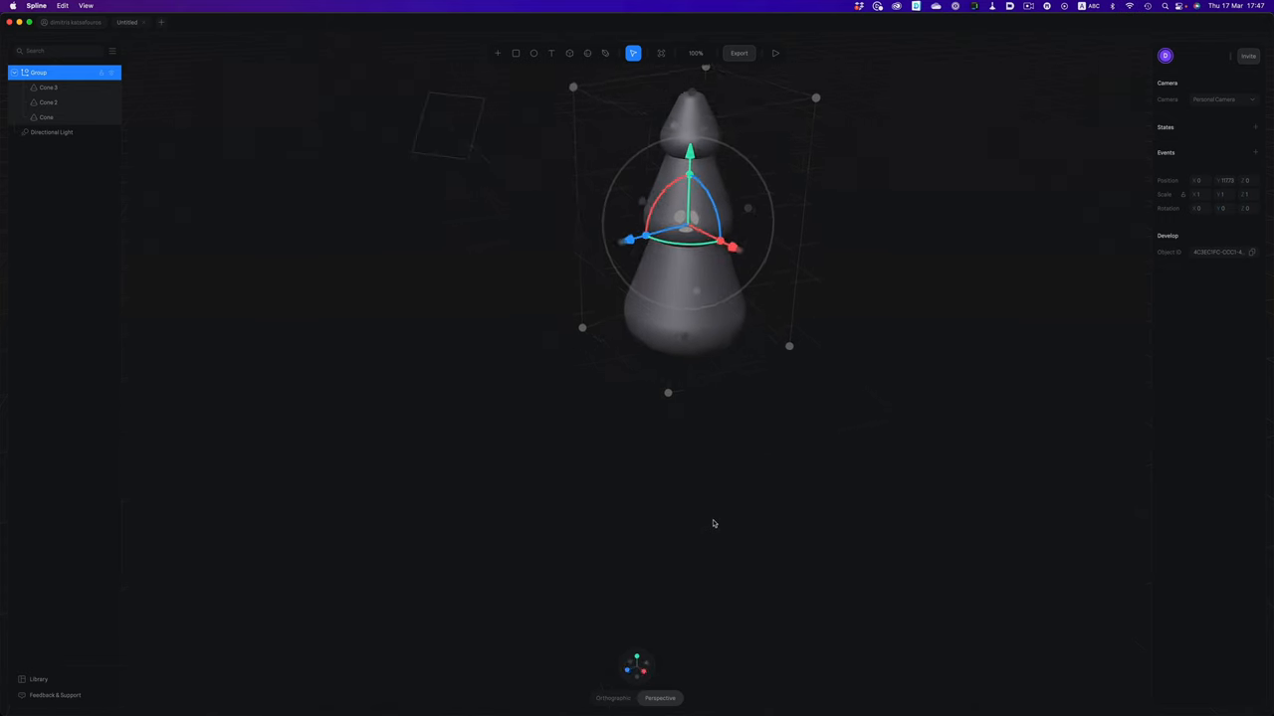
Step: Reposition the stacked-cone tree in the scene with a drag
drag(712, 523, 660, 475)
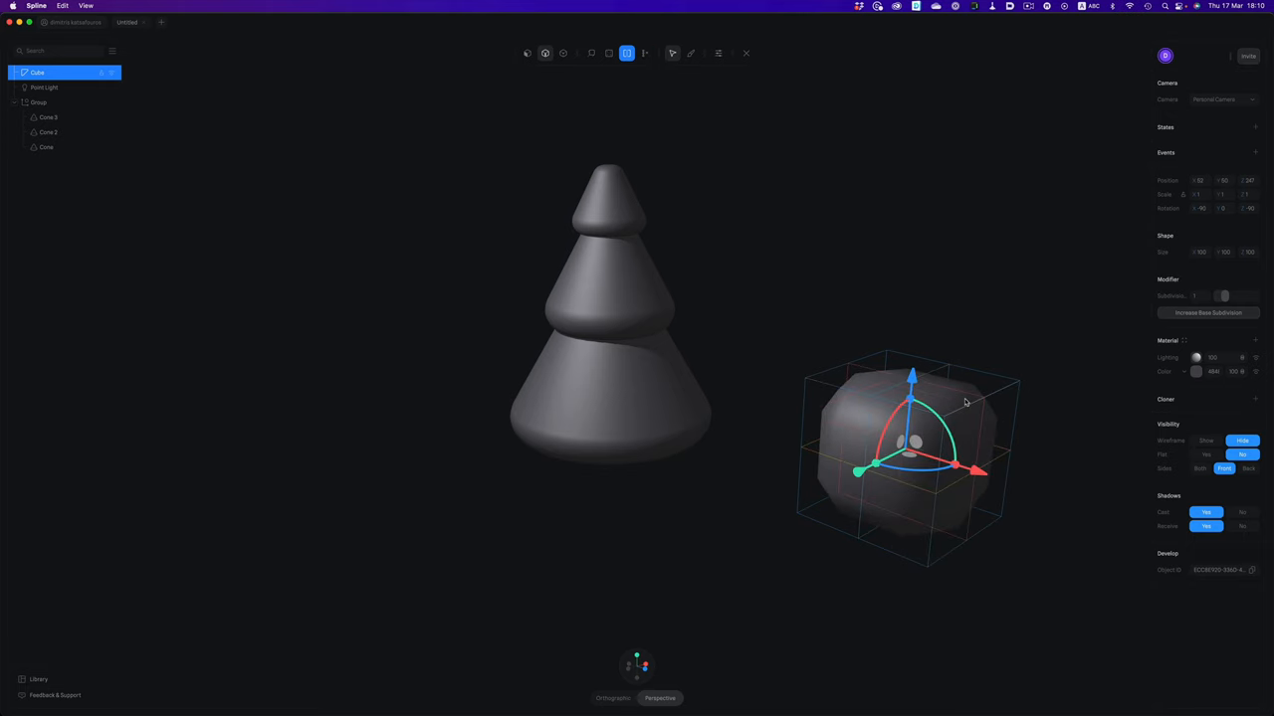
Step: Use the toolbar to start reshaping the cube beside the cone tree
click(591, 52)
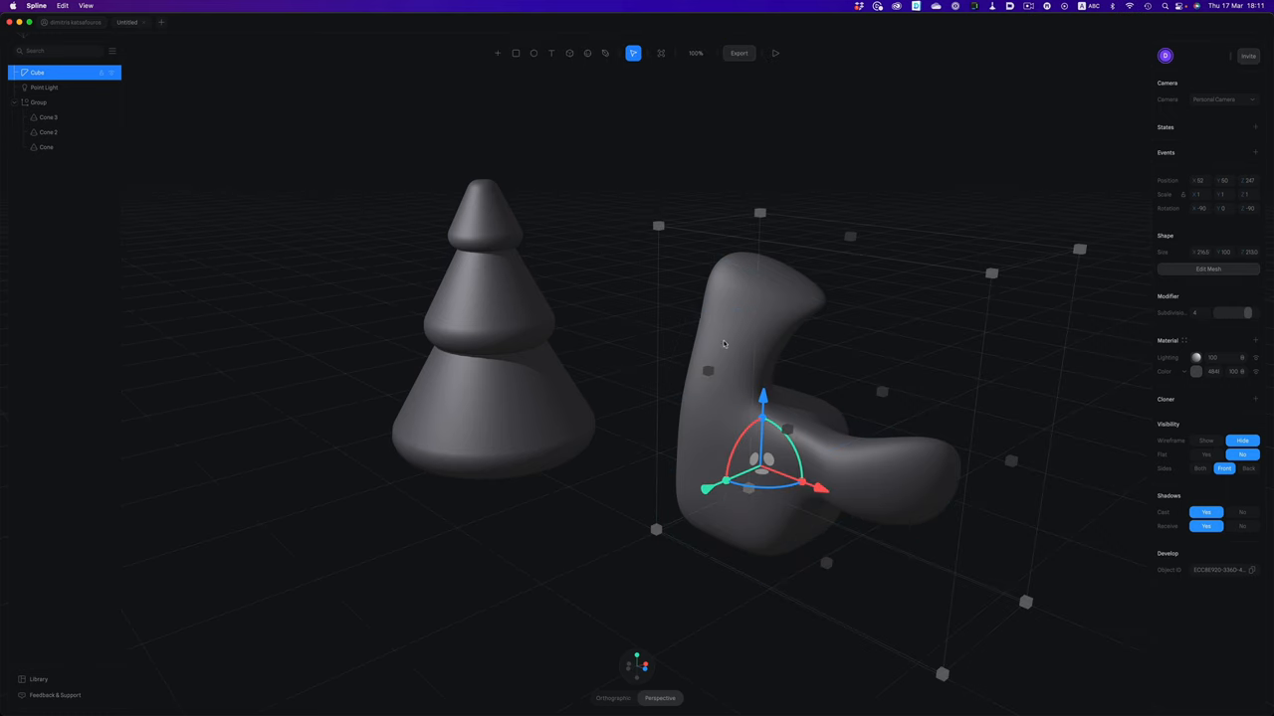
mouse_move(728, 362)
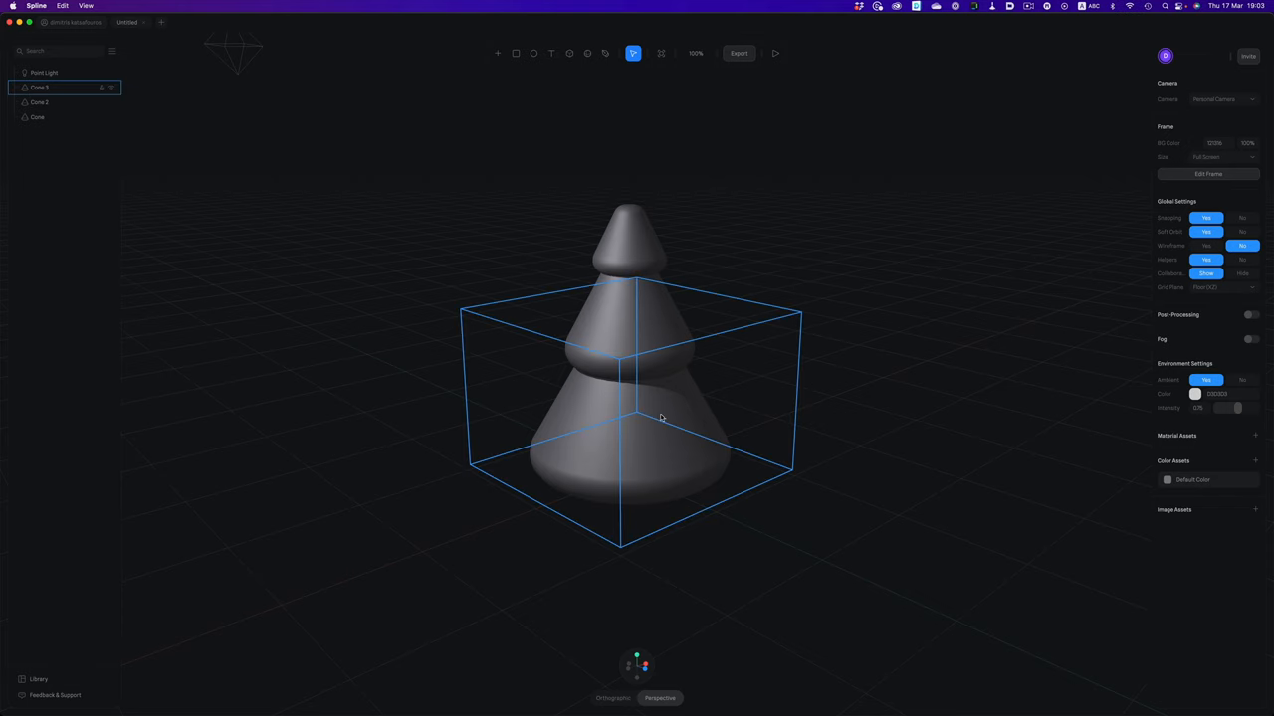
Step: Select the middle cone tier and add a new material asset to the scene
click(39, 87)
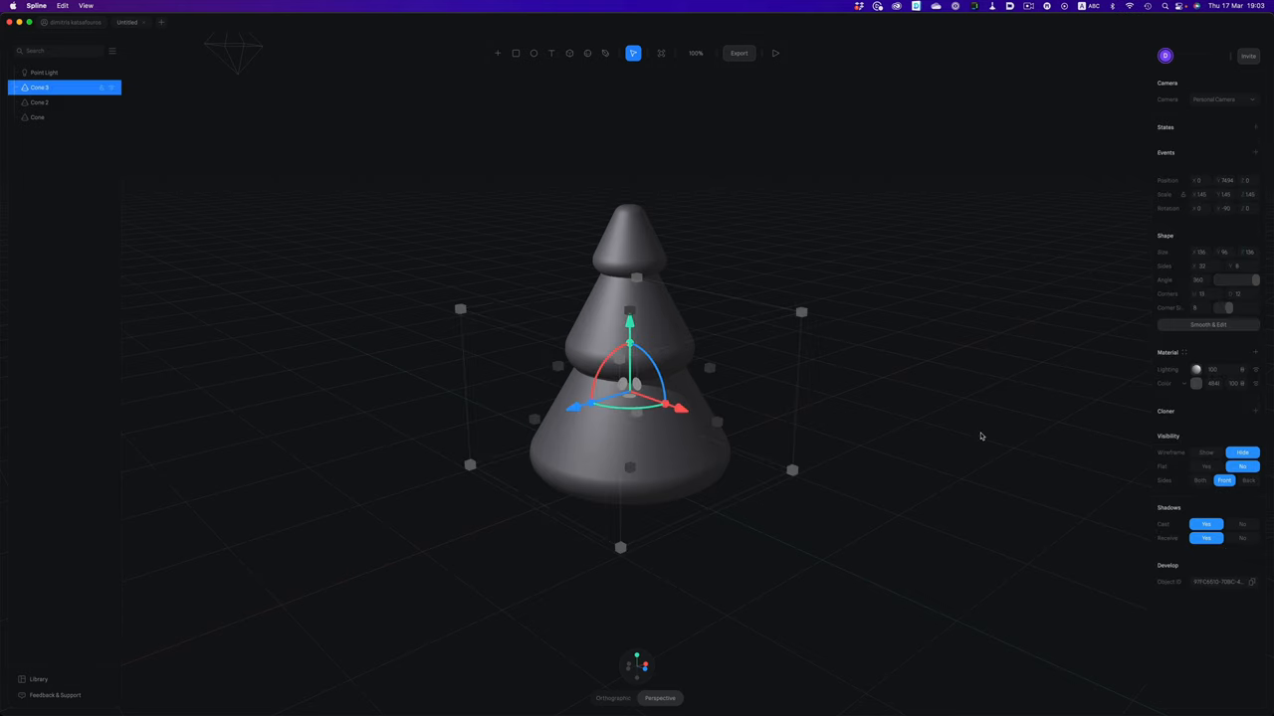
mouse_move(947, 362)
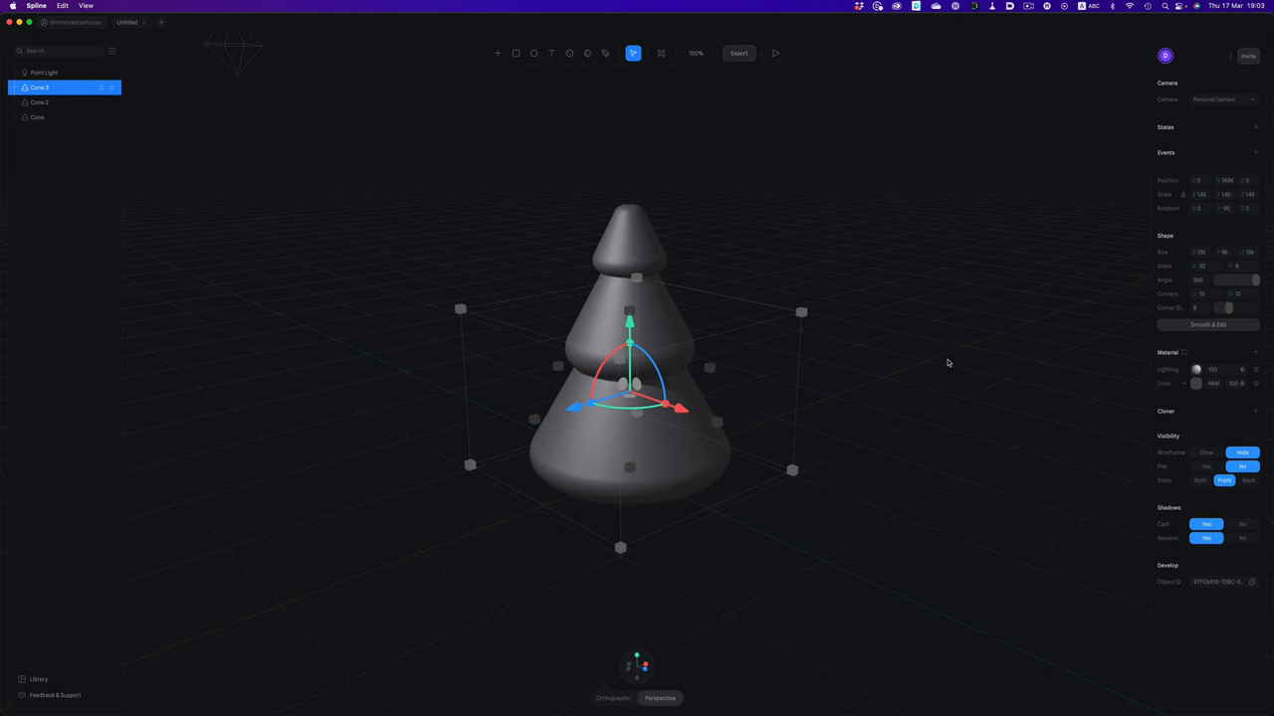
mouse_move(844, 366)
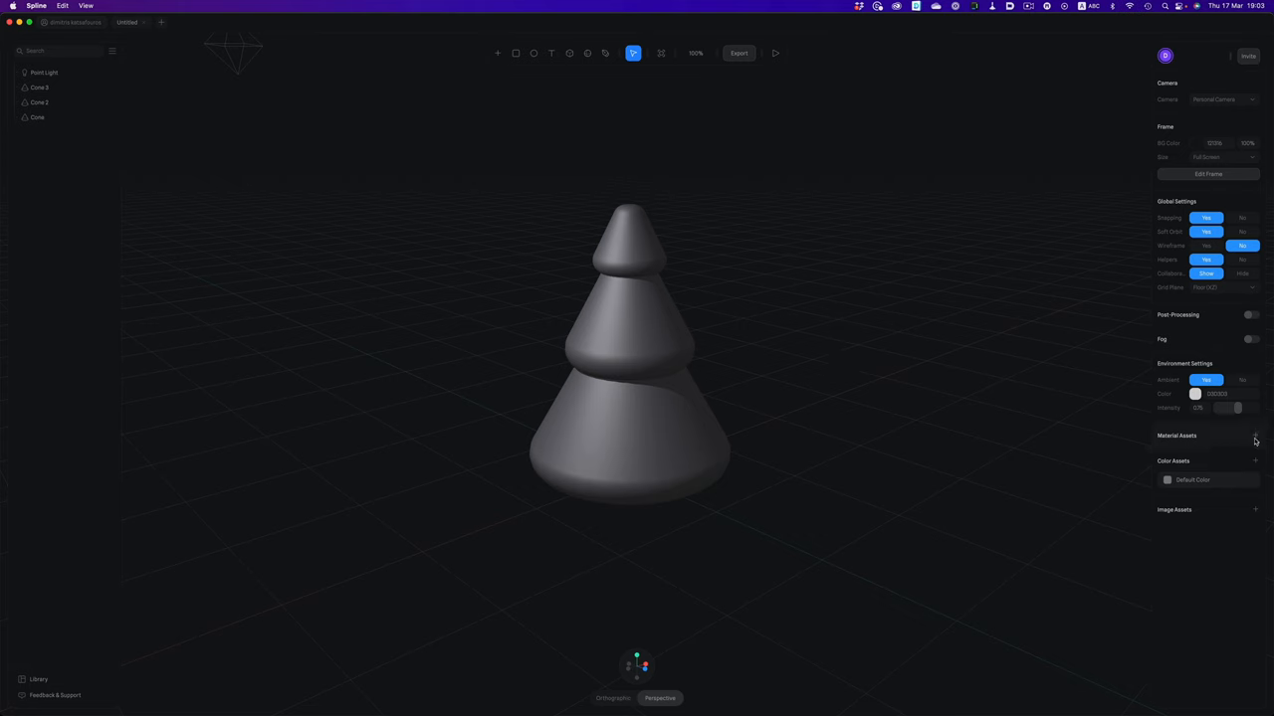
click(1254, 436)
text(tree)
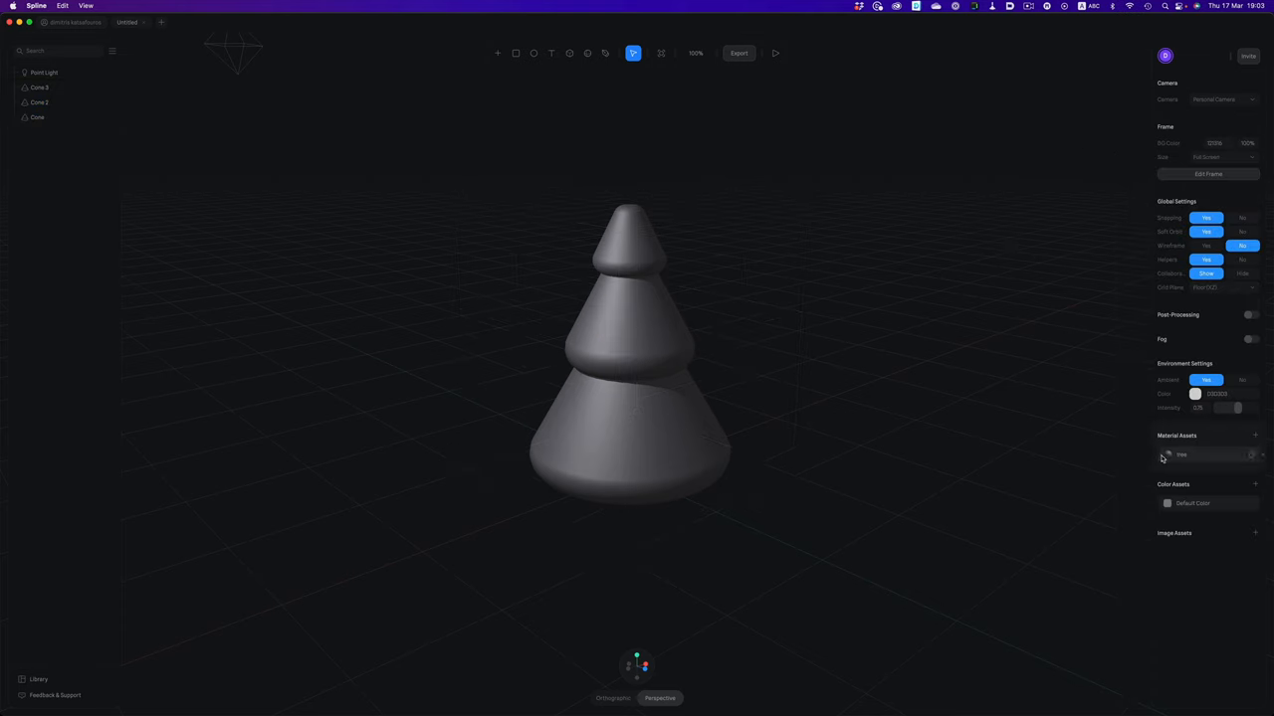
Step: Make the Tree material green and switch it to a different lighting model
click(1182, 454)
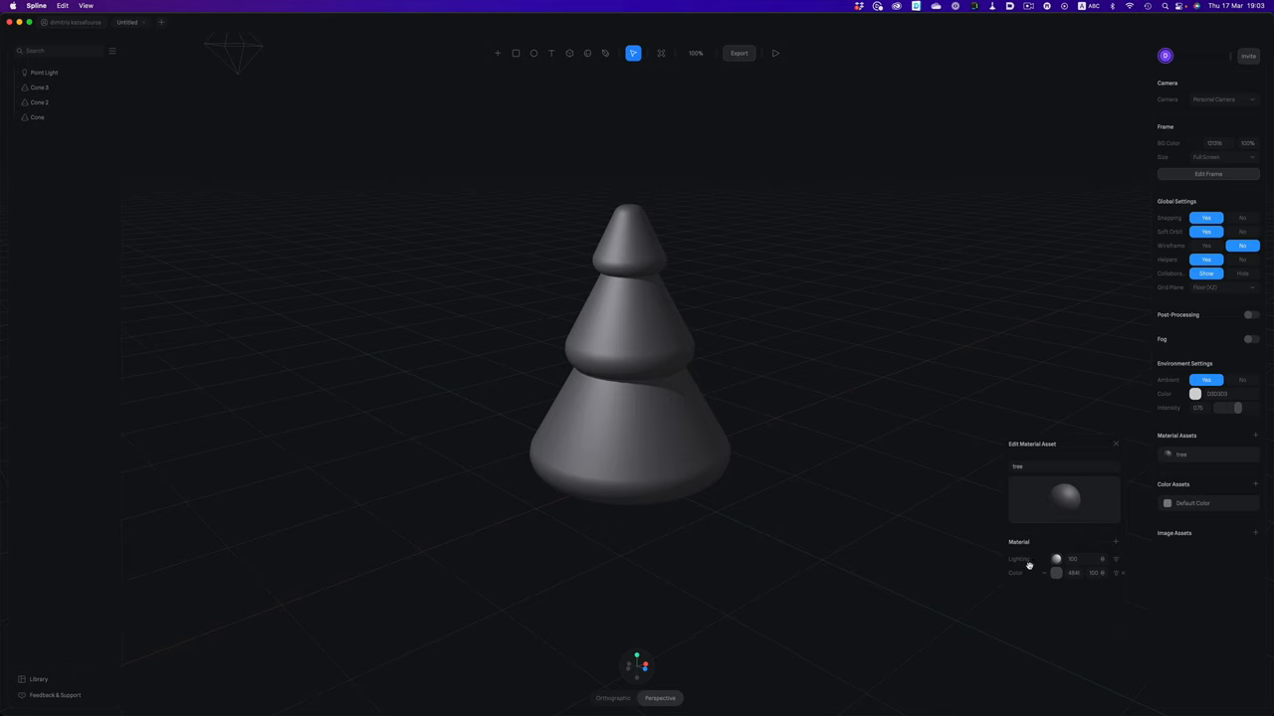
click(1057, 573)
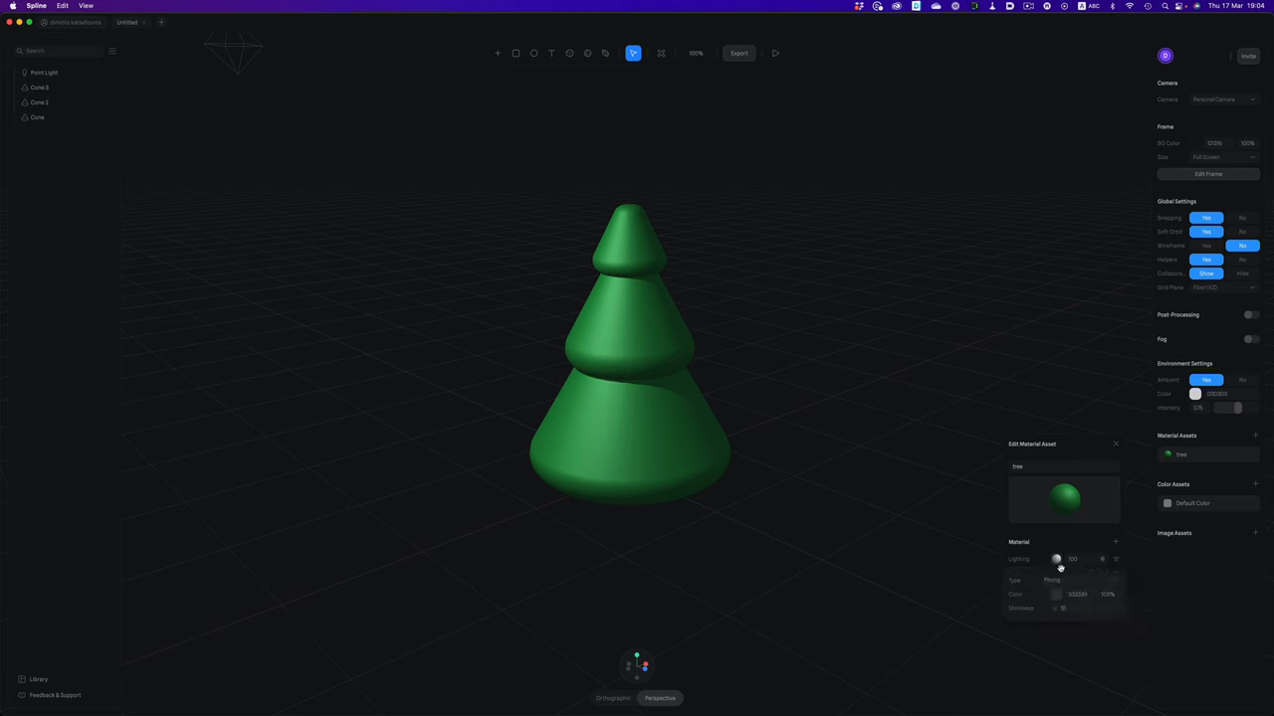
click(1079, 559)
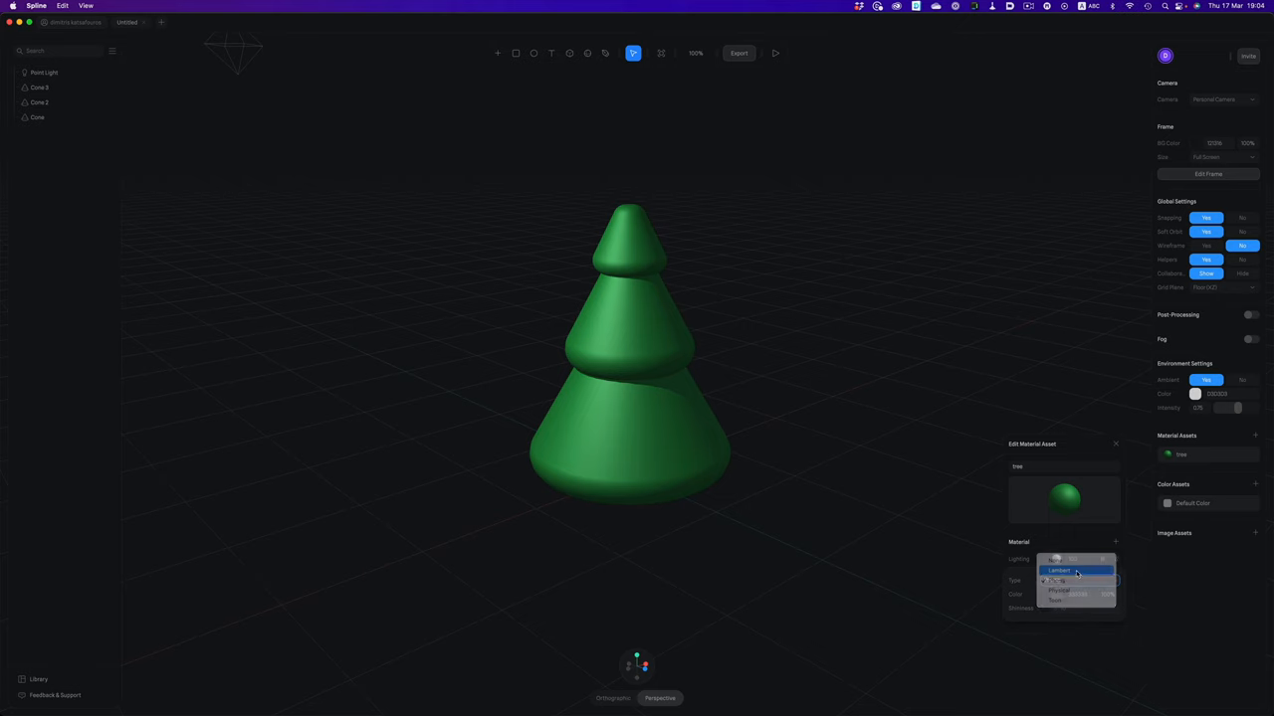
click(1058, 569)
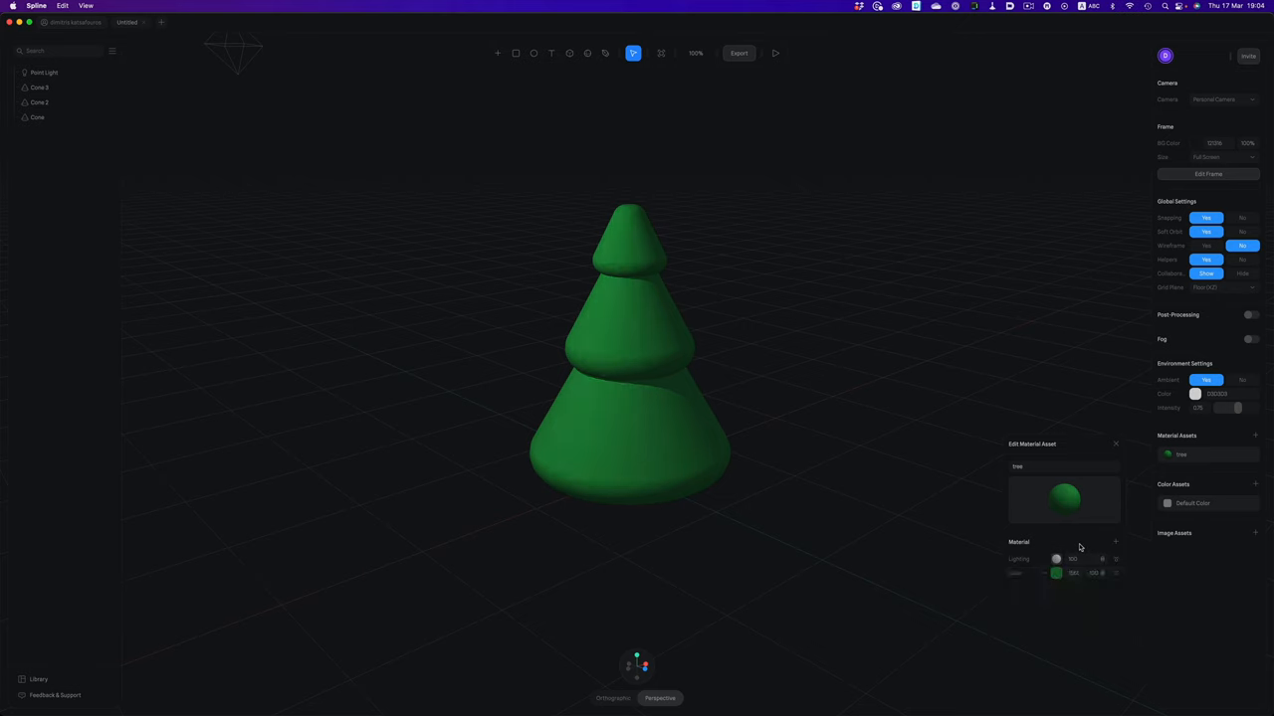
Step: Add a Fresnel rim-glow layer to the Tree material with a pale colour
click(1072, 559)
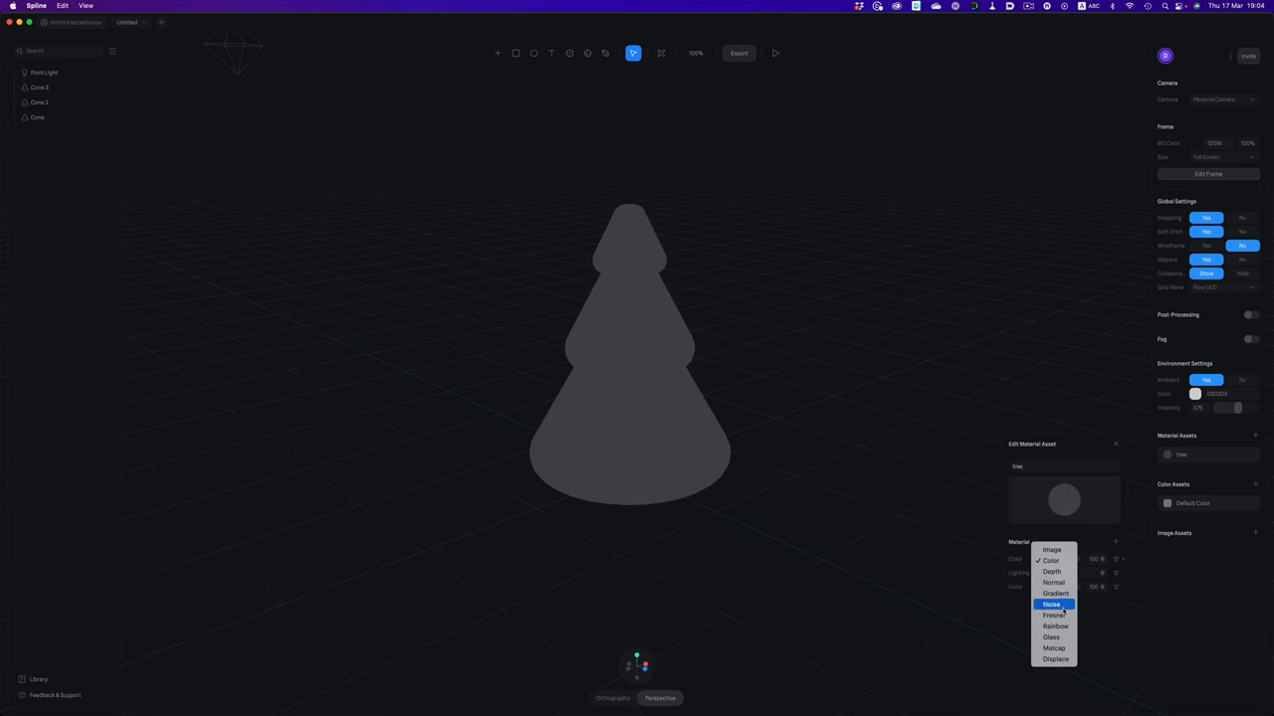
click(1051, 562)
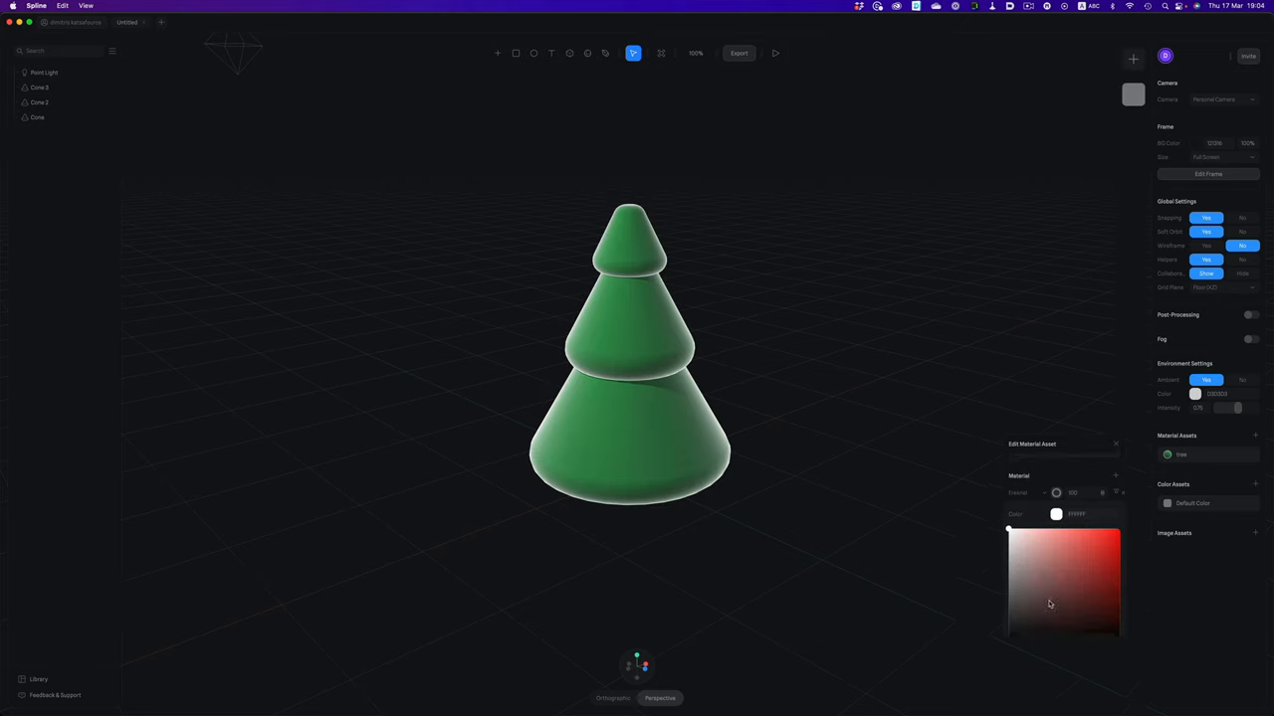
click(1051, 609)
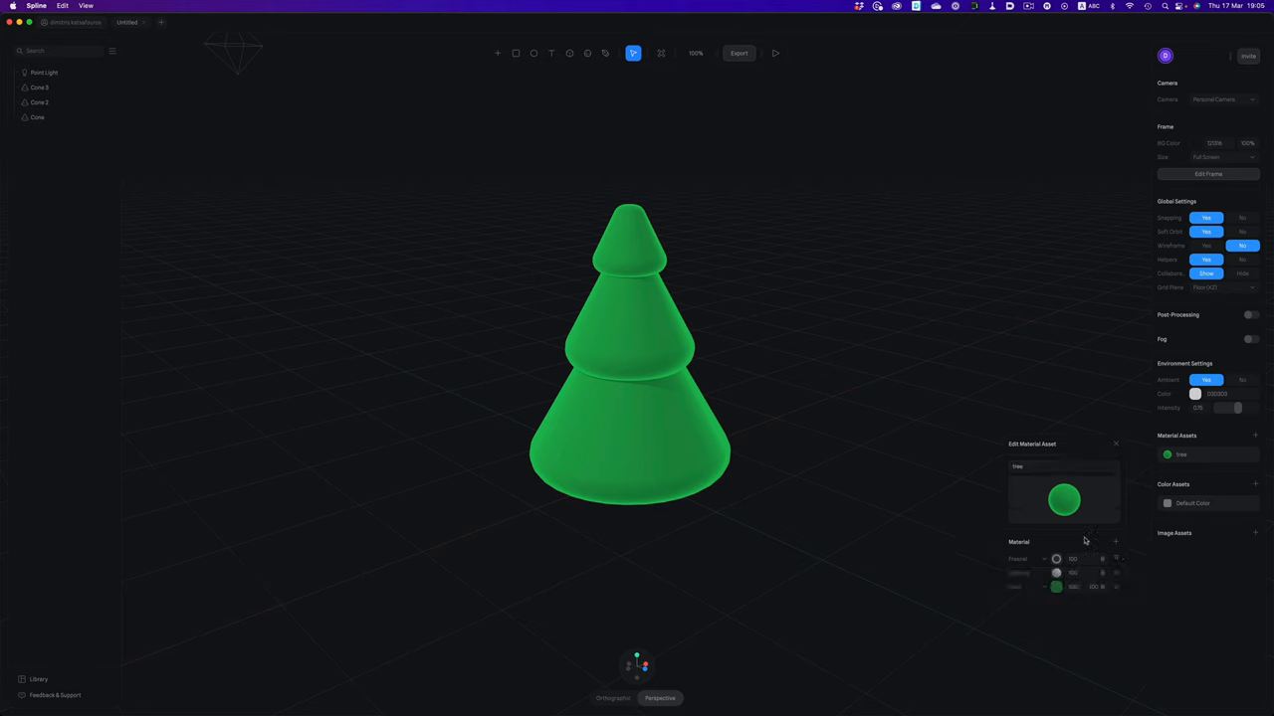
Step: Add a Noise layer tinted green so the tree looks marbled
click(1056, 559)
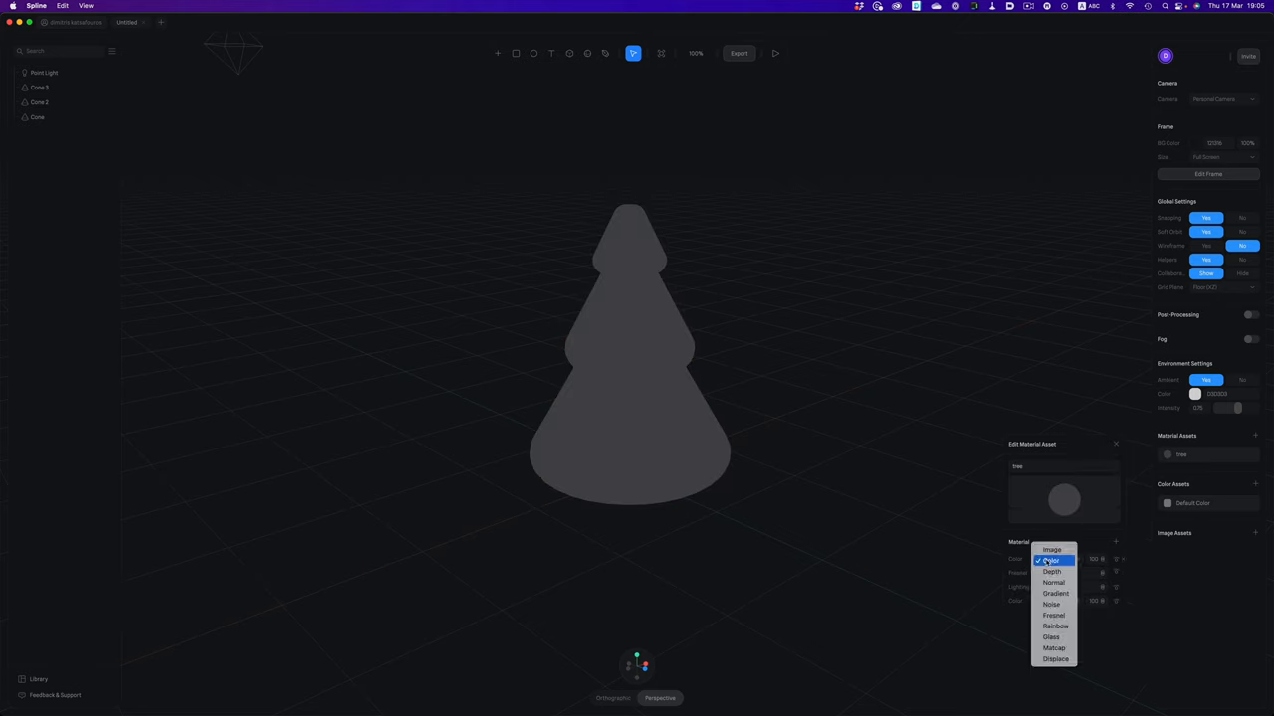
click(1051, 605)
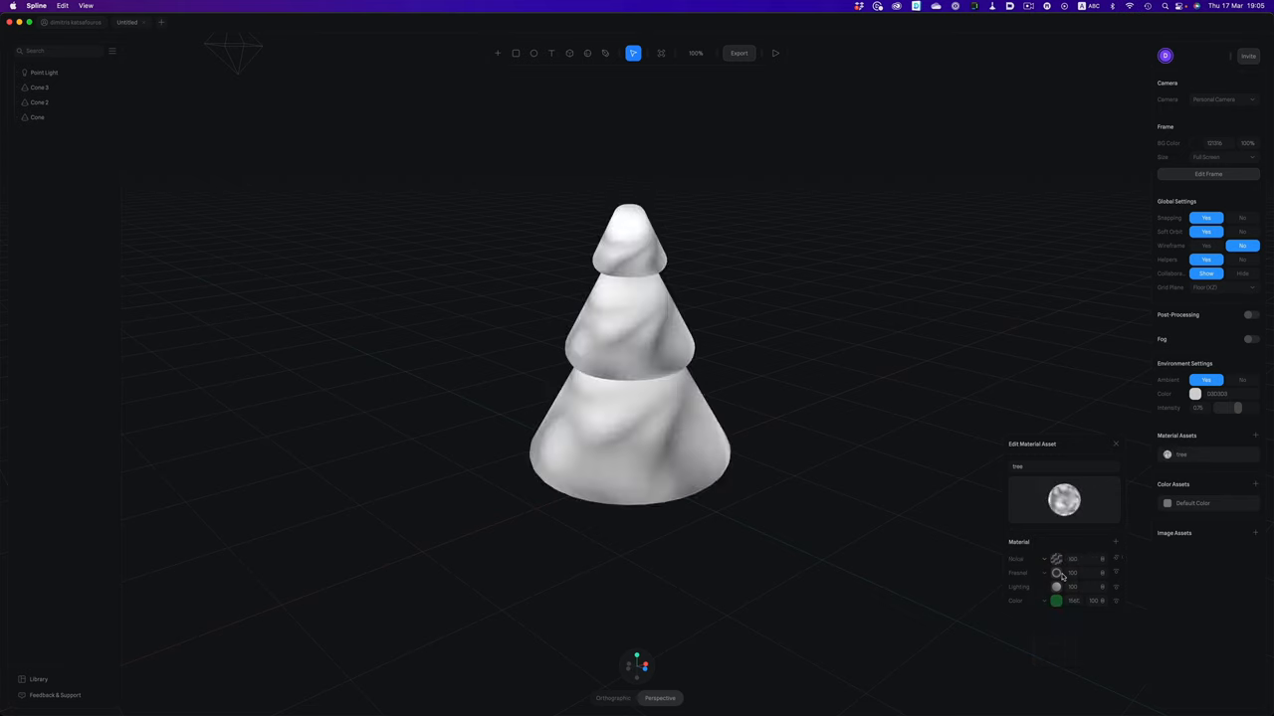
click(1043, 558)
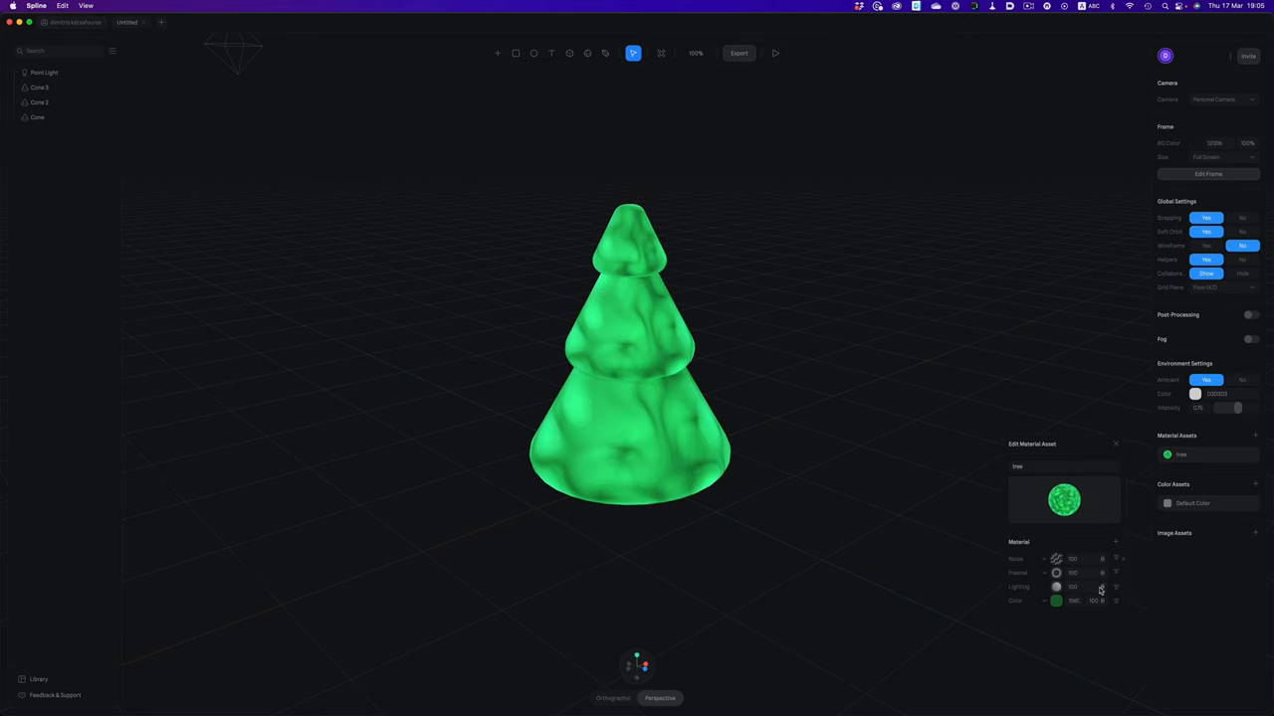
click(1057, 557)
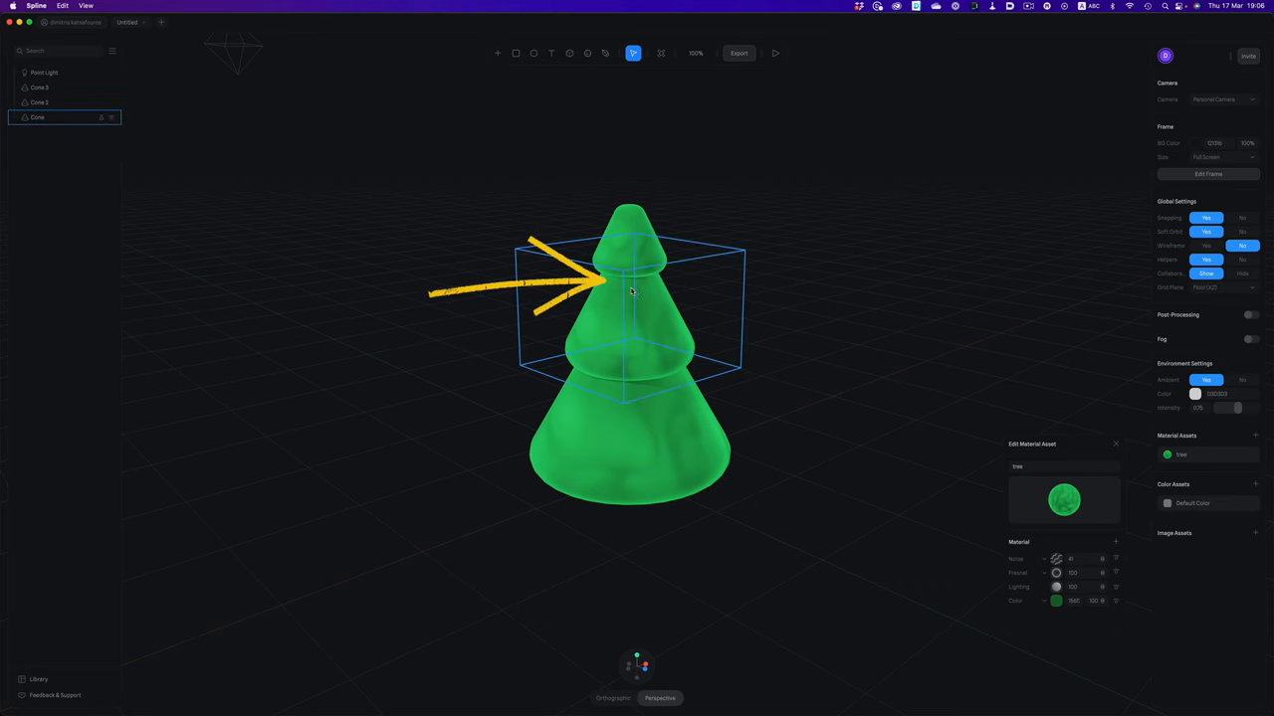
click(39, 104)
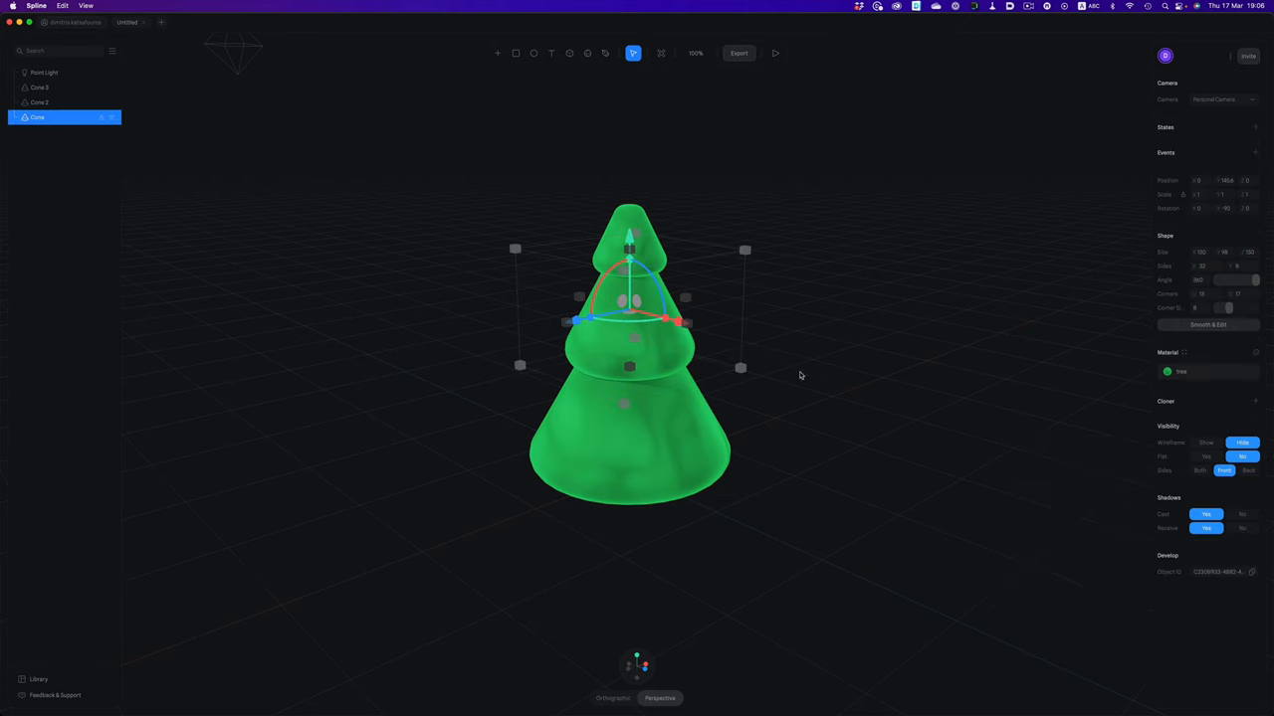
mouse_move(999, 392)
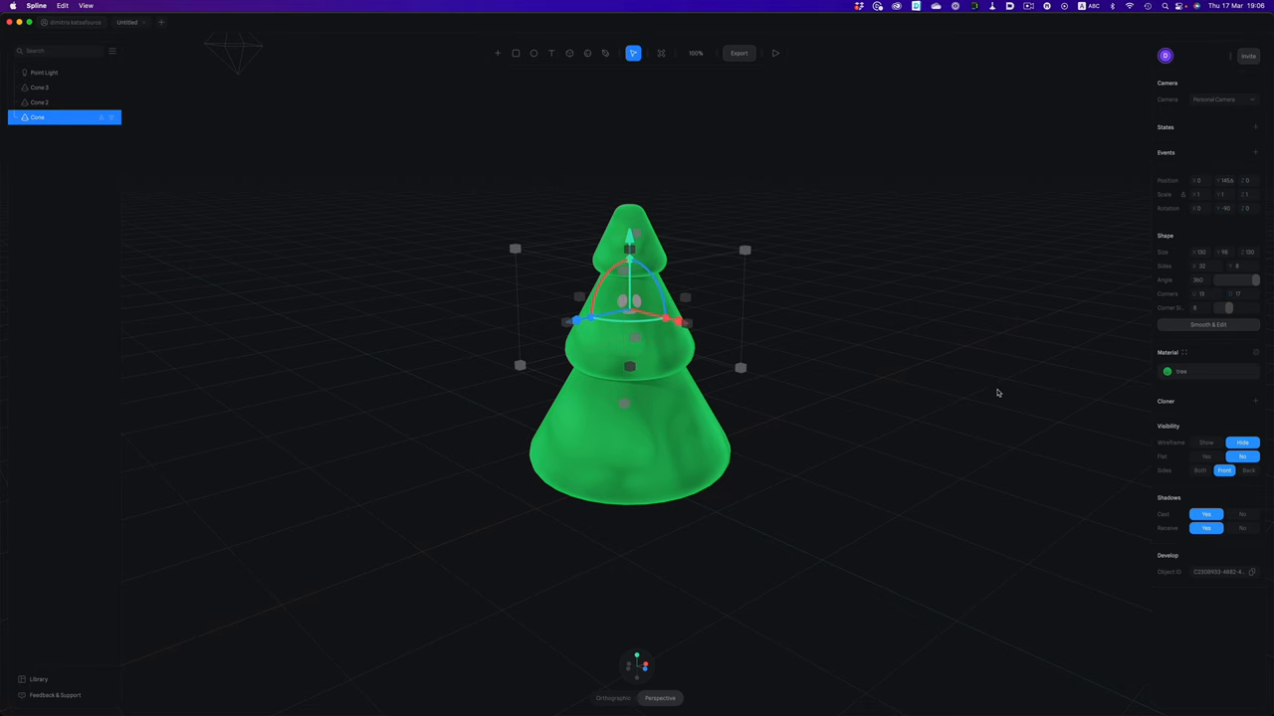
mouse_move(1027, 388)
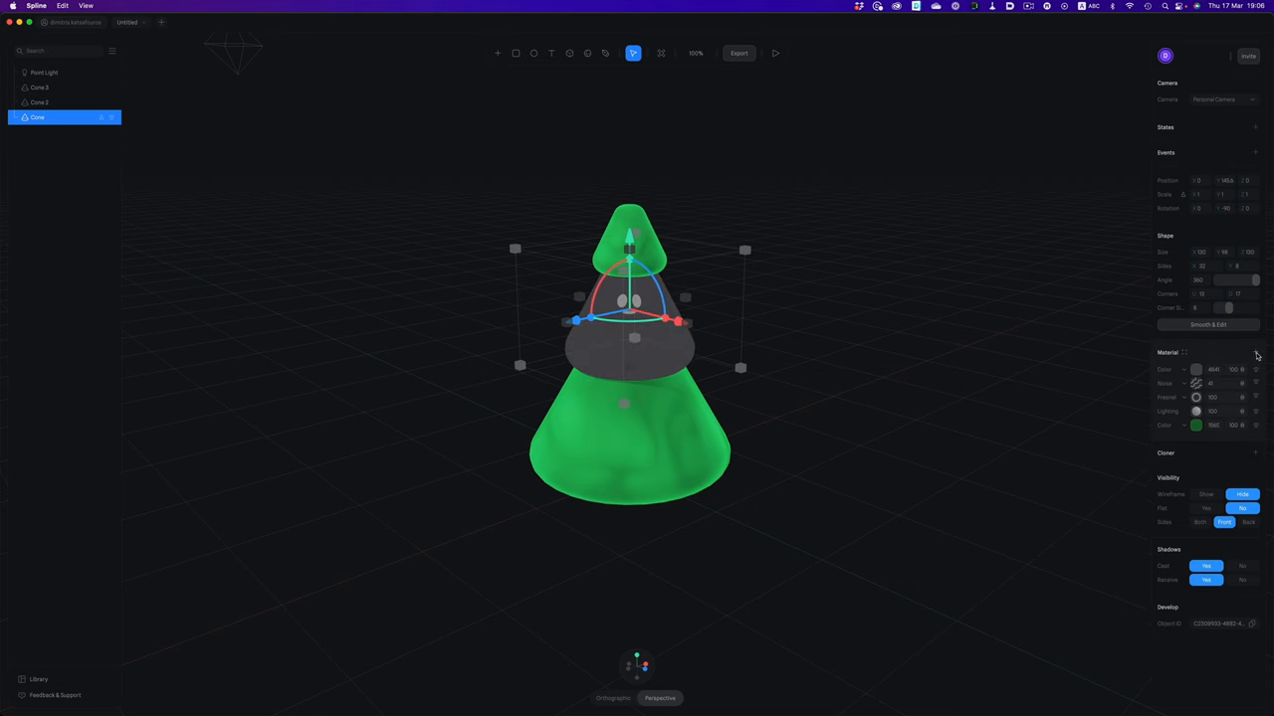
Step: Add a Depth gradient layer to the material and change its blending mode
click(1190, 370)
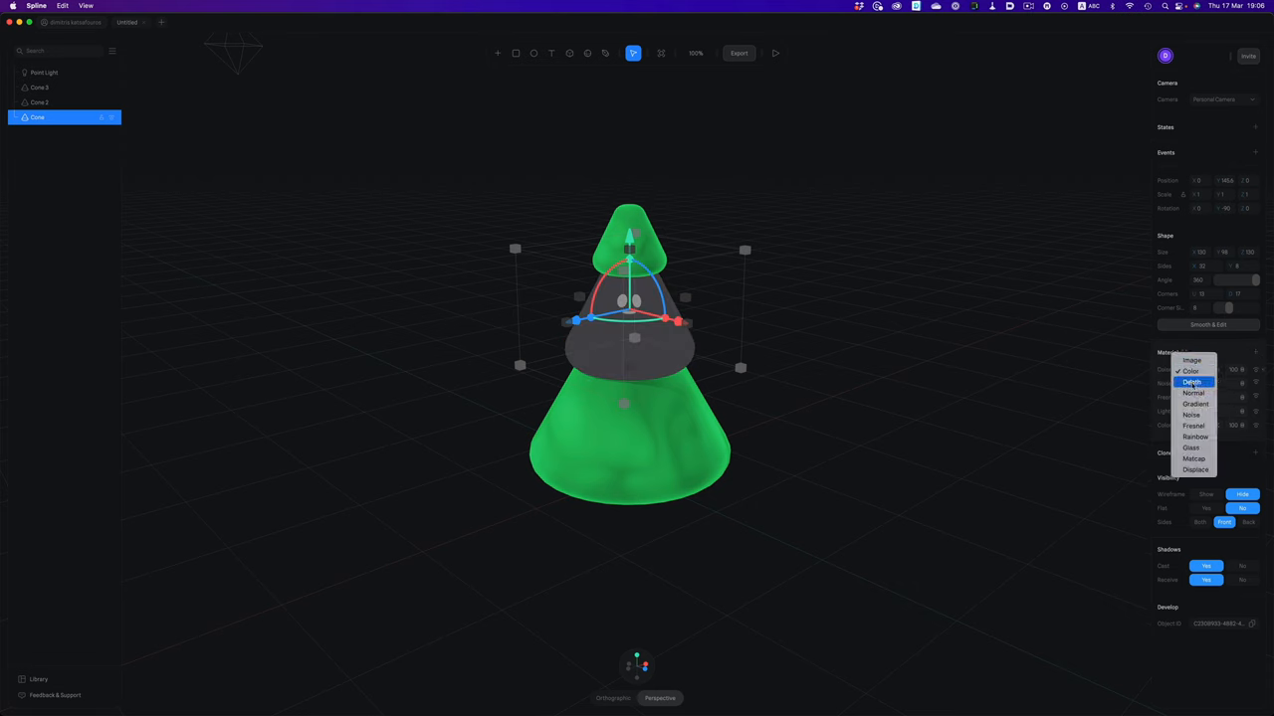
click(1192, 382)
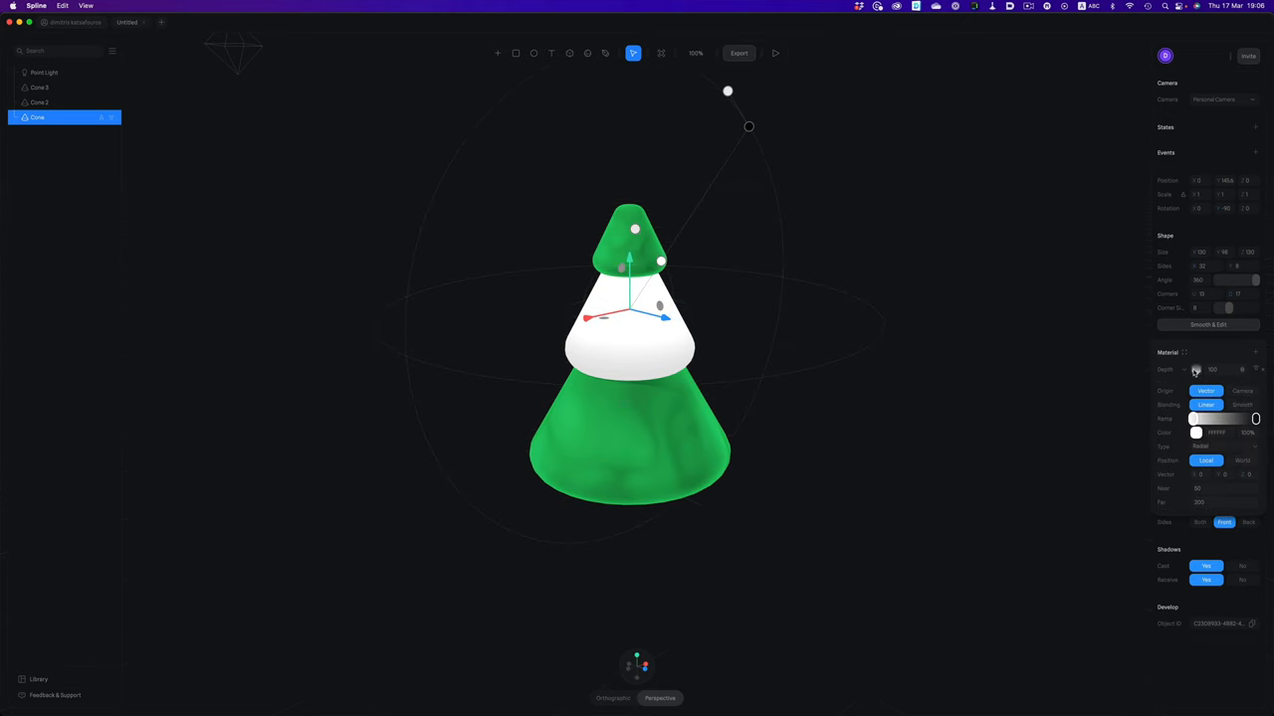
mouse_move(708, 195)
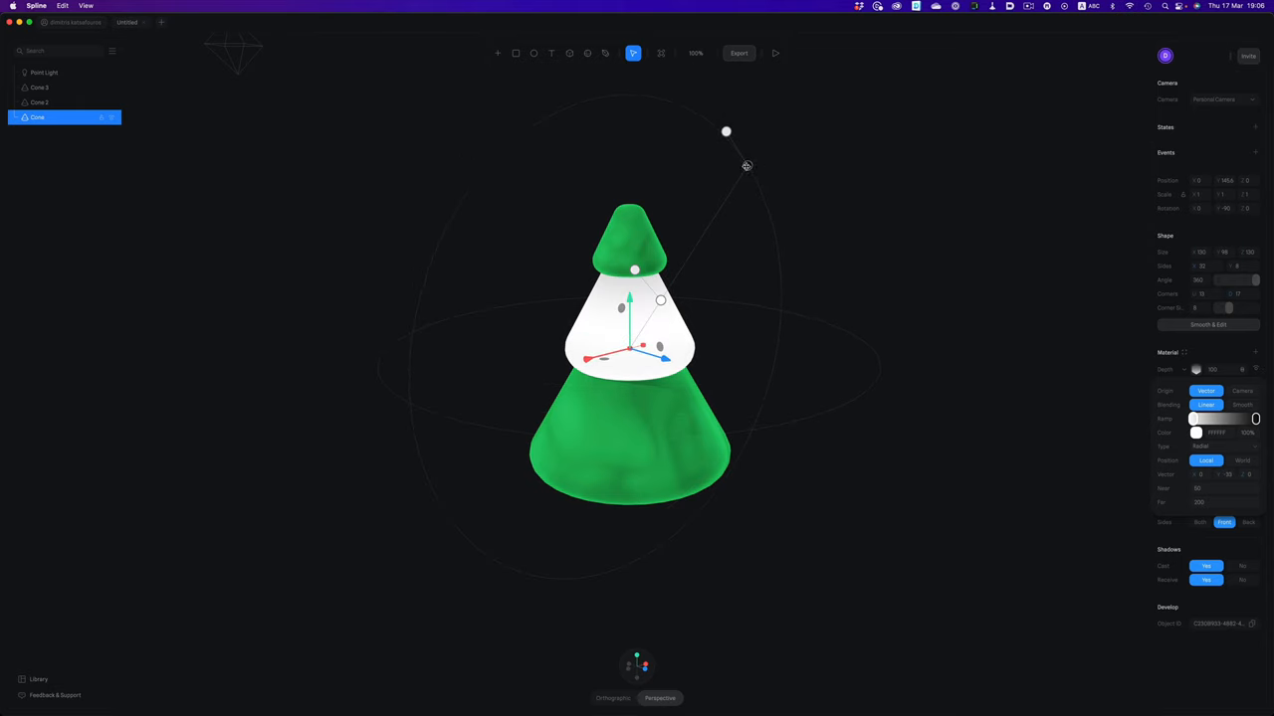
click(1195, 431)
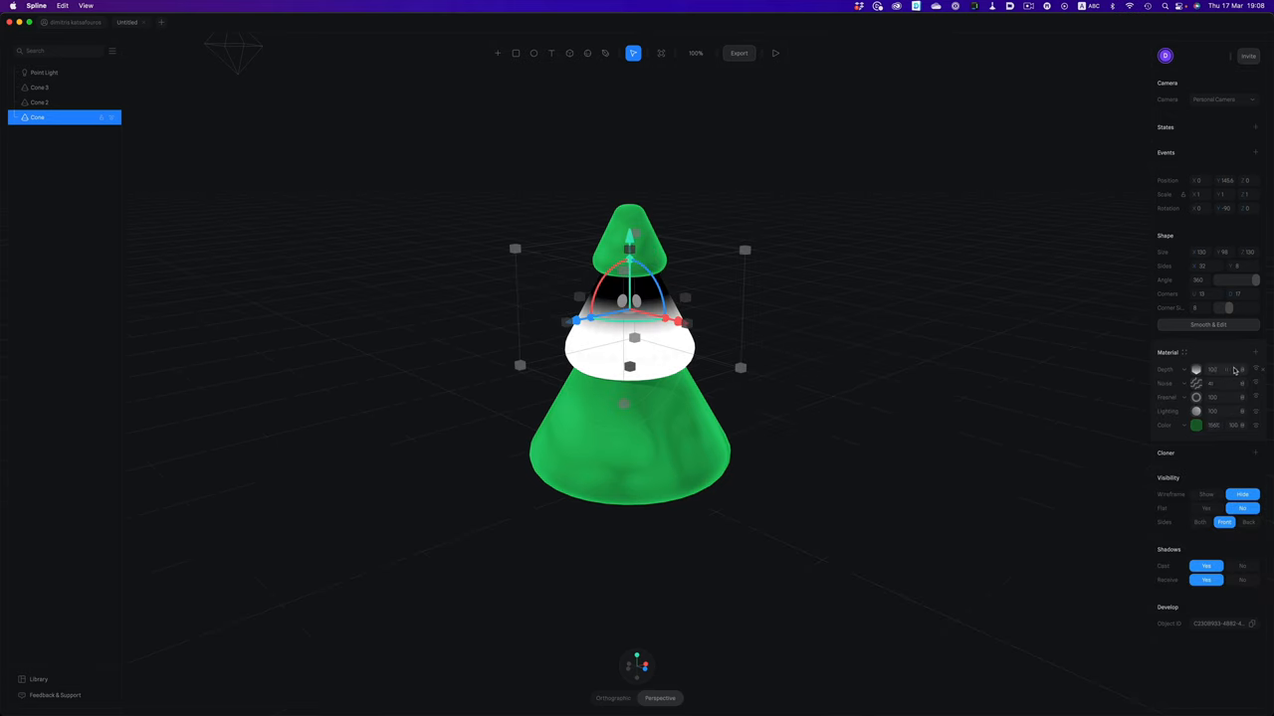
click(1246, 370)
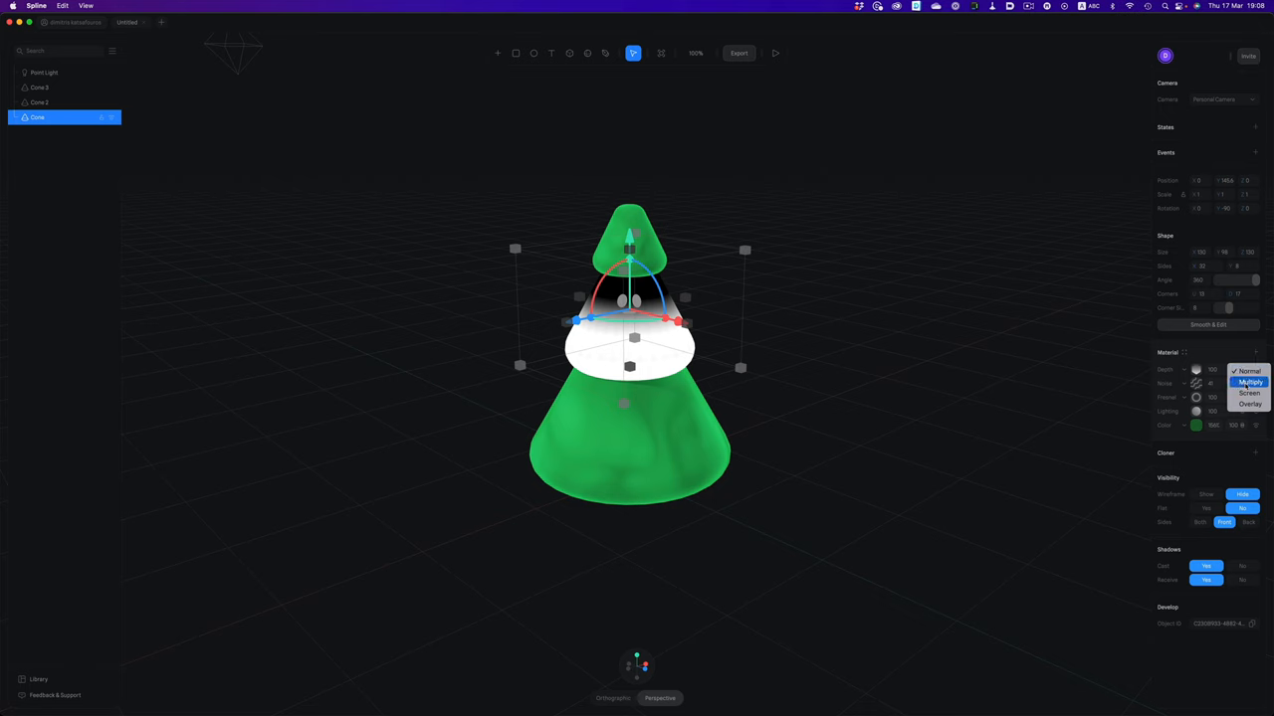
click(1250, 382)
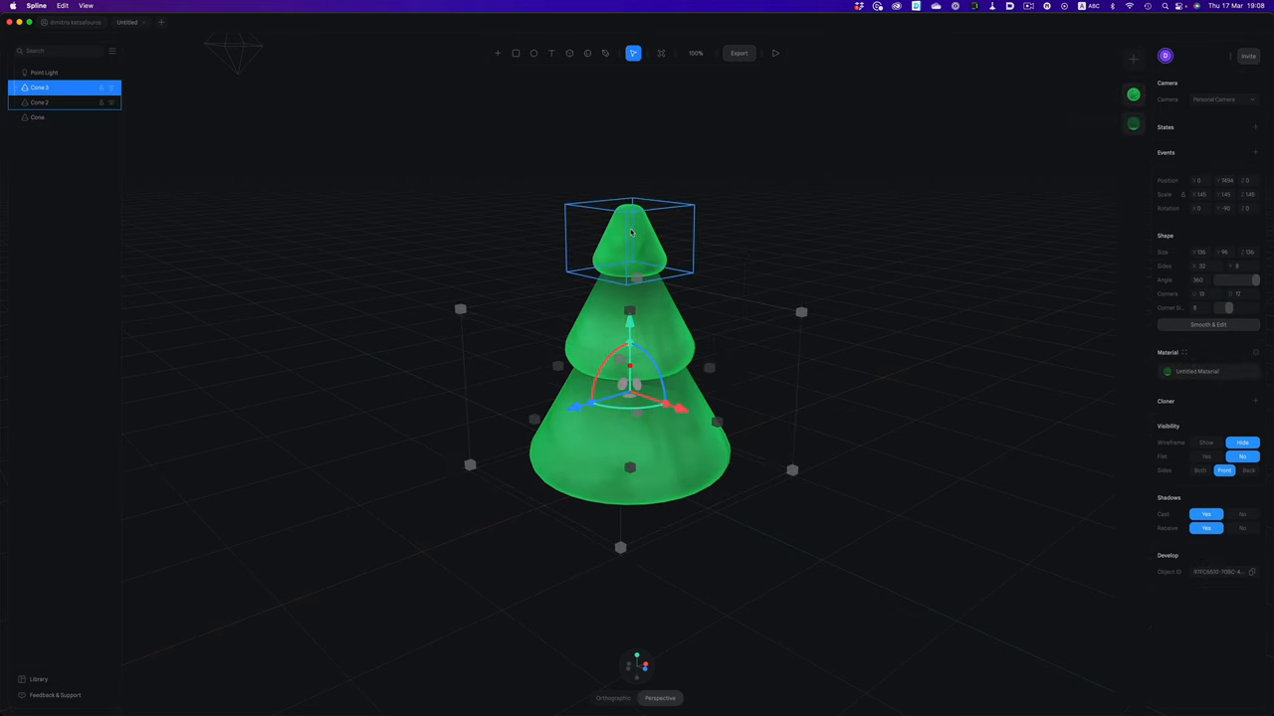
click(40, 104)
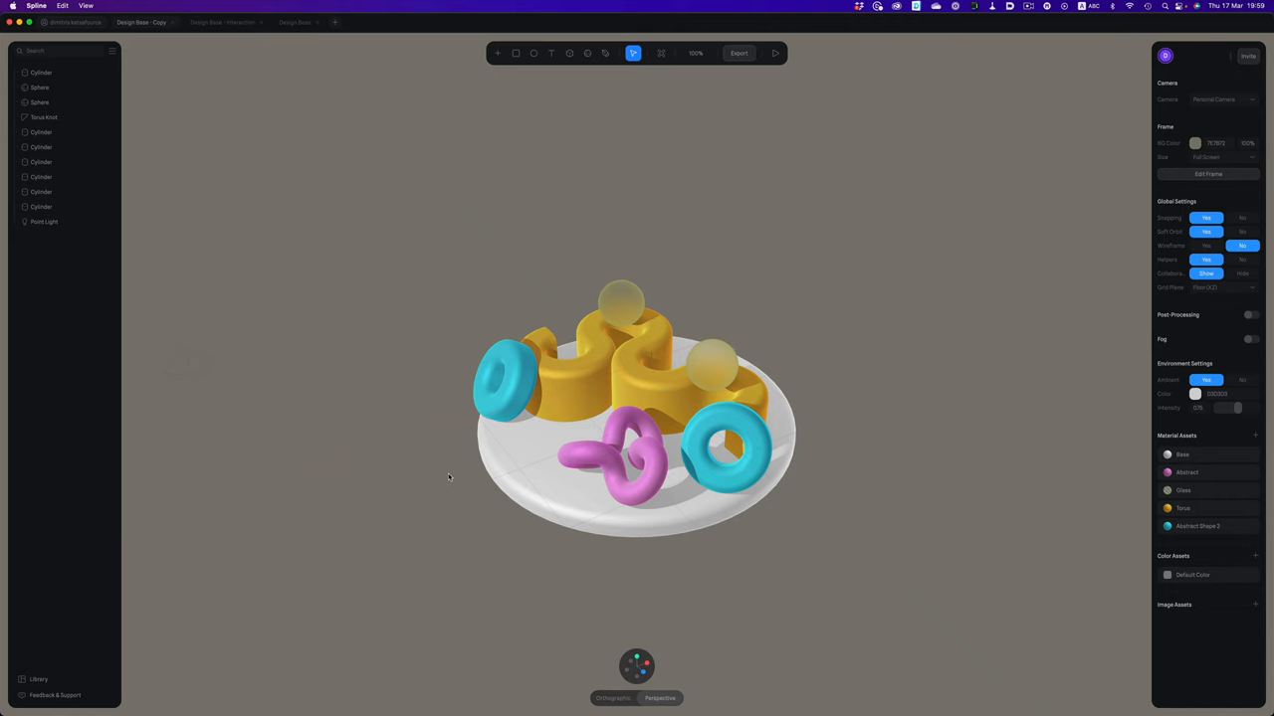
mouse_move(441, 476)
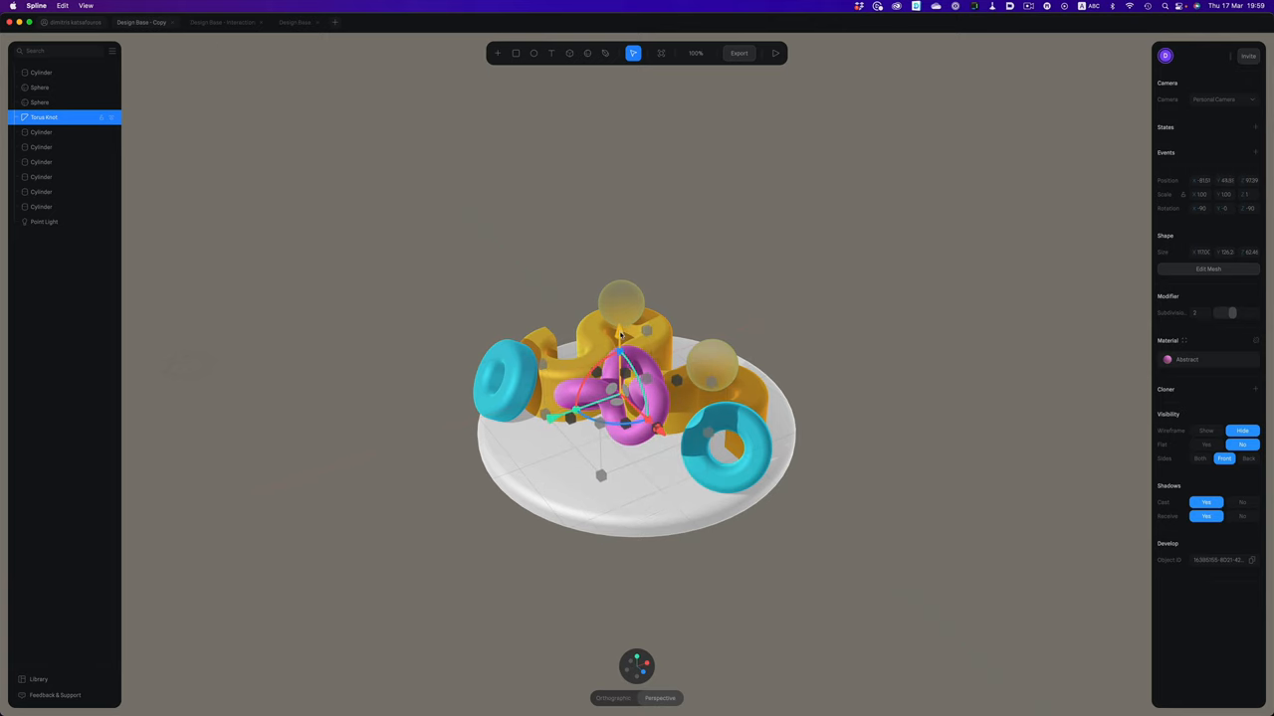
Step: Add a second state to the Torus Knot with a new pose and toggle it against Base State
click(40, 101)
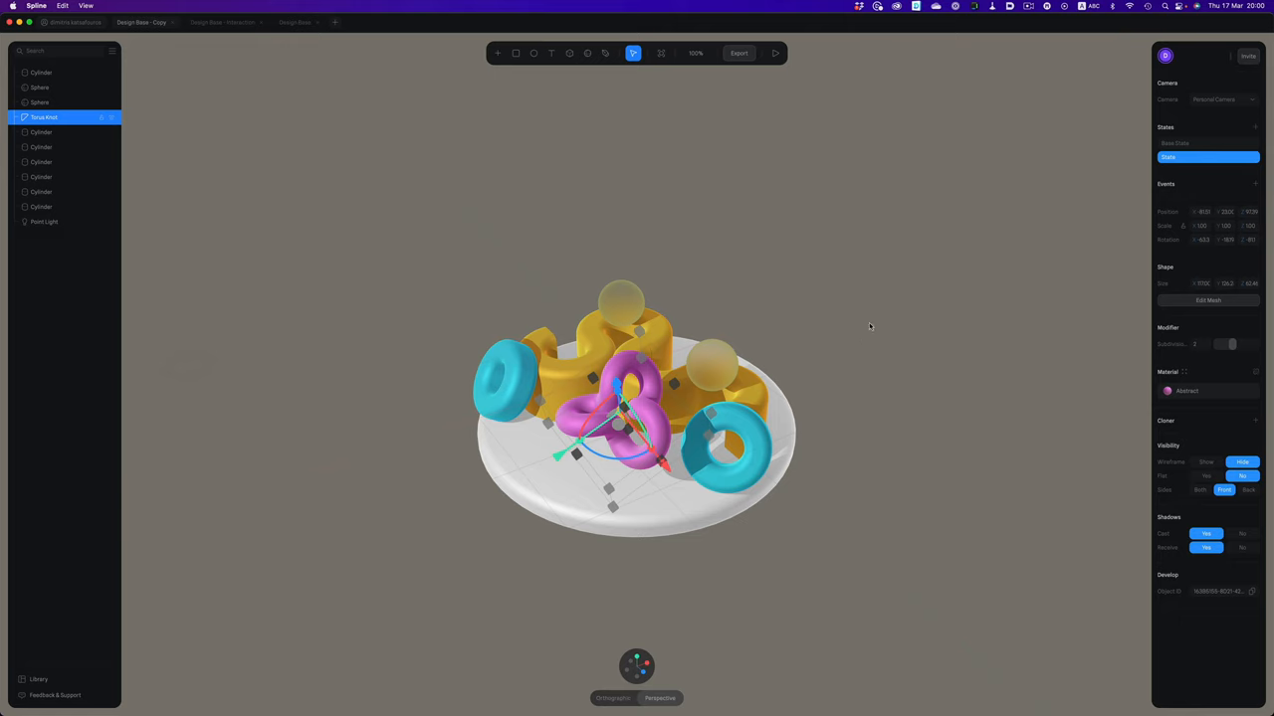
click(1198, 143)
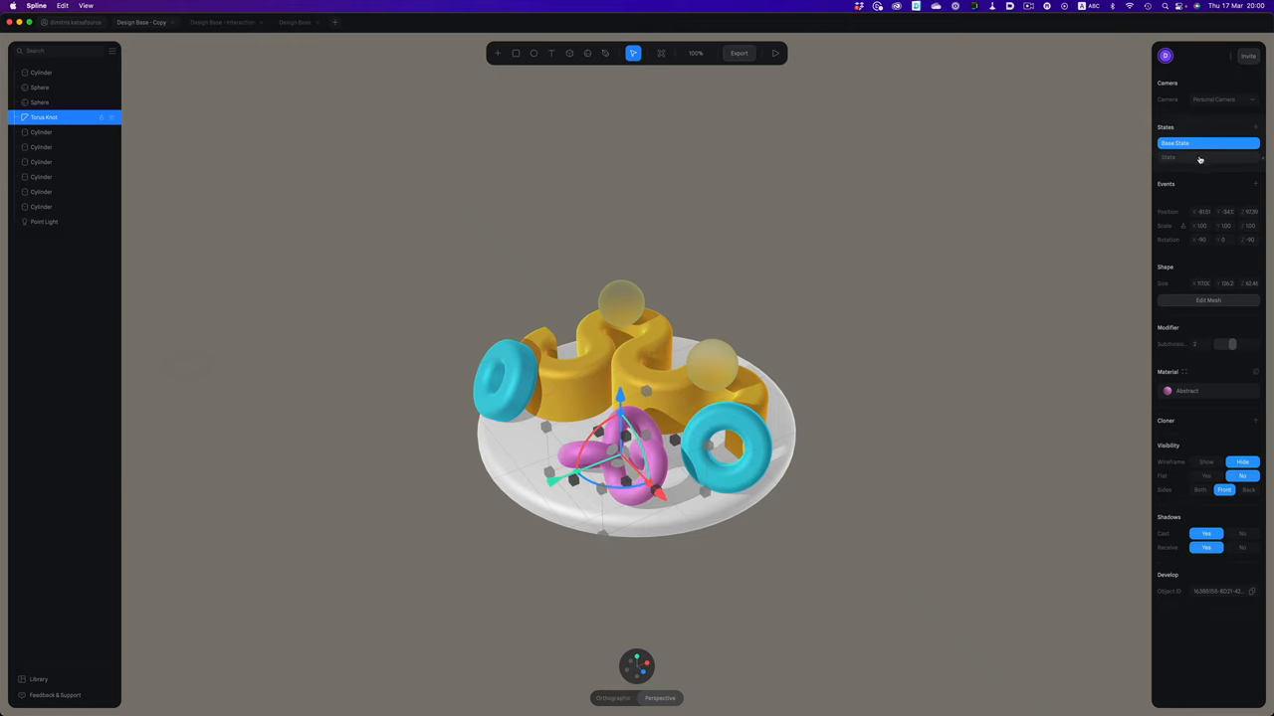
click(1205, 157)
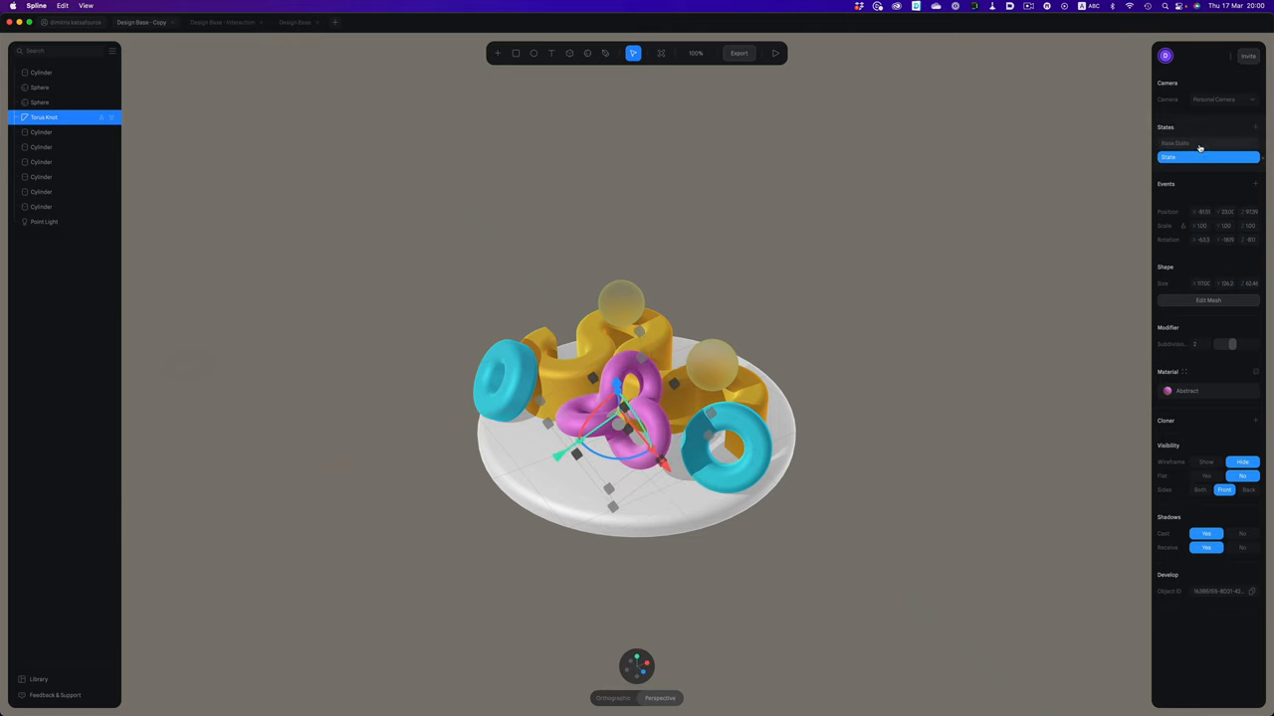
click(1206, 143)
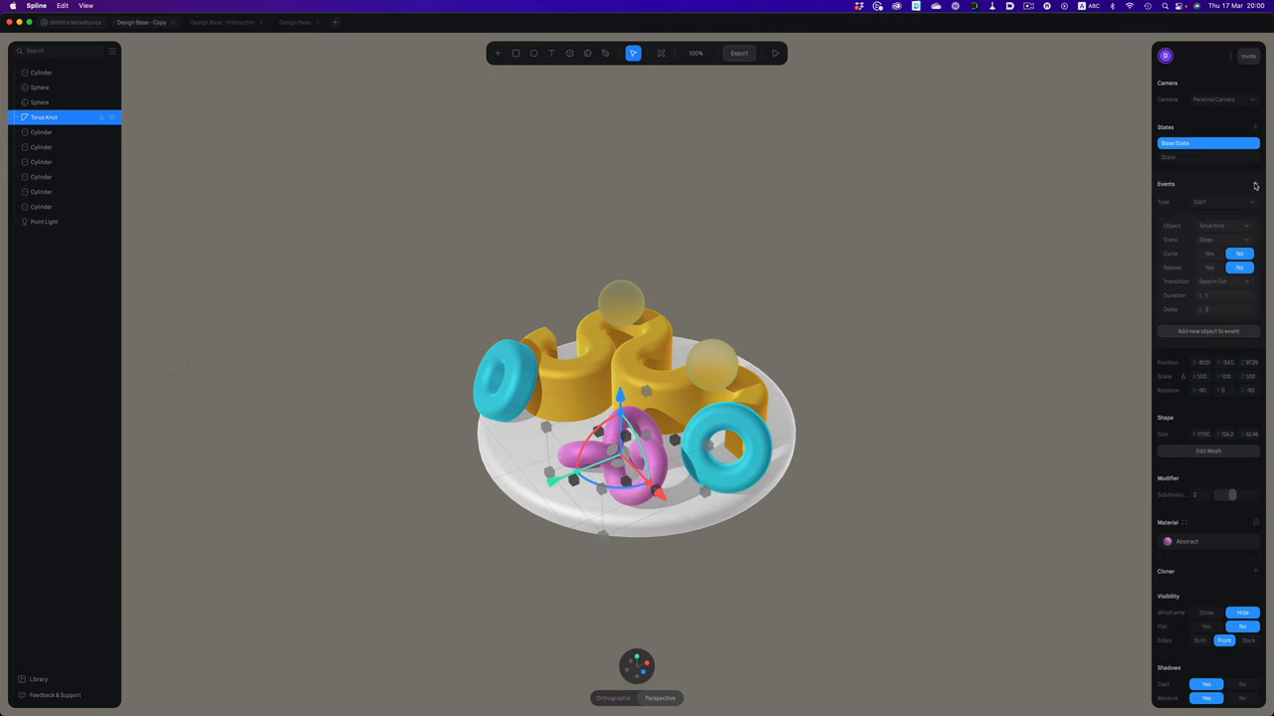
mouse_move(1214, 195)
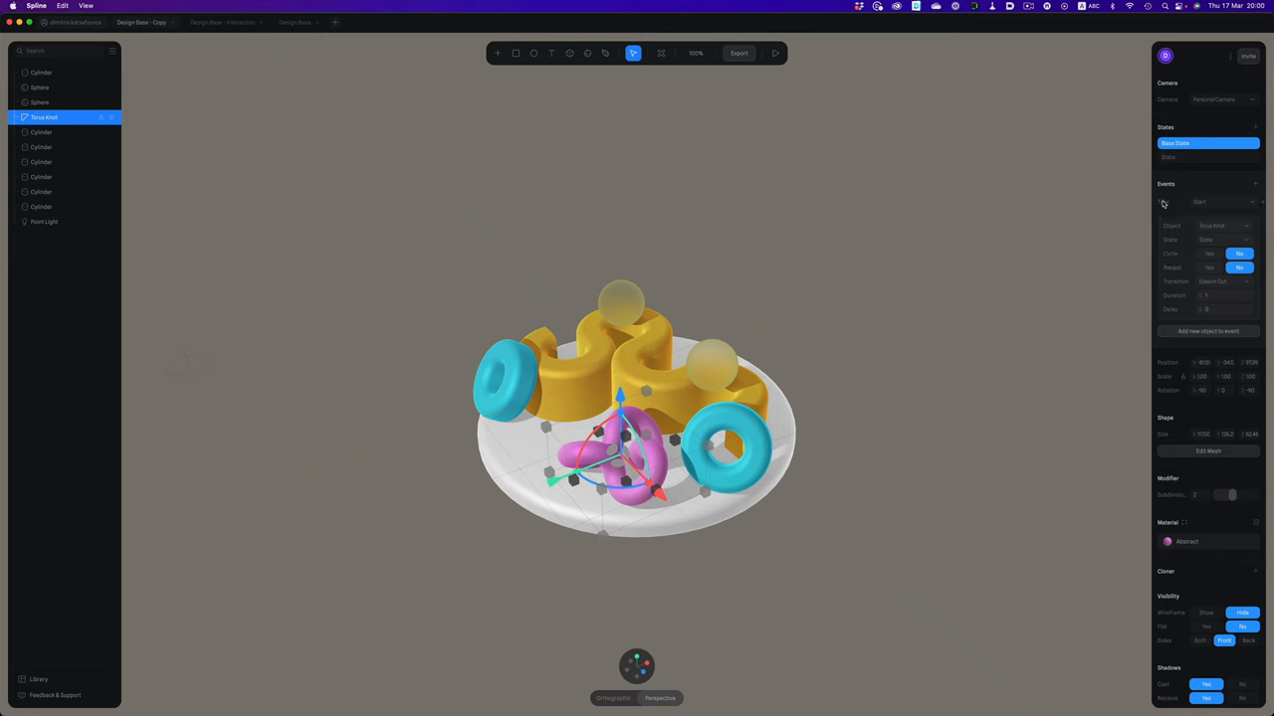
mouse_move(1184, 199)
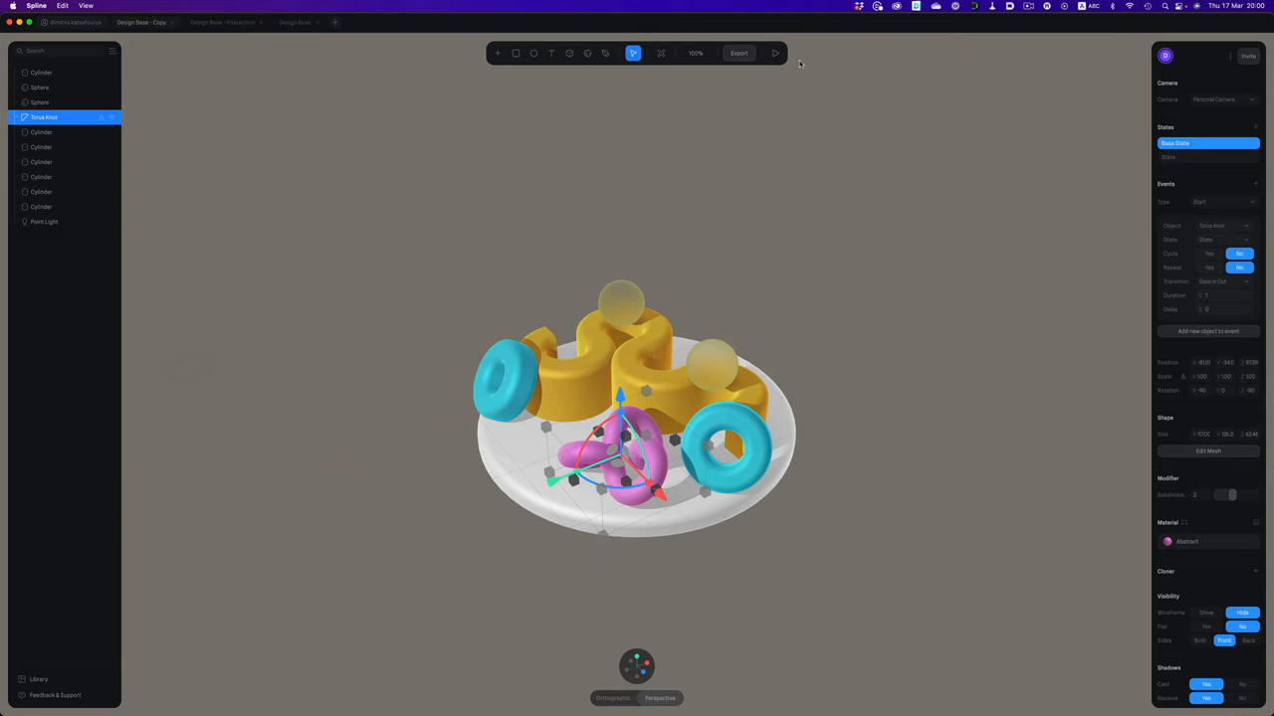
Step: Add a Mouse Hover event on the Torus Knot targeting its second State
click(774, 52)
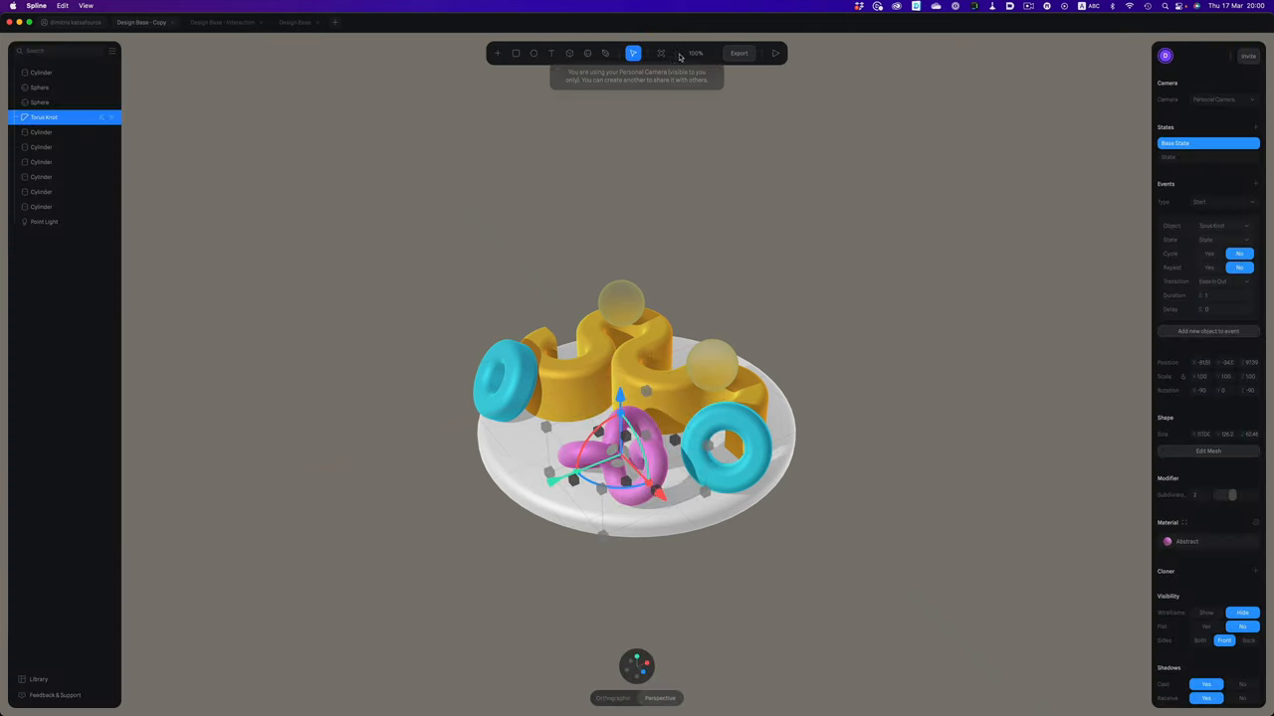
click(1218, 203)
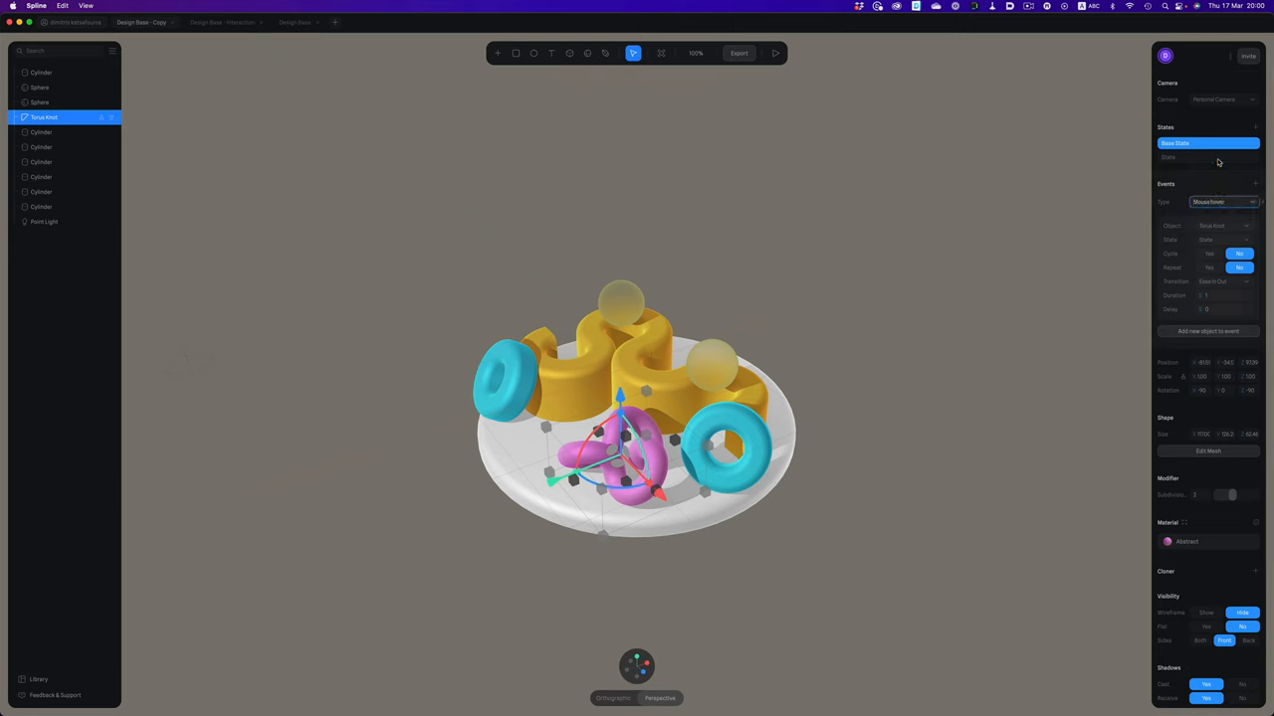
click(776, 52)
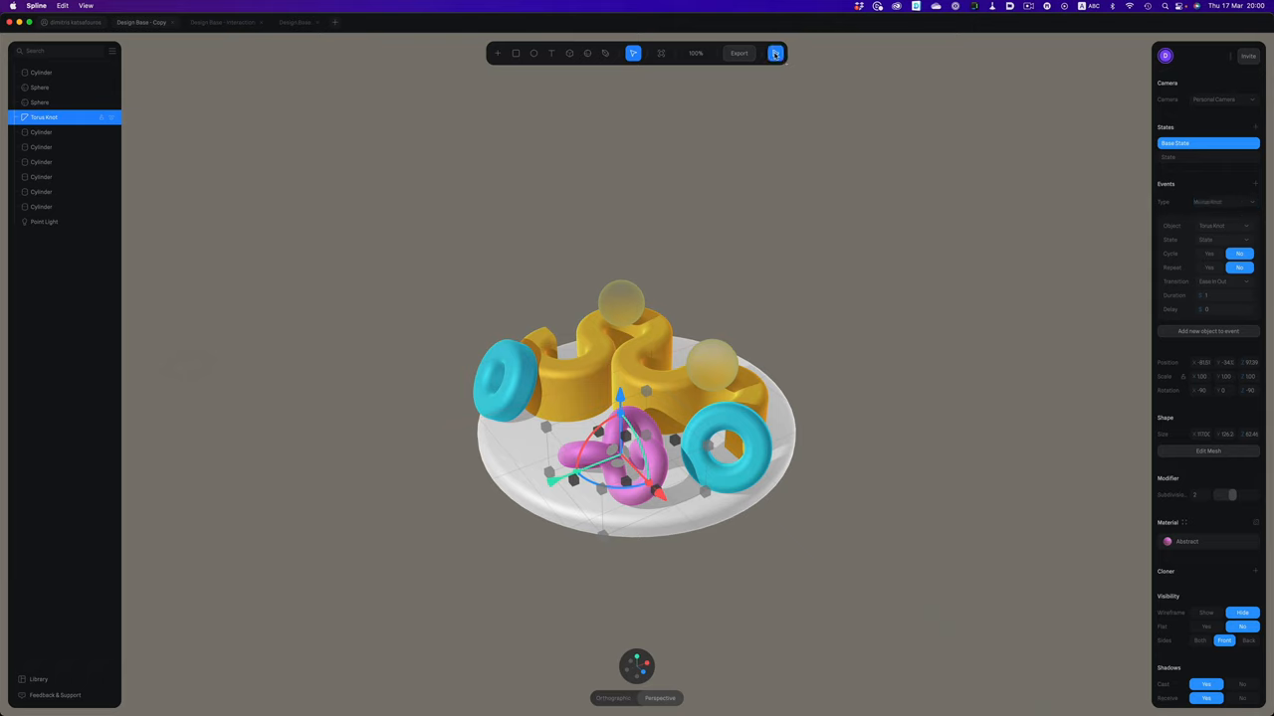
click(776, 51)
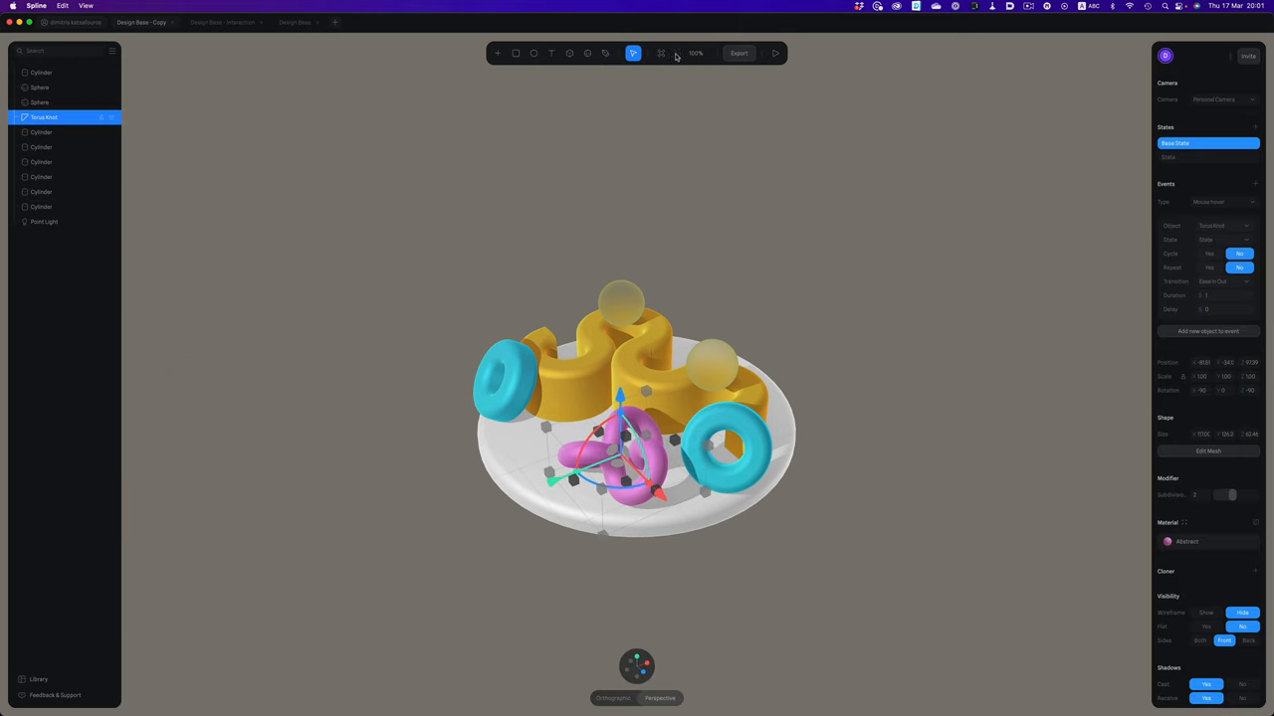
Step: Set the hover event's transition to Spring and preview the interaction in play mode
click(1217, 282)
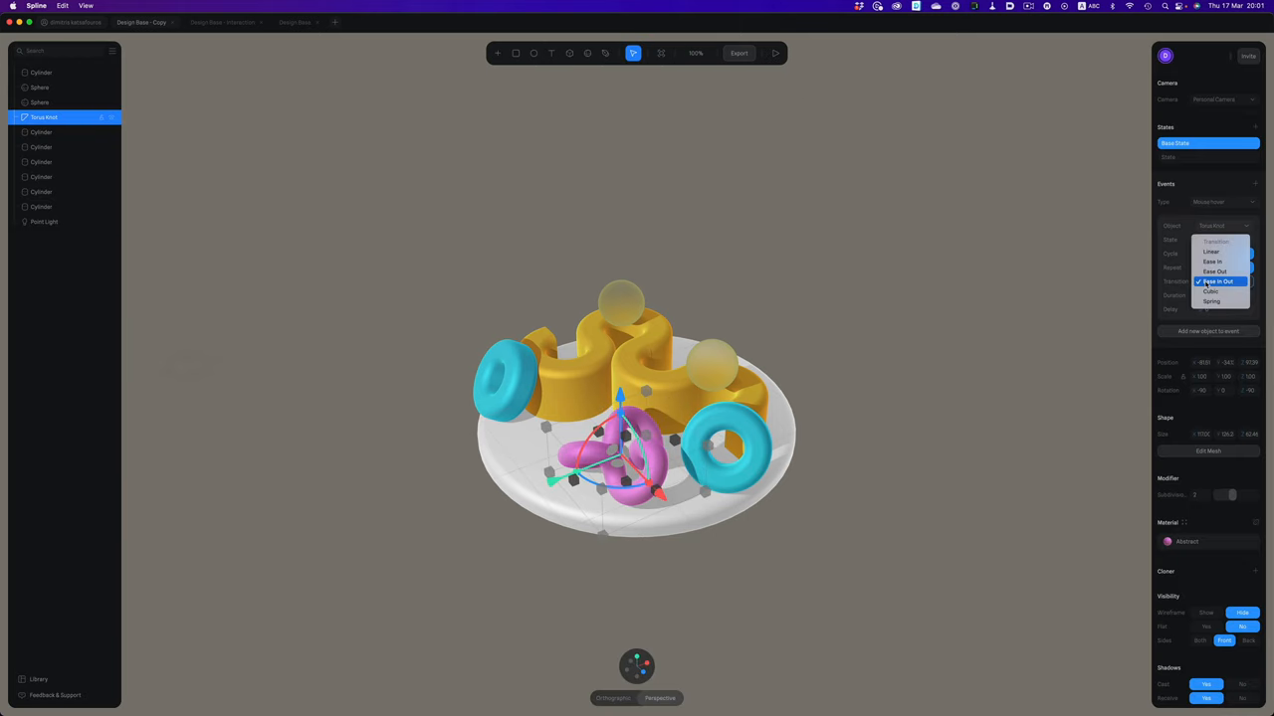
click(1211, 302)
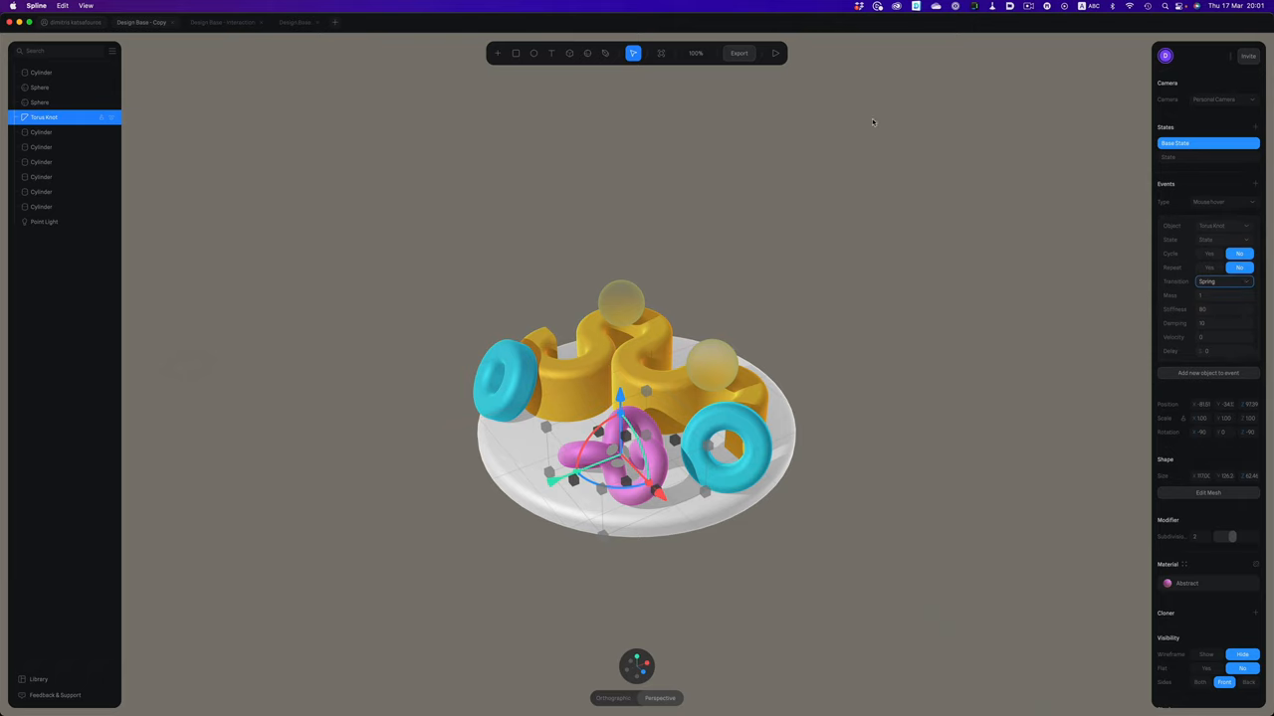
click(776, 51)
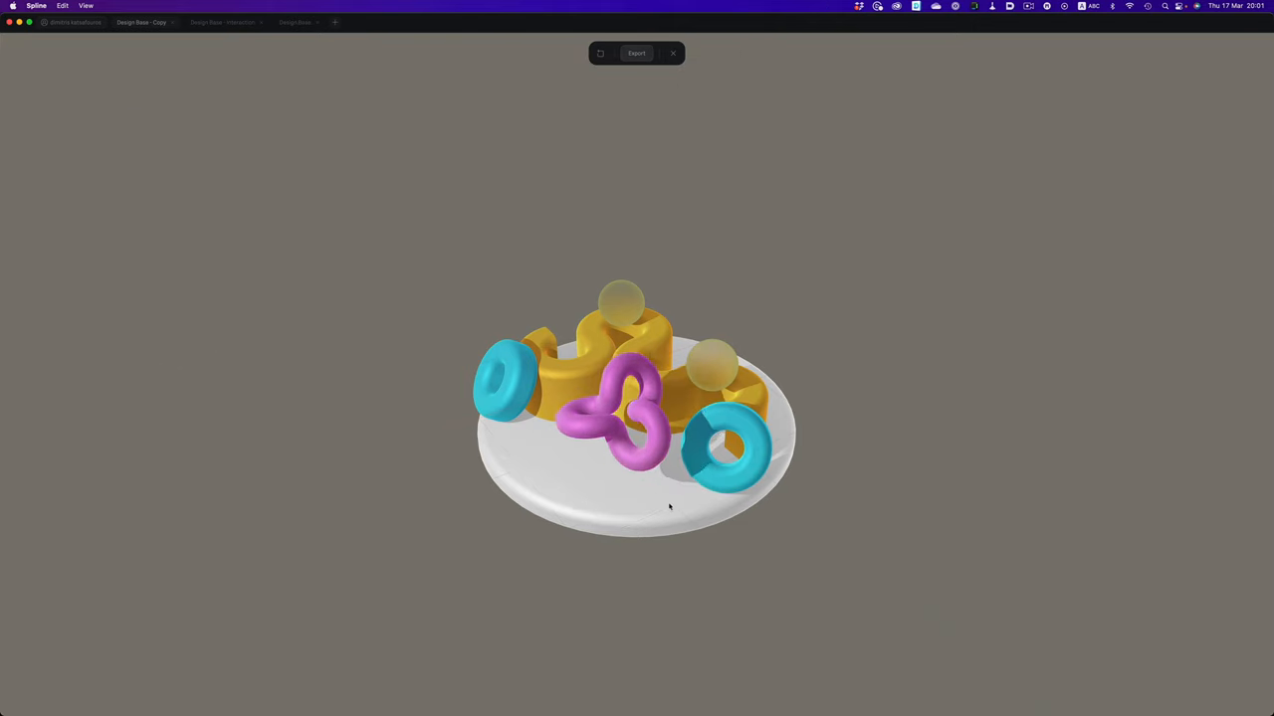
click(633, 52)
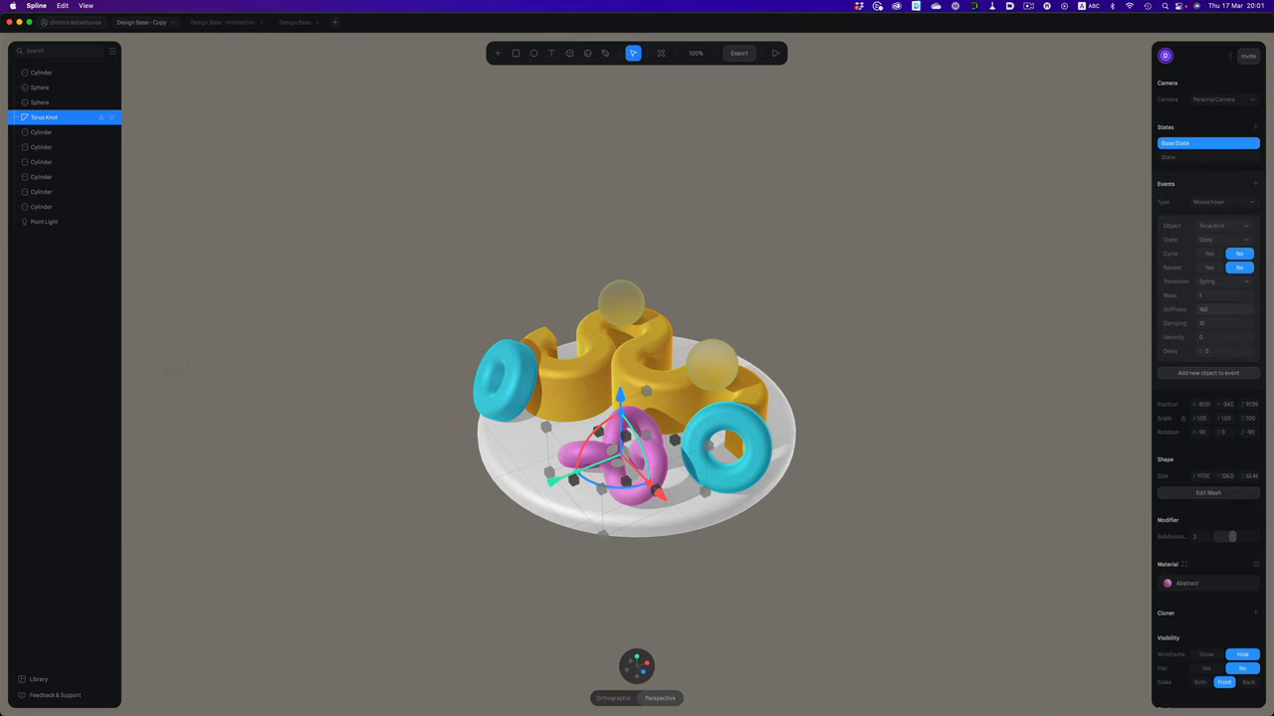
click(776, 52)
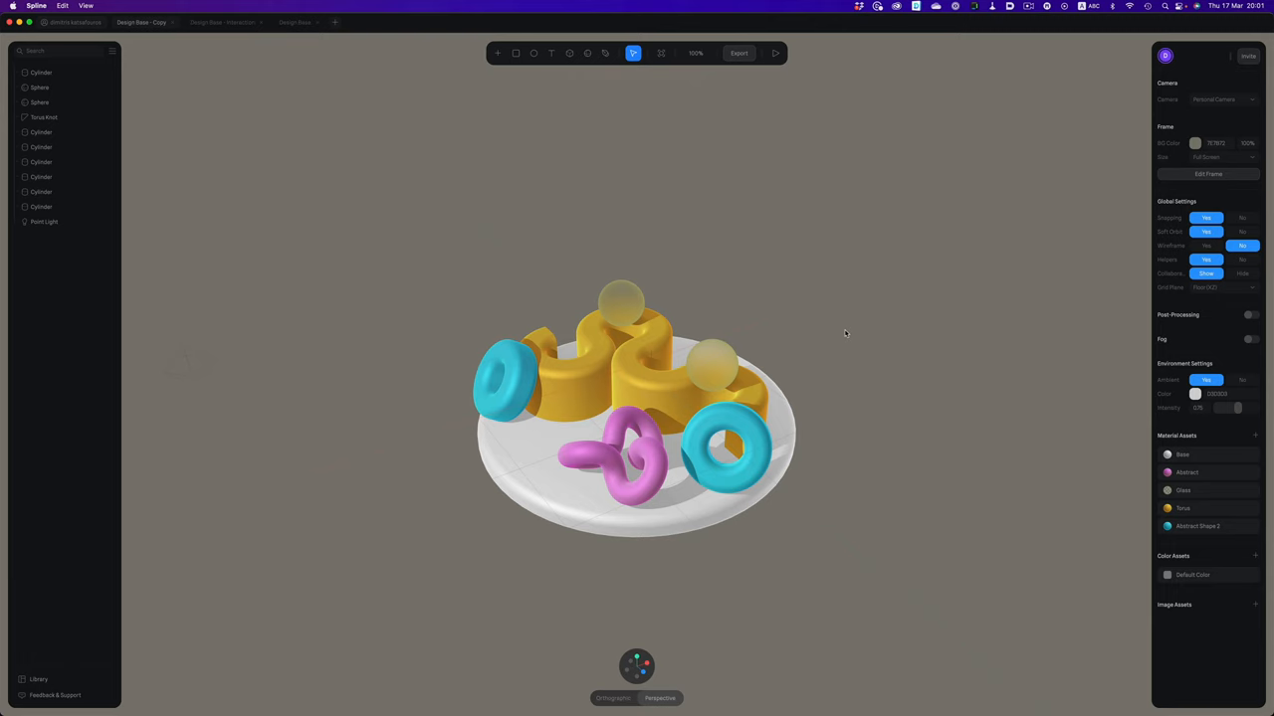
click(620, 458)
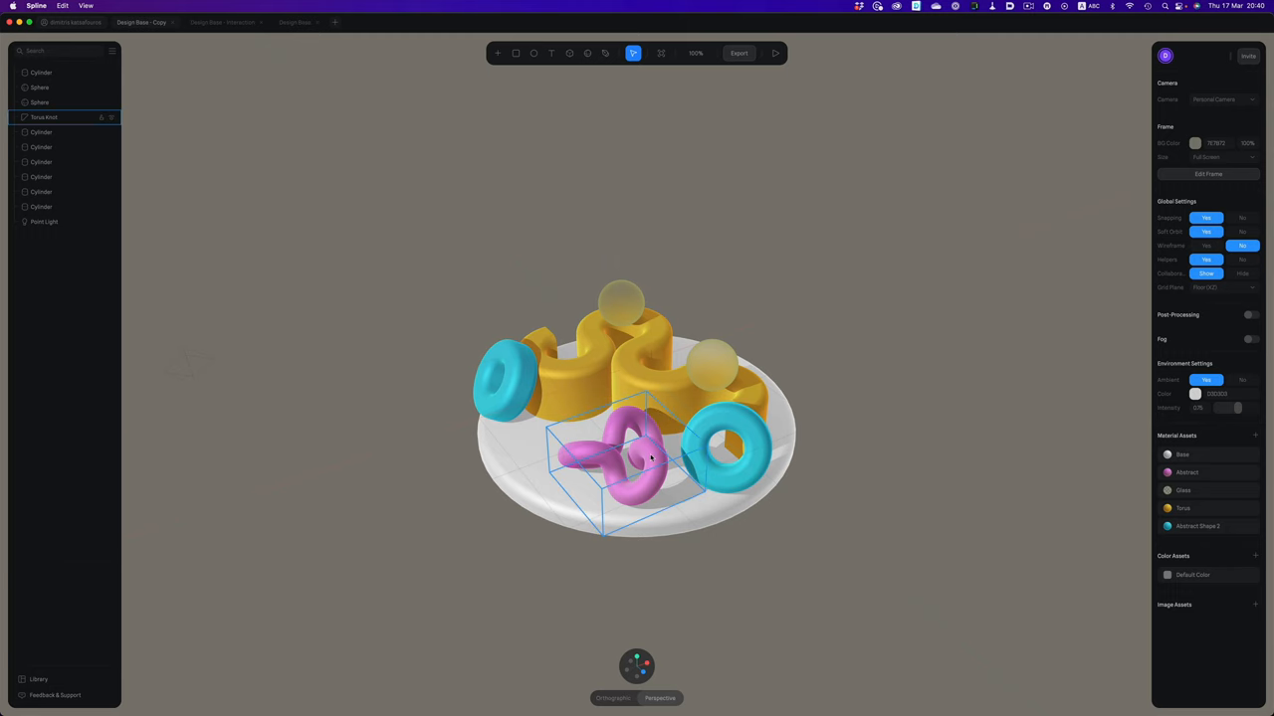
Step: Rotate the cyan Cylinder upright for its state and add it and a Sphere to the hover event
click(44, 116)
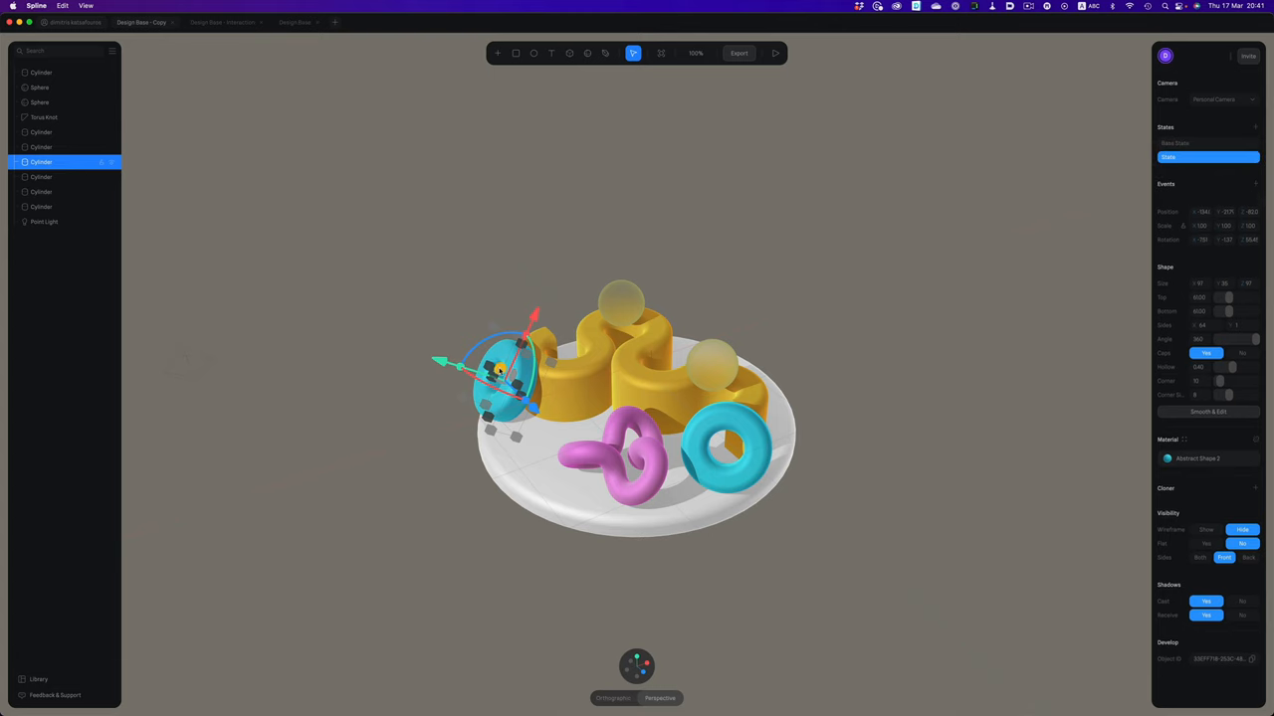
drag(508, 374, 497, 322)
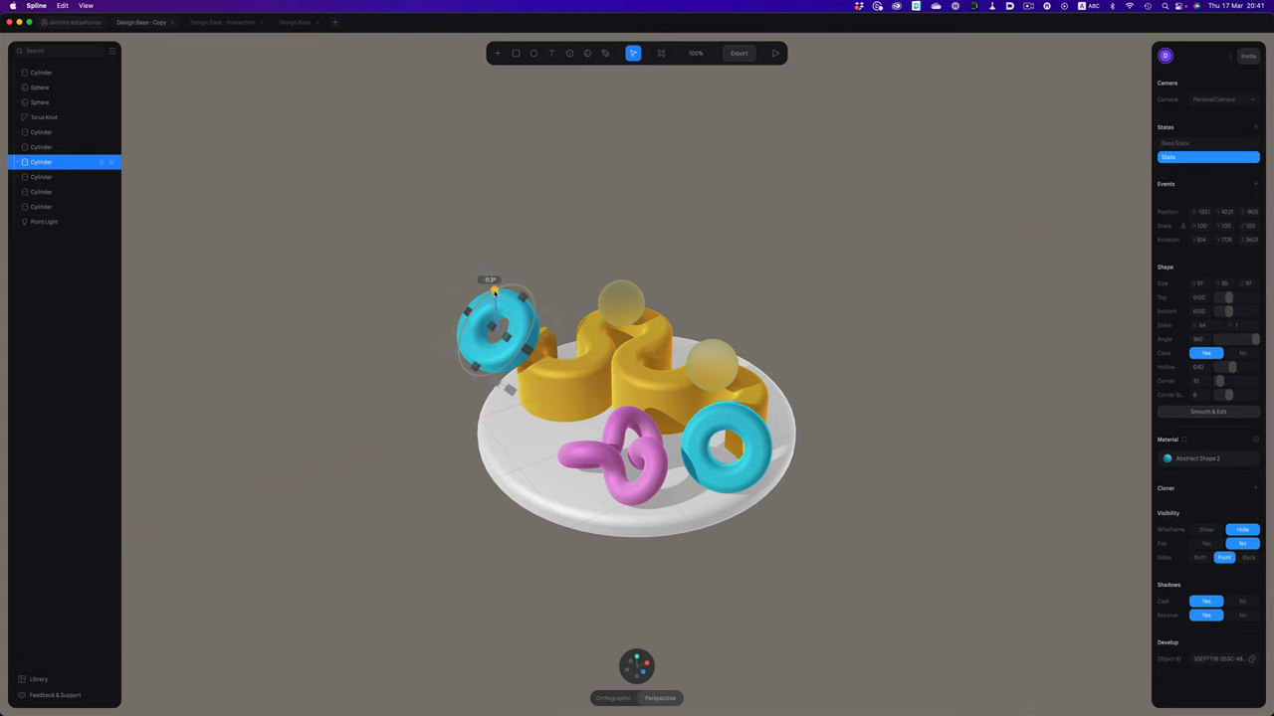
click(40, 101)
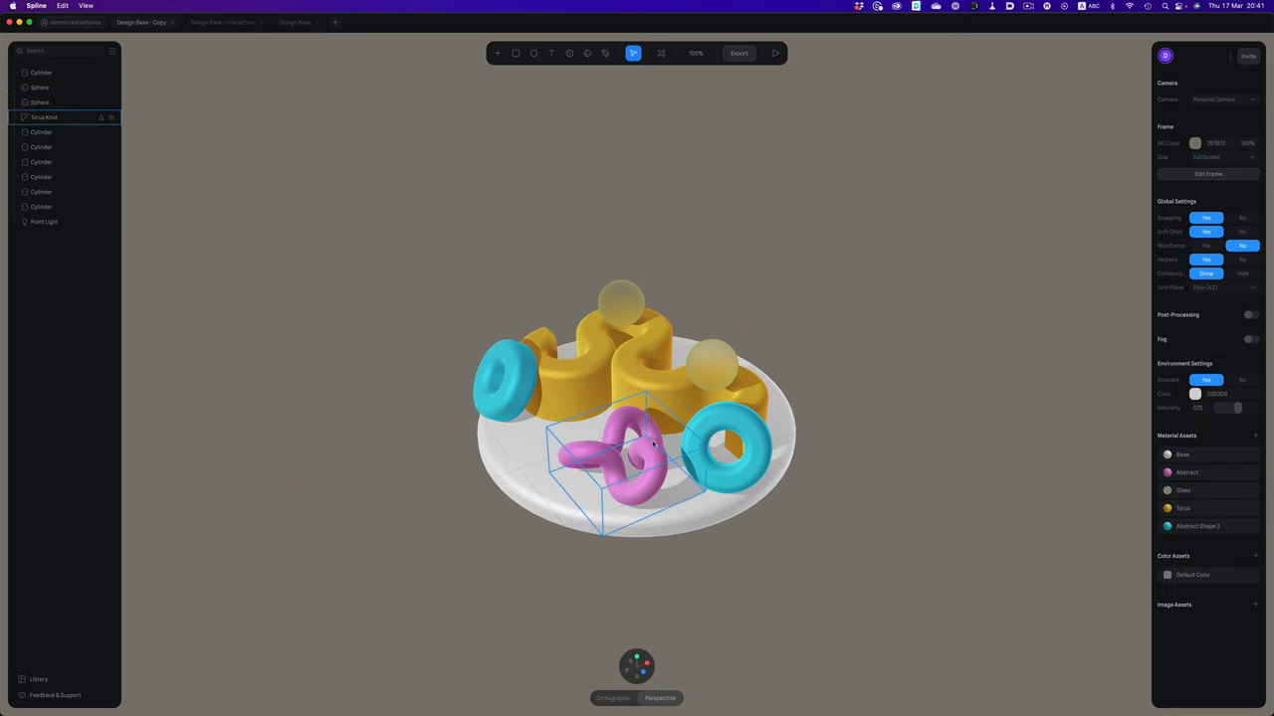
click(43, 116)
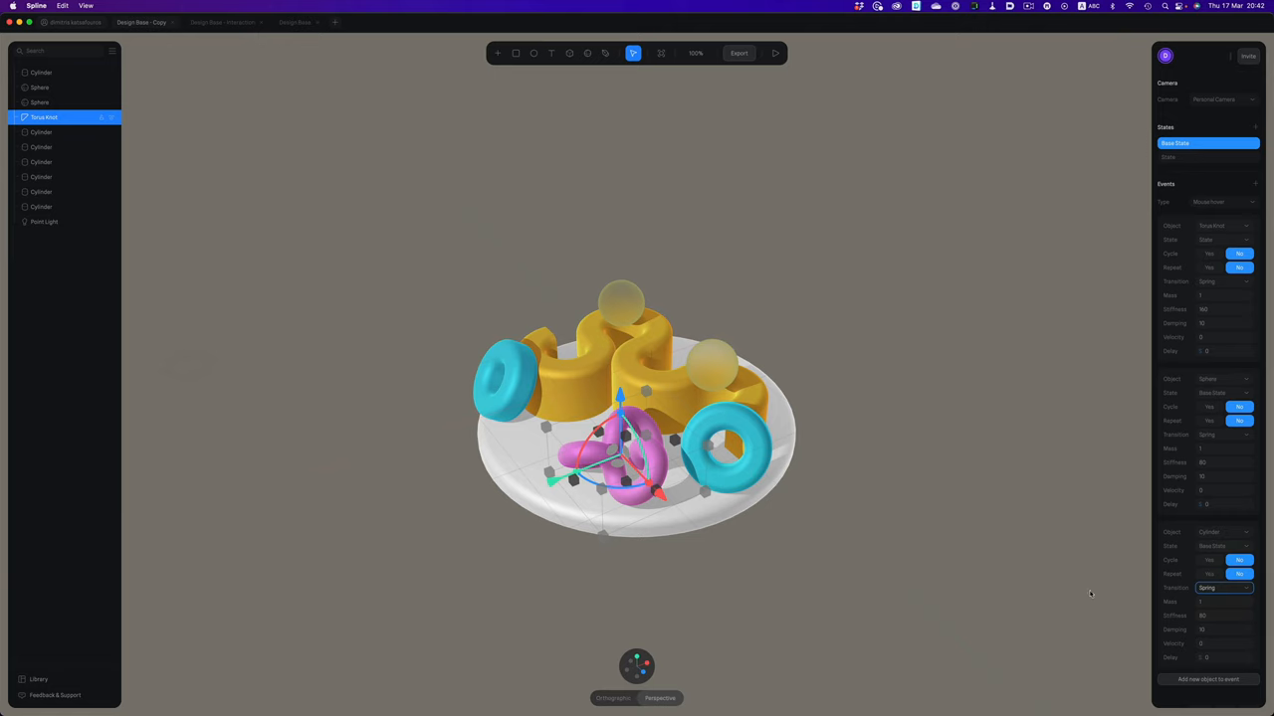
Step: Preview the combined hover interactions in play mode and return to editing
click(776, 51)
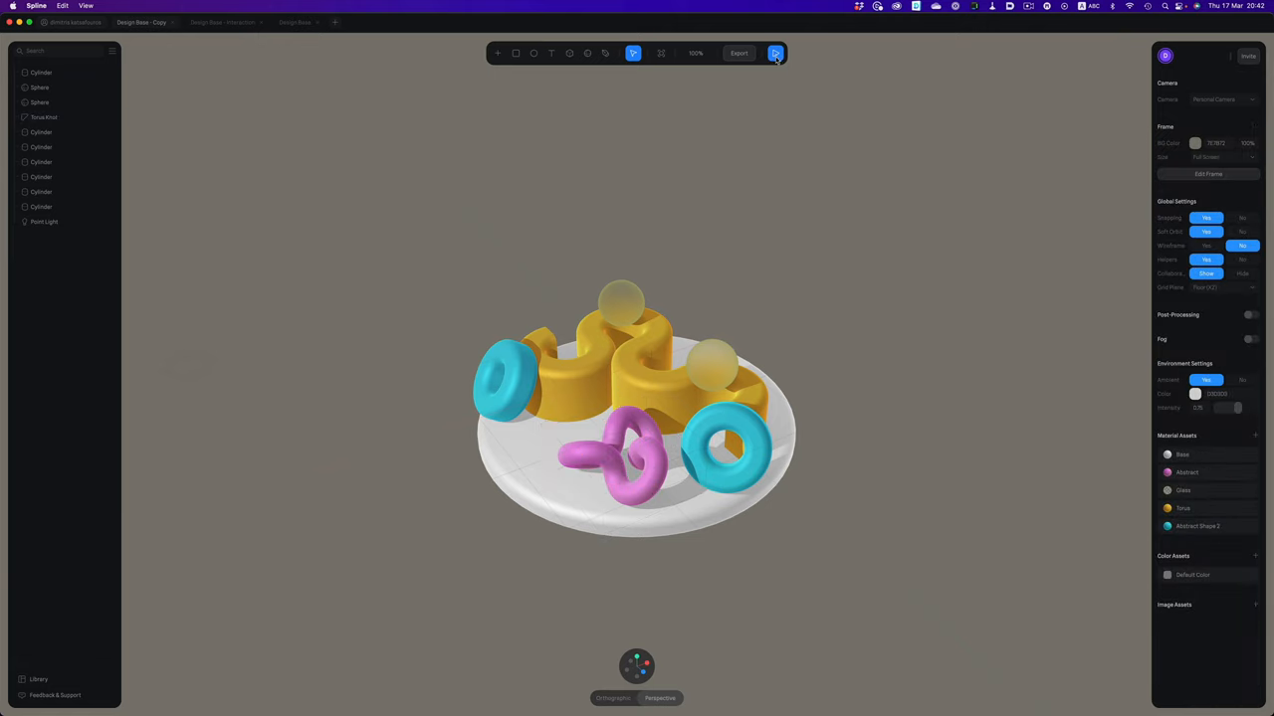
click(777, 52)
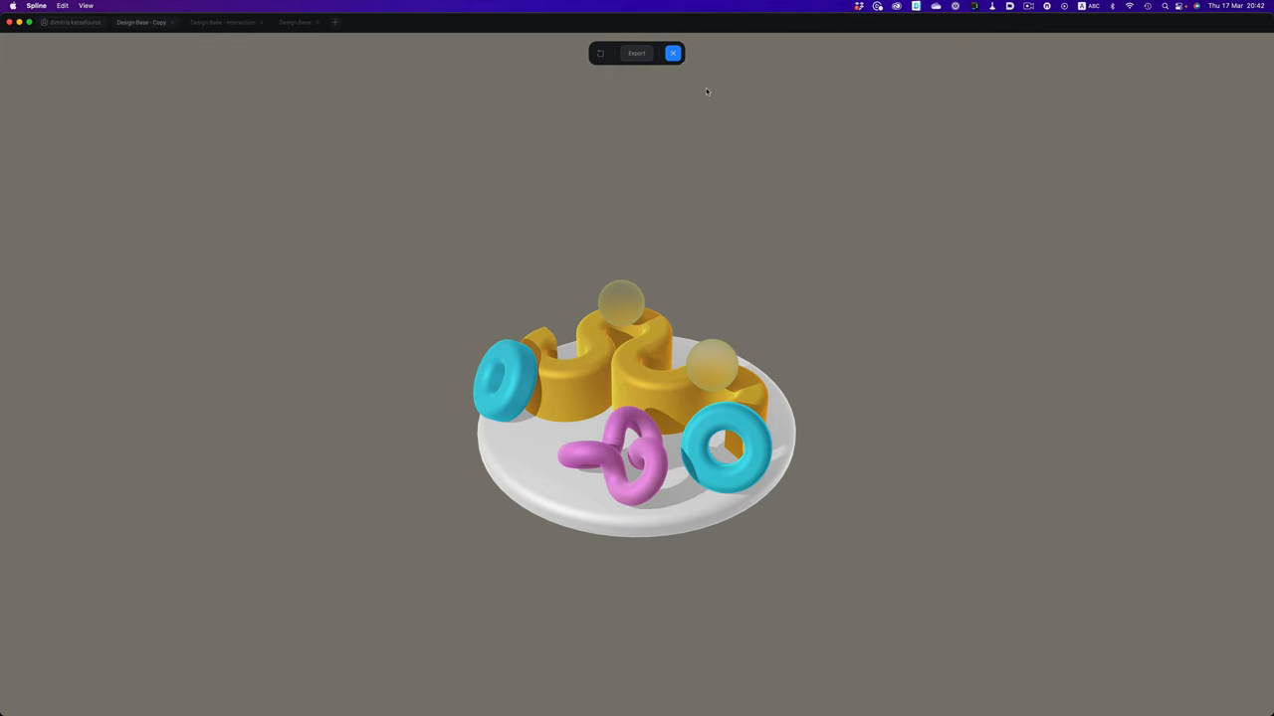
click(672, 51)
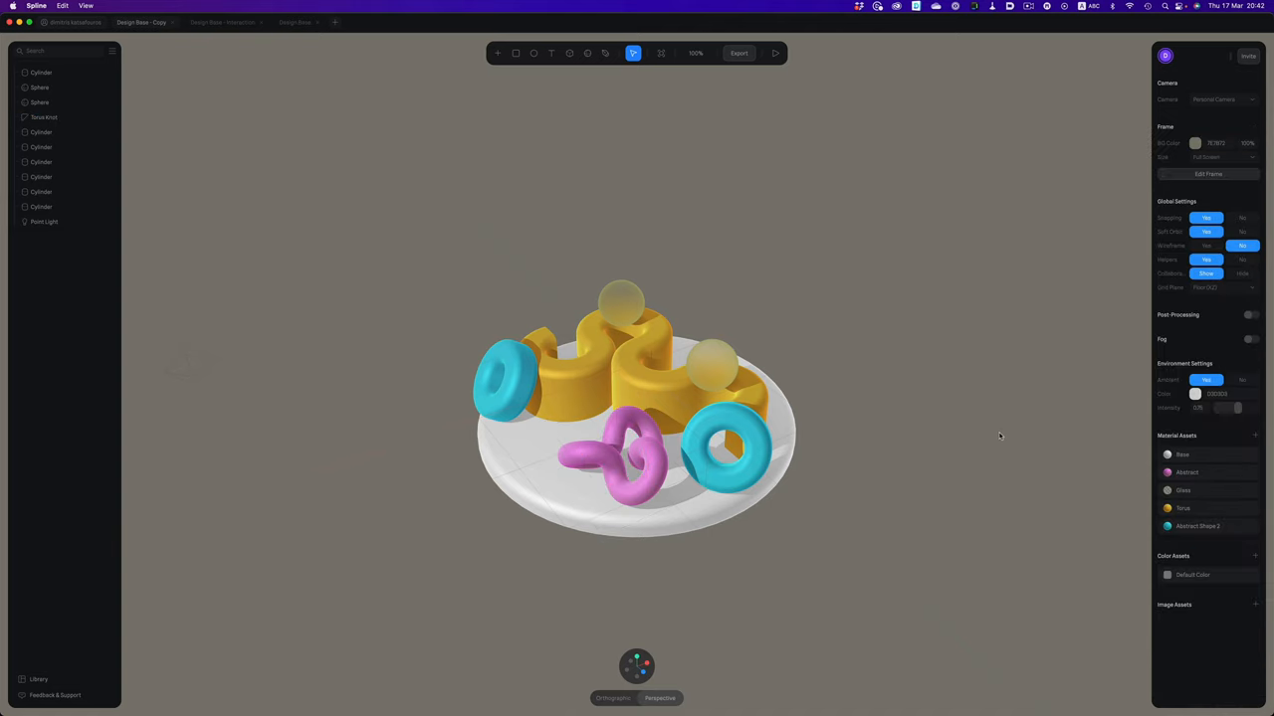
click(776, 52)
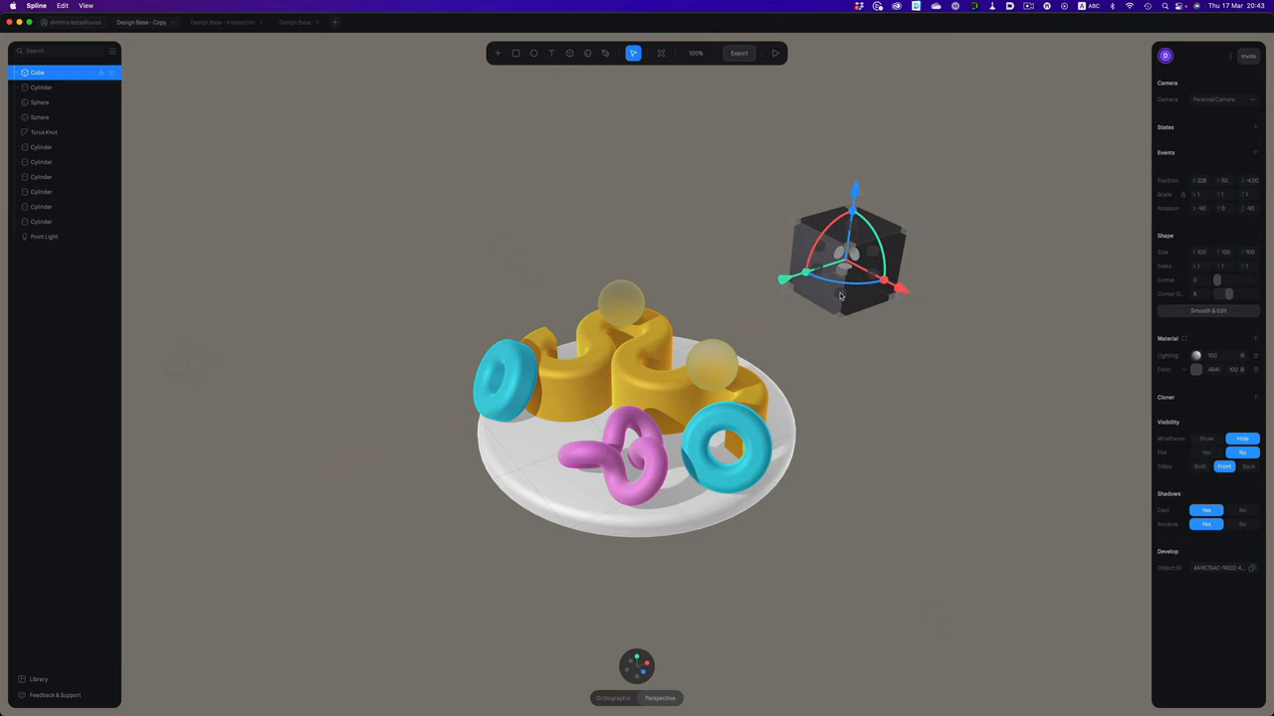
Step: Add a Look At event to the cube and preview it turning toward the viewer
click(1254, 151)
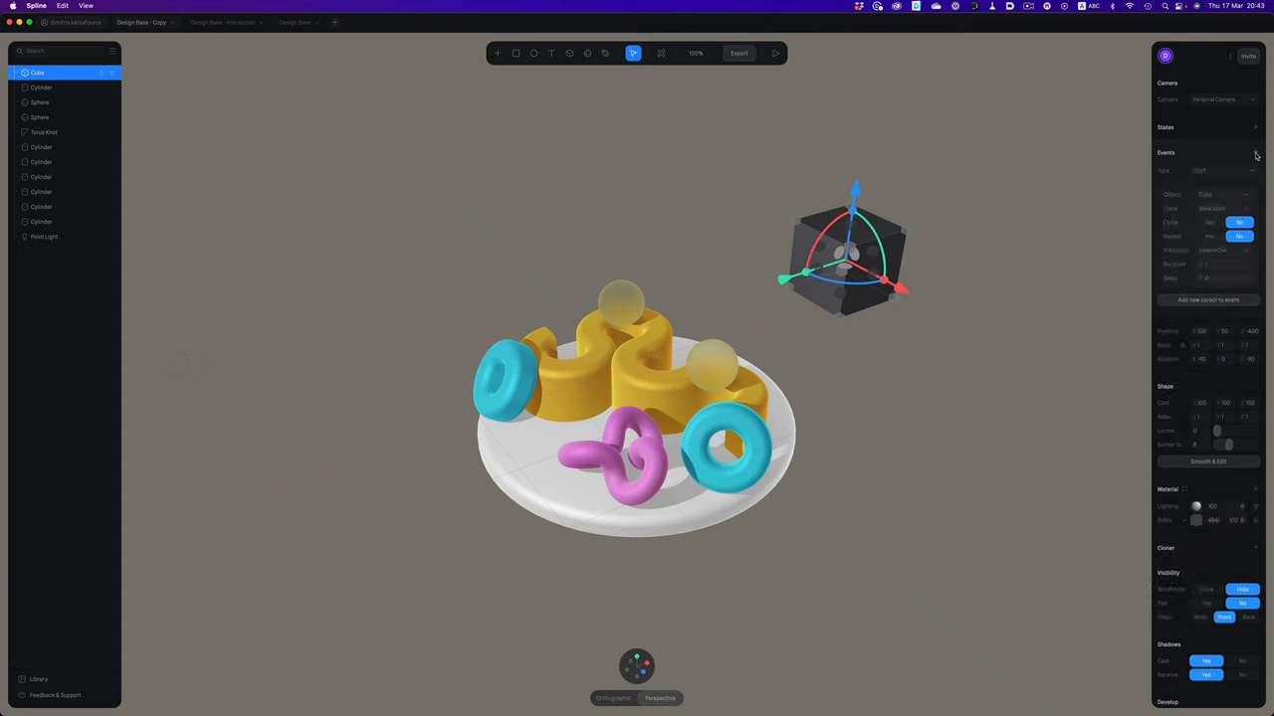
click(1224, 171)
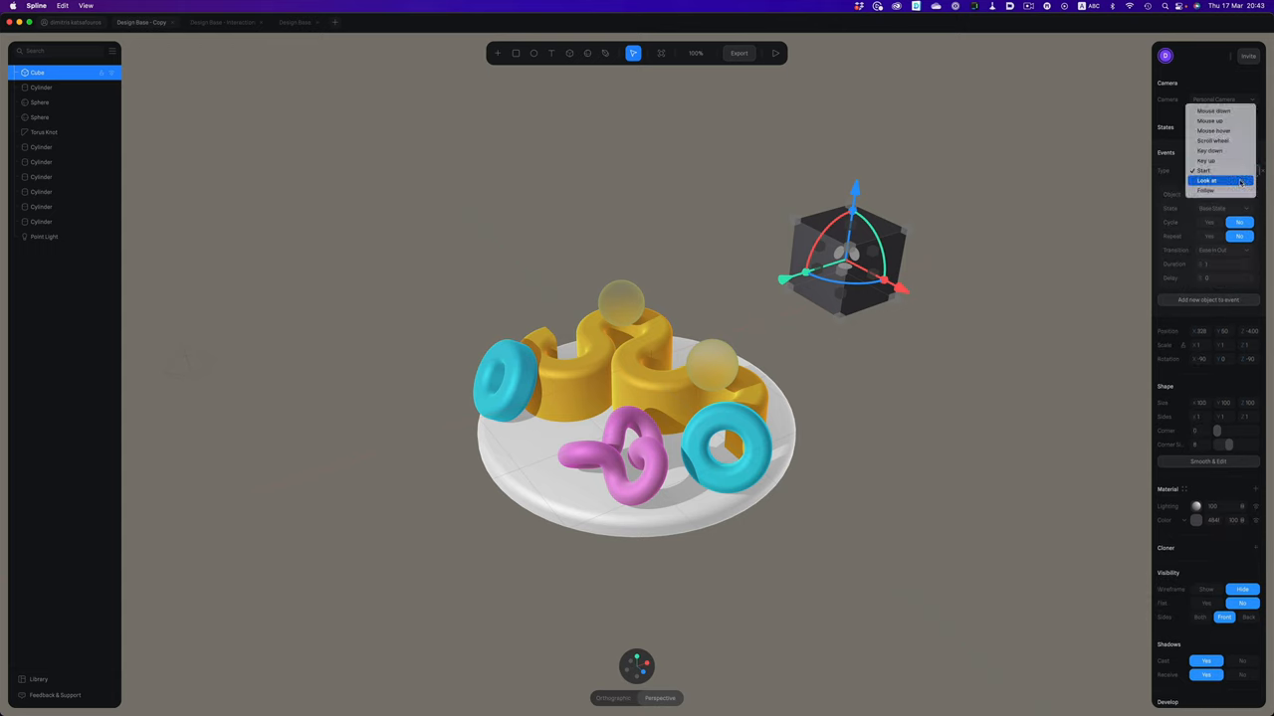
click(1206, 179)
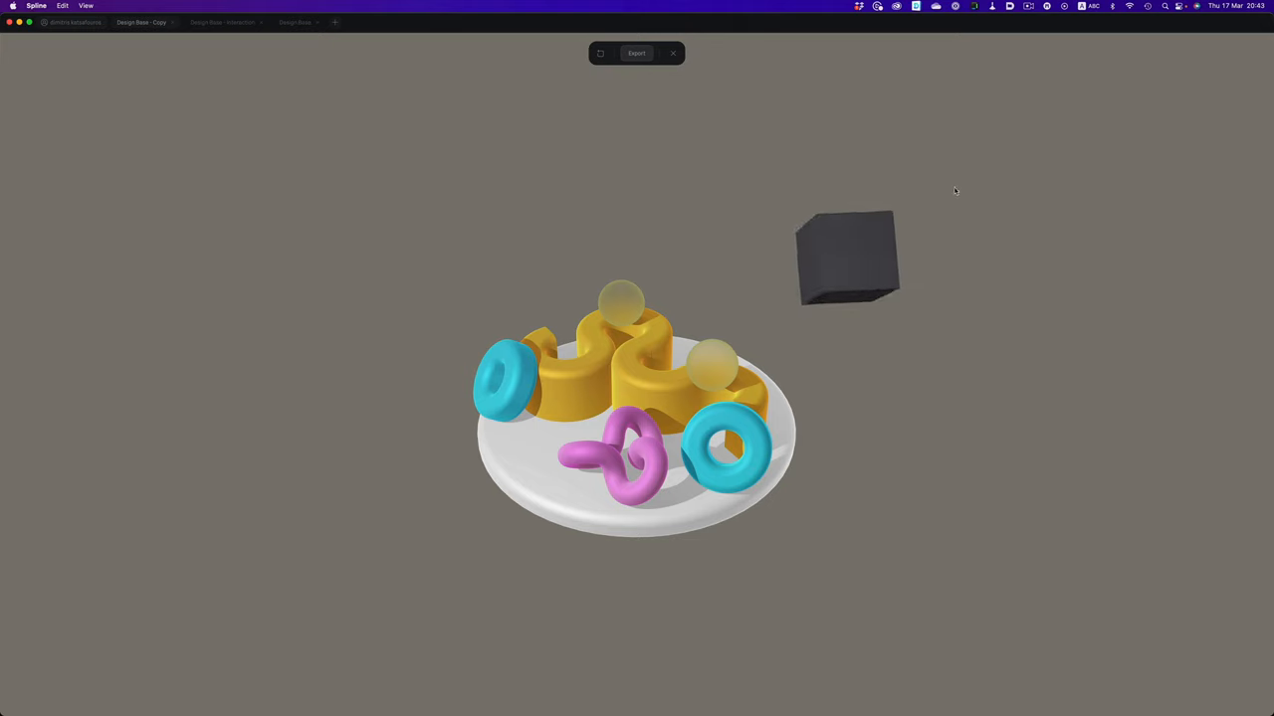
click(672, 52)
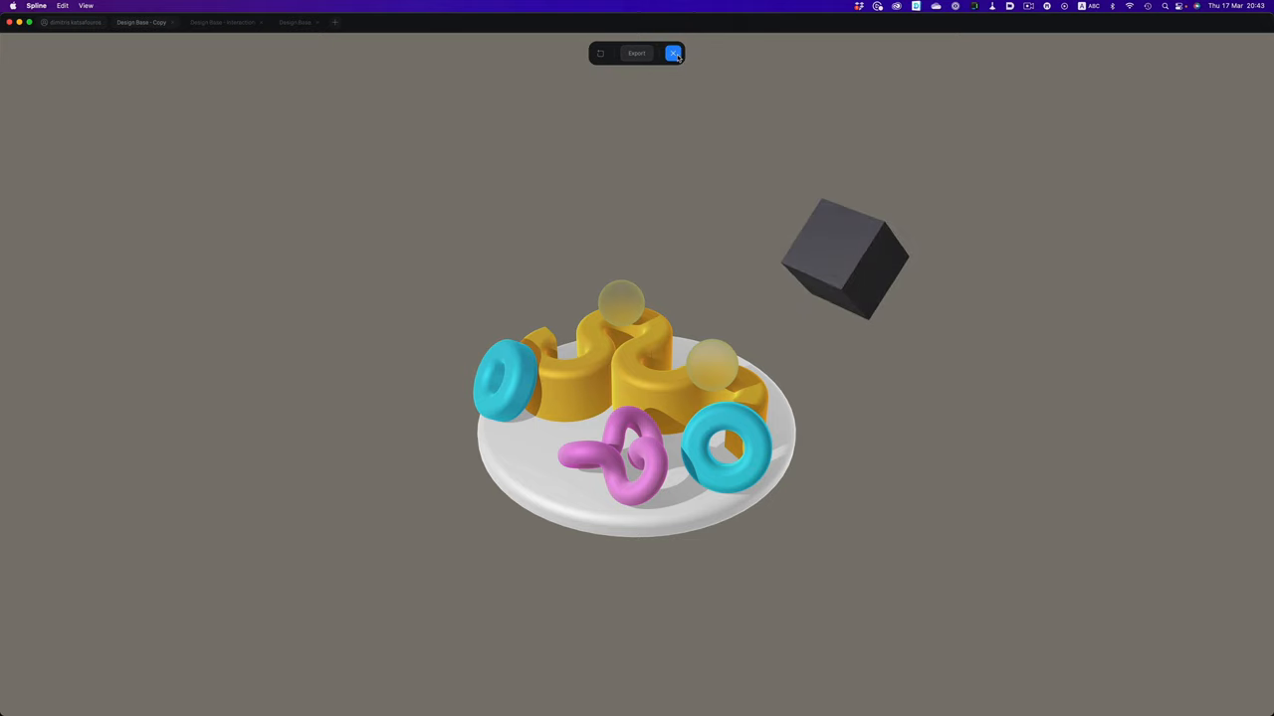
click(672, 52)
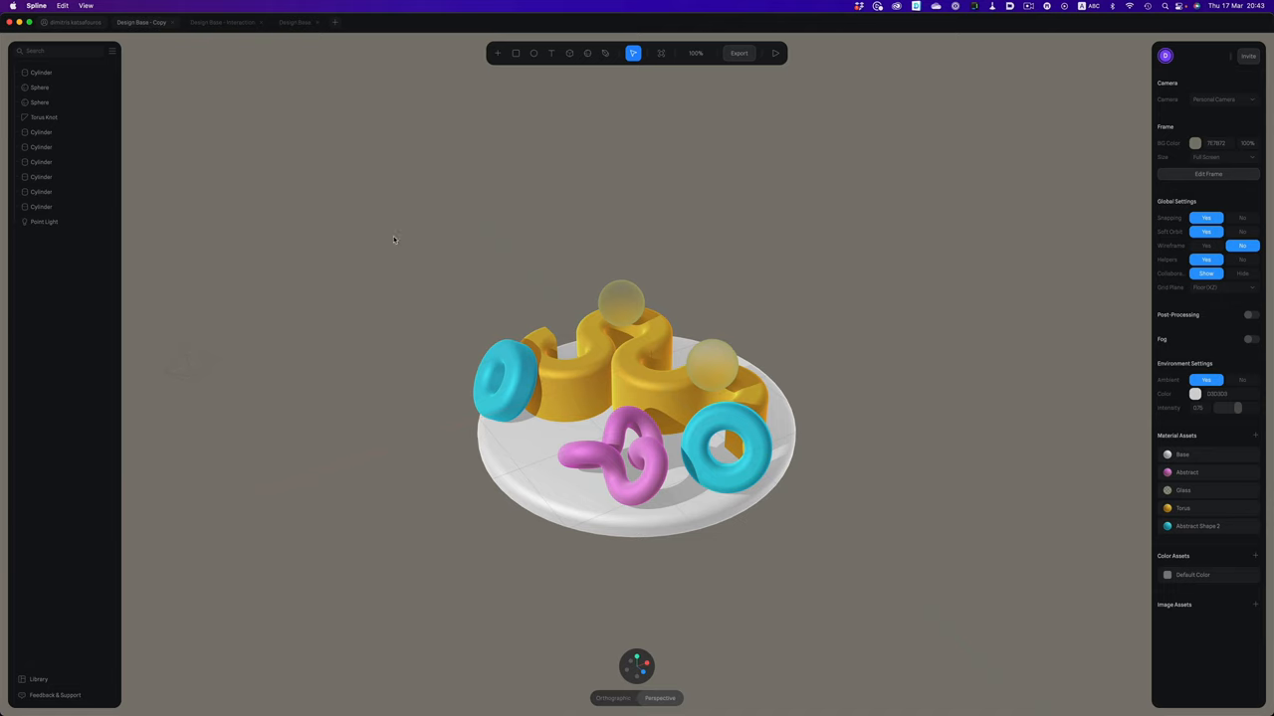
mouse_move(481, 318)
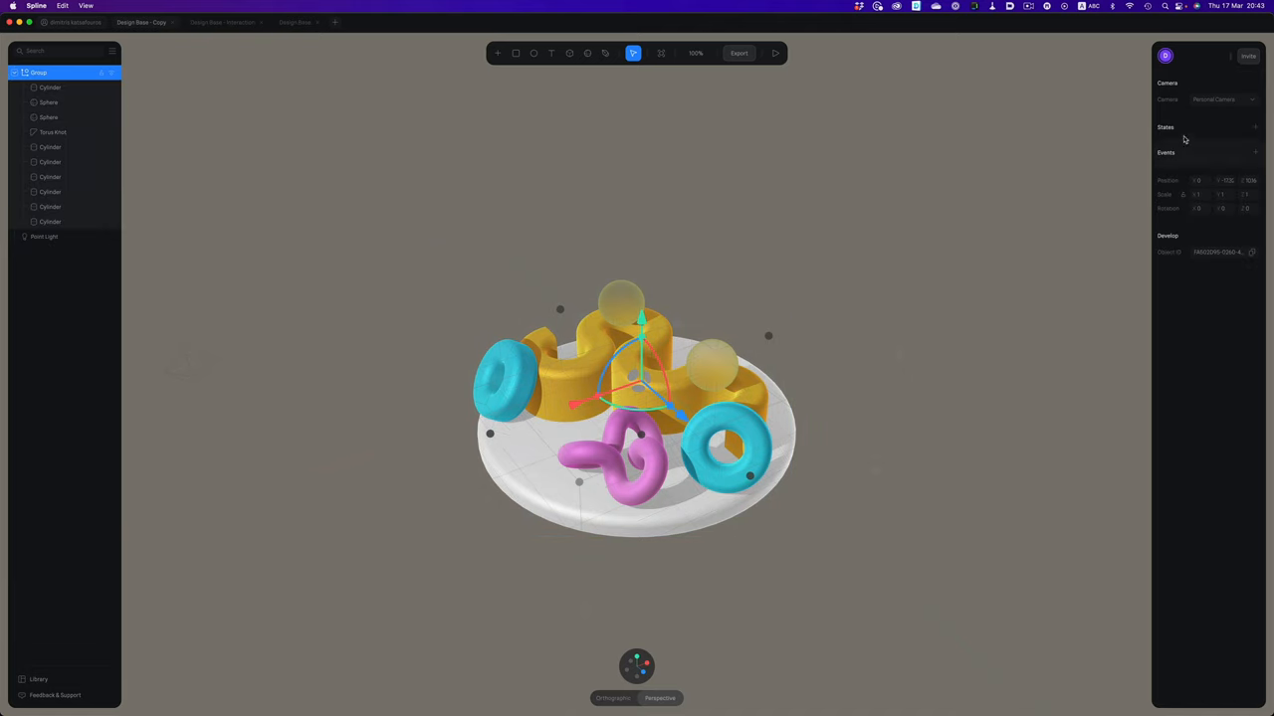
Step: Add a floating State to the Group and a Hover event with adjusted transition options
click(1254, 127)
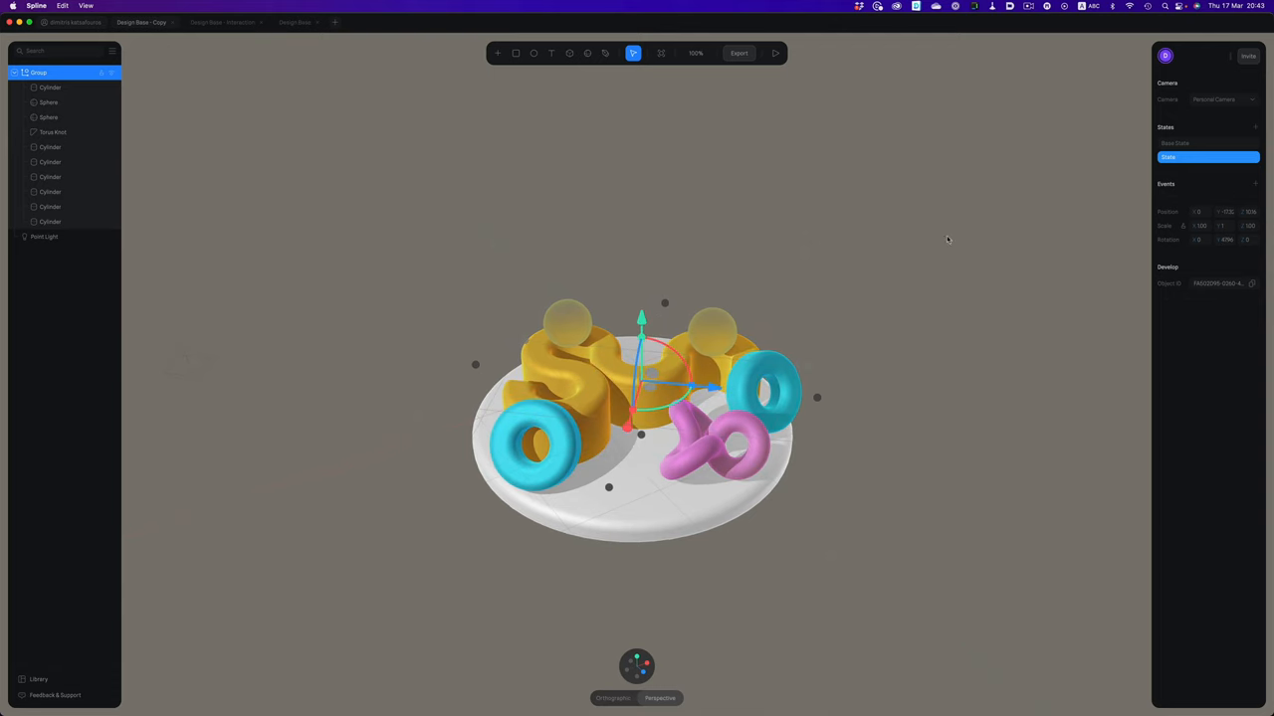
click(1197, 144)
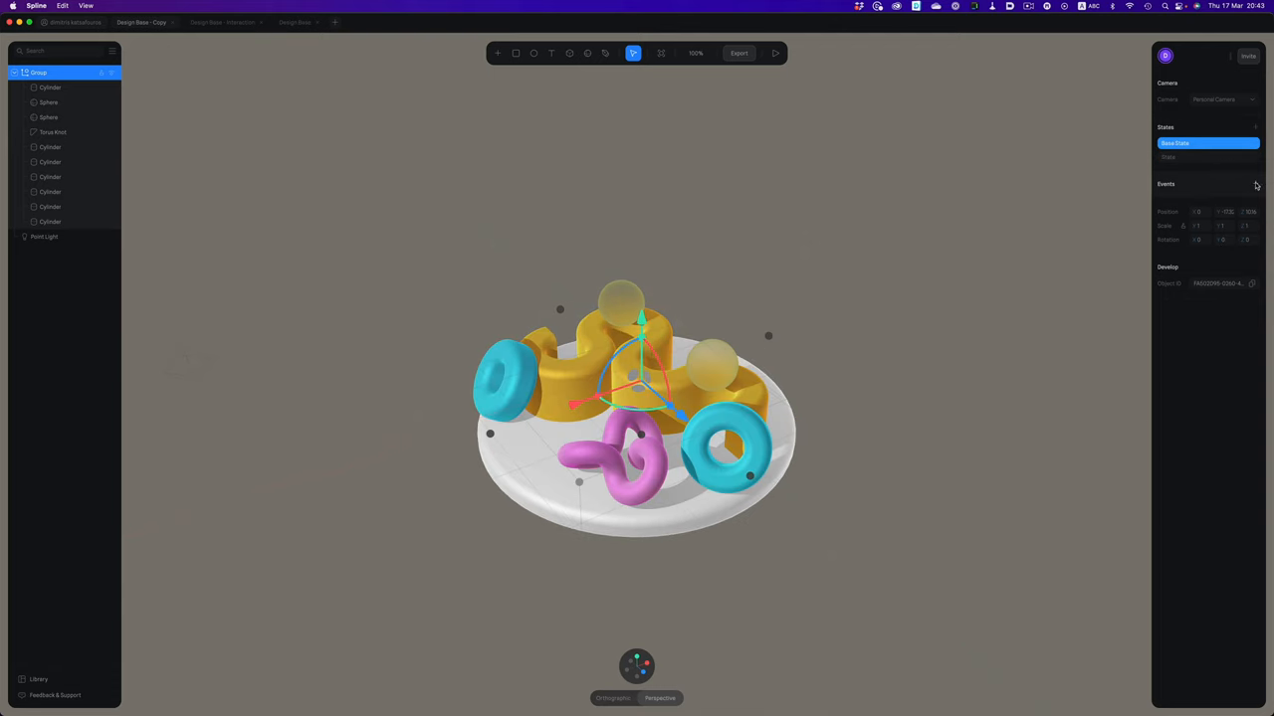
click(1255, 183)
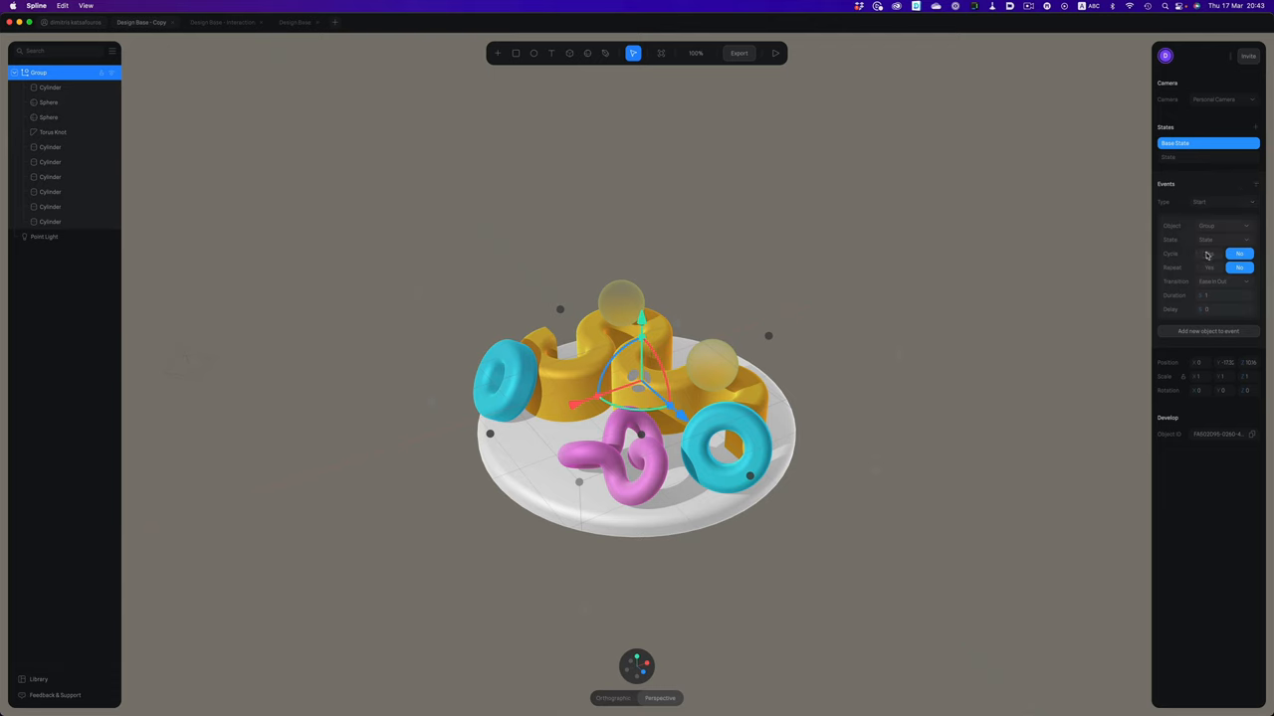
click(1210, 254)
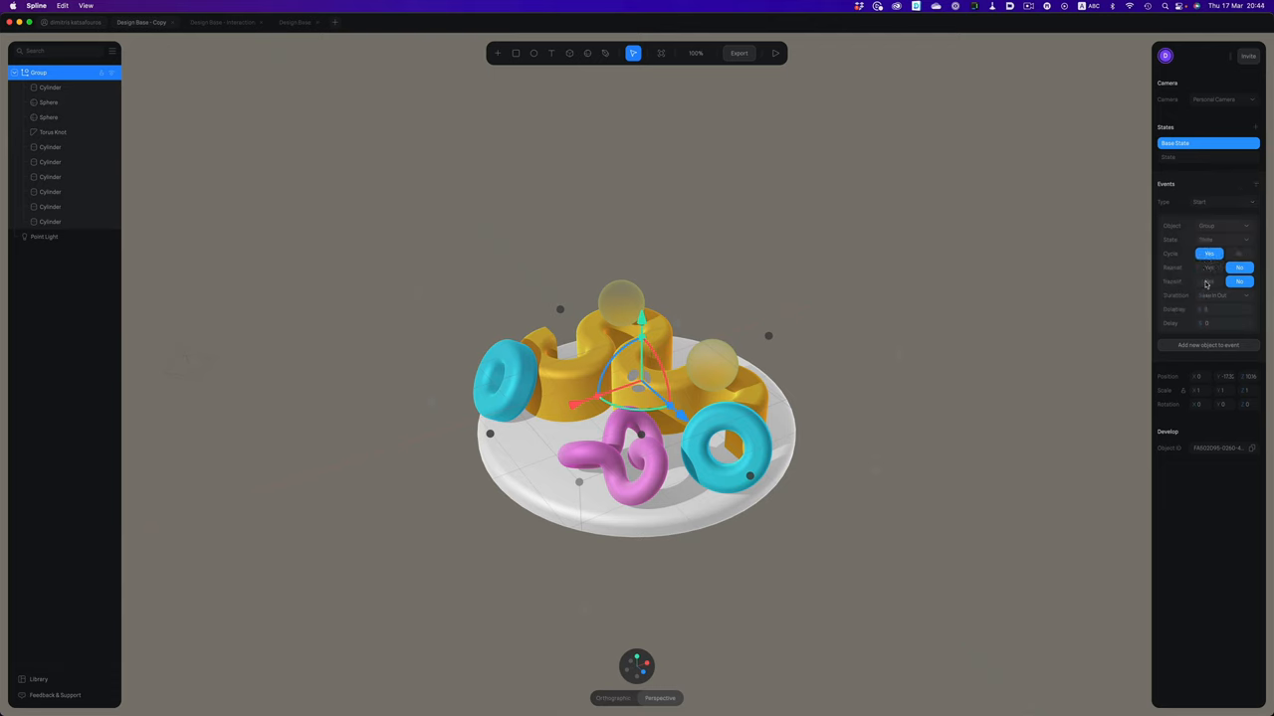
click(1210, 282)
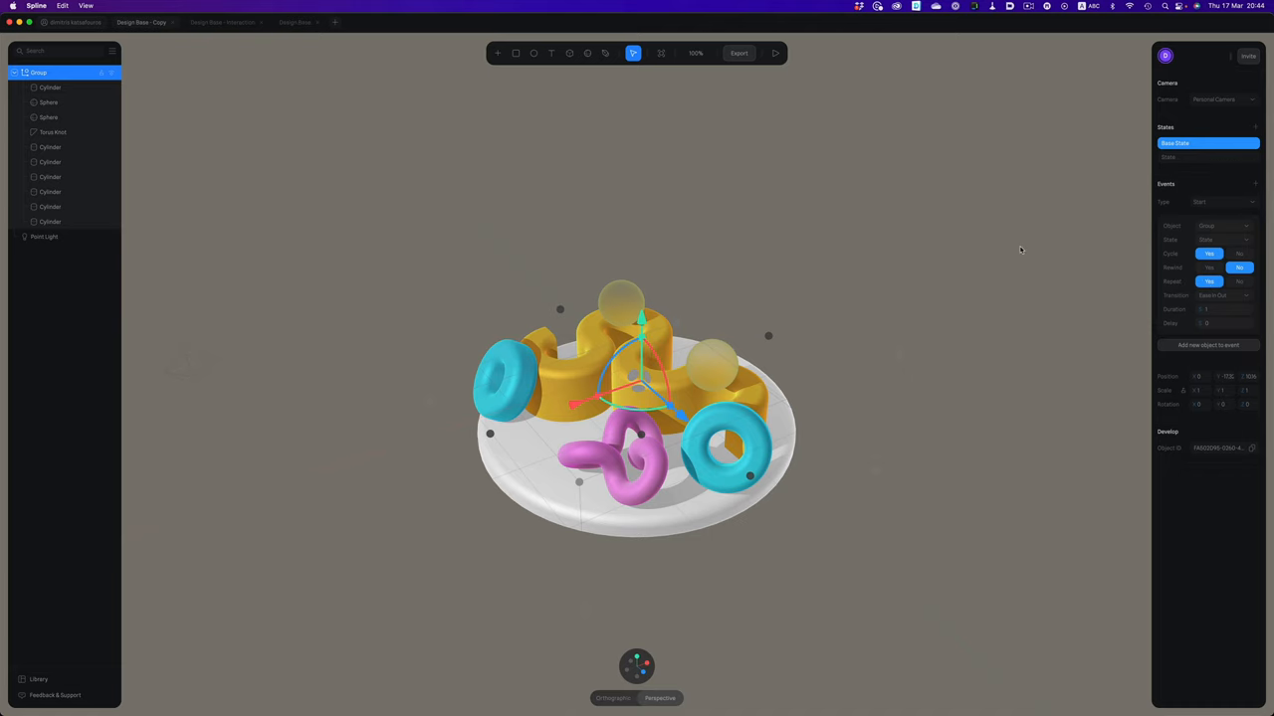
click(776, 52)
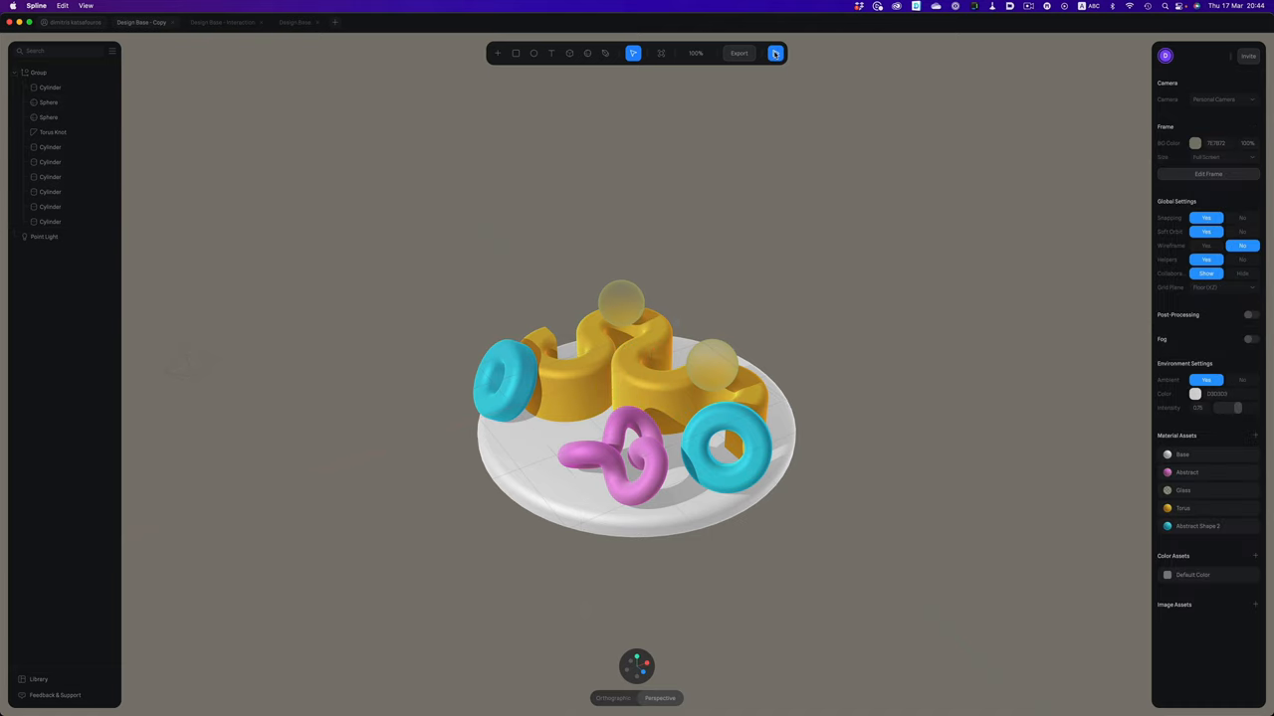
click(776, 51)
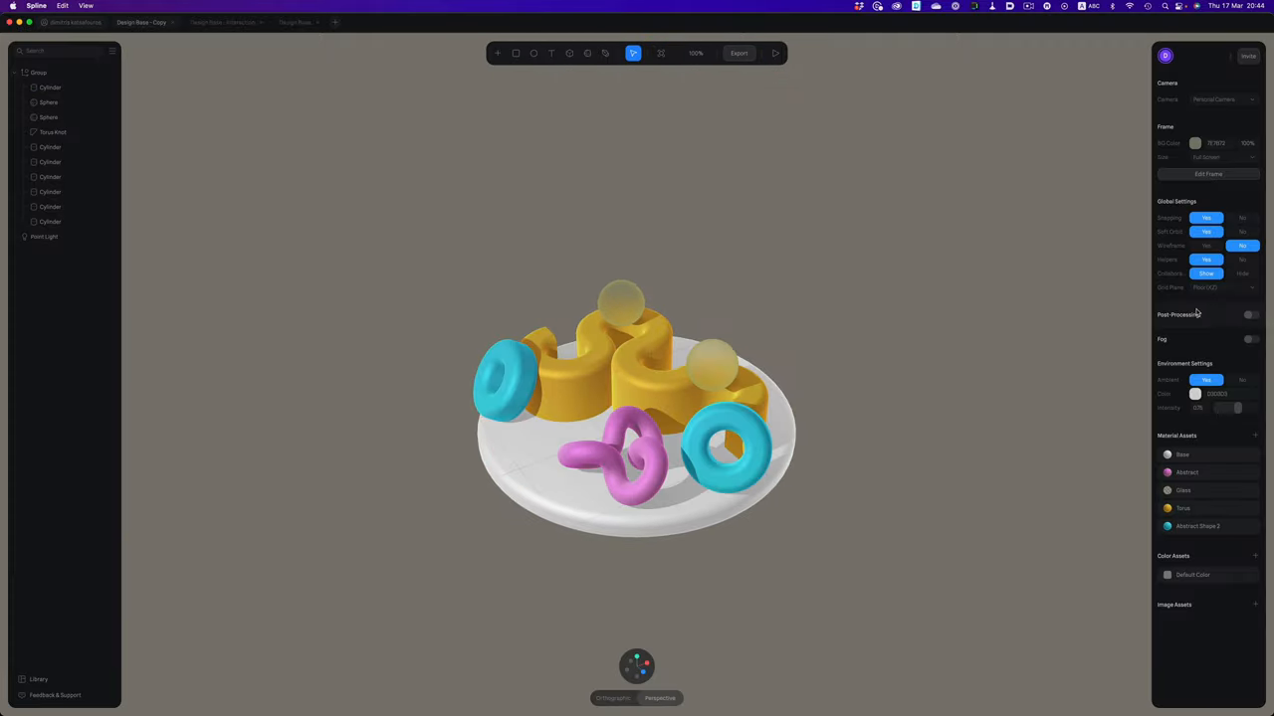
click(40, 72)
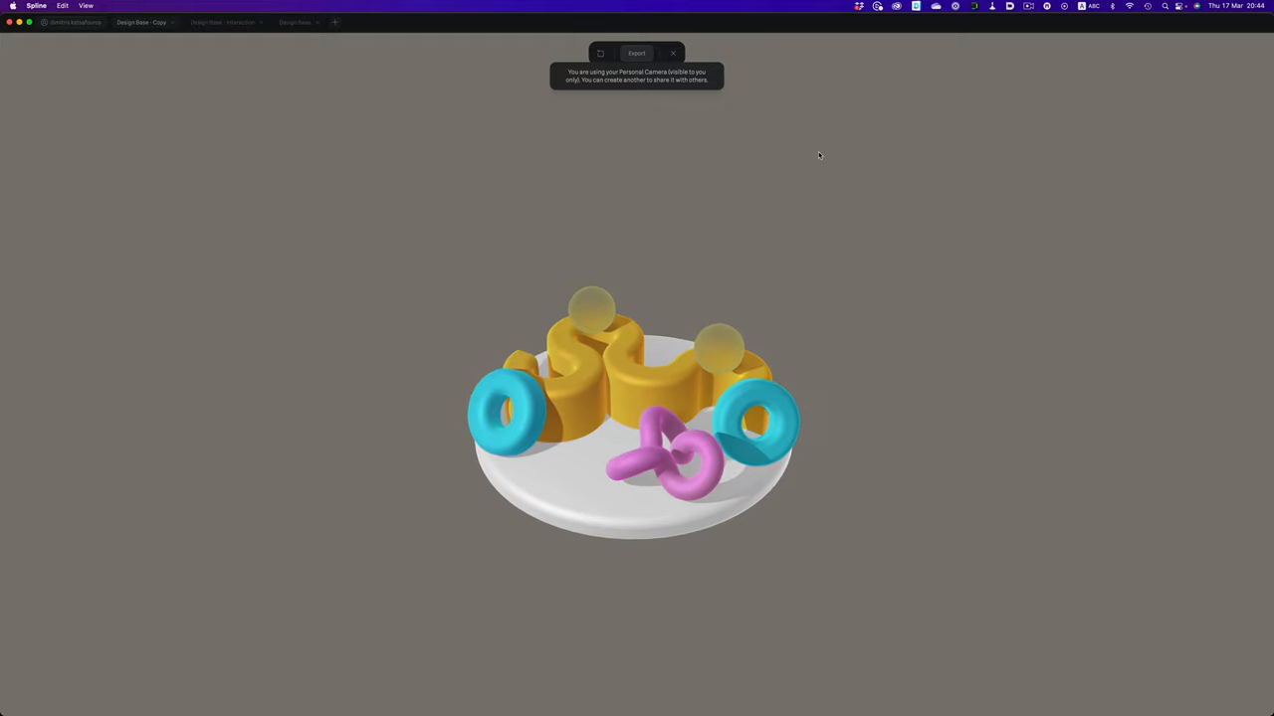
drag(820, 155, 732, 475)
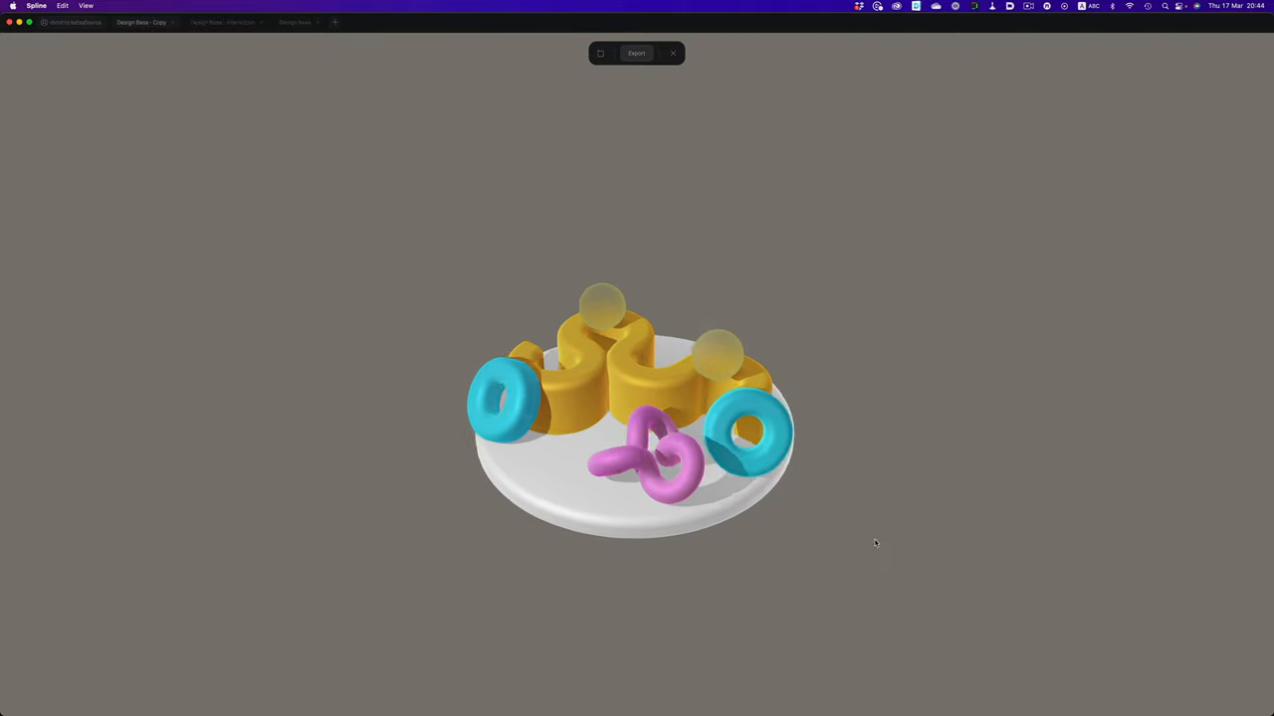
click(673, 52)
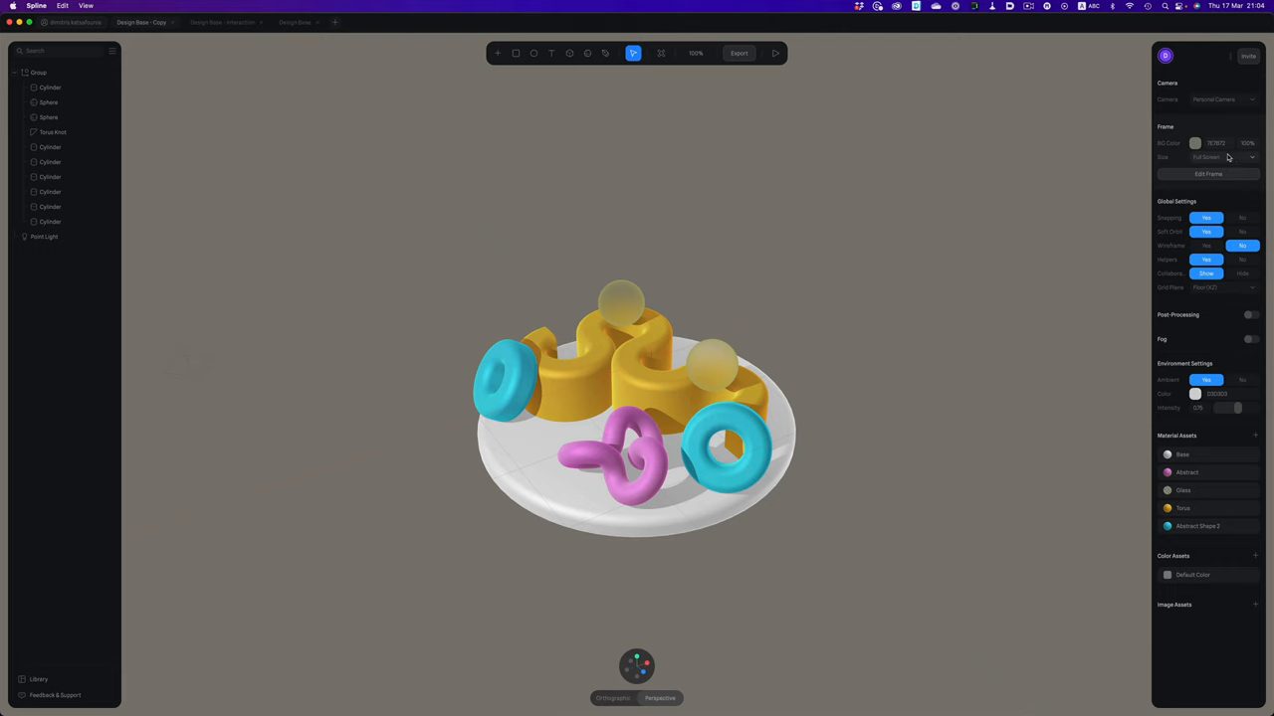
Step: Choose a frame size preset, export the scene and copy its public URL
click(1224, 157)
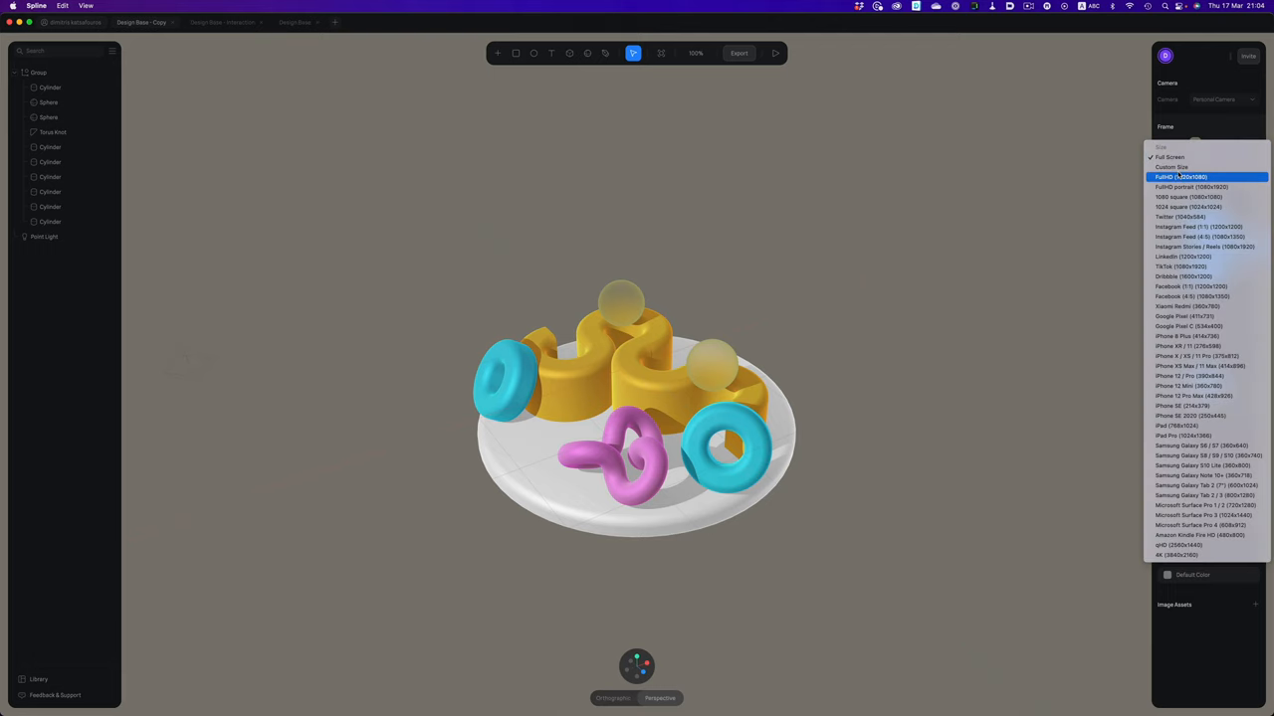
click(1170, 155)
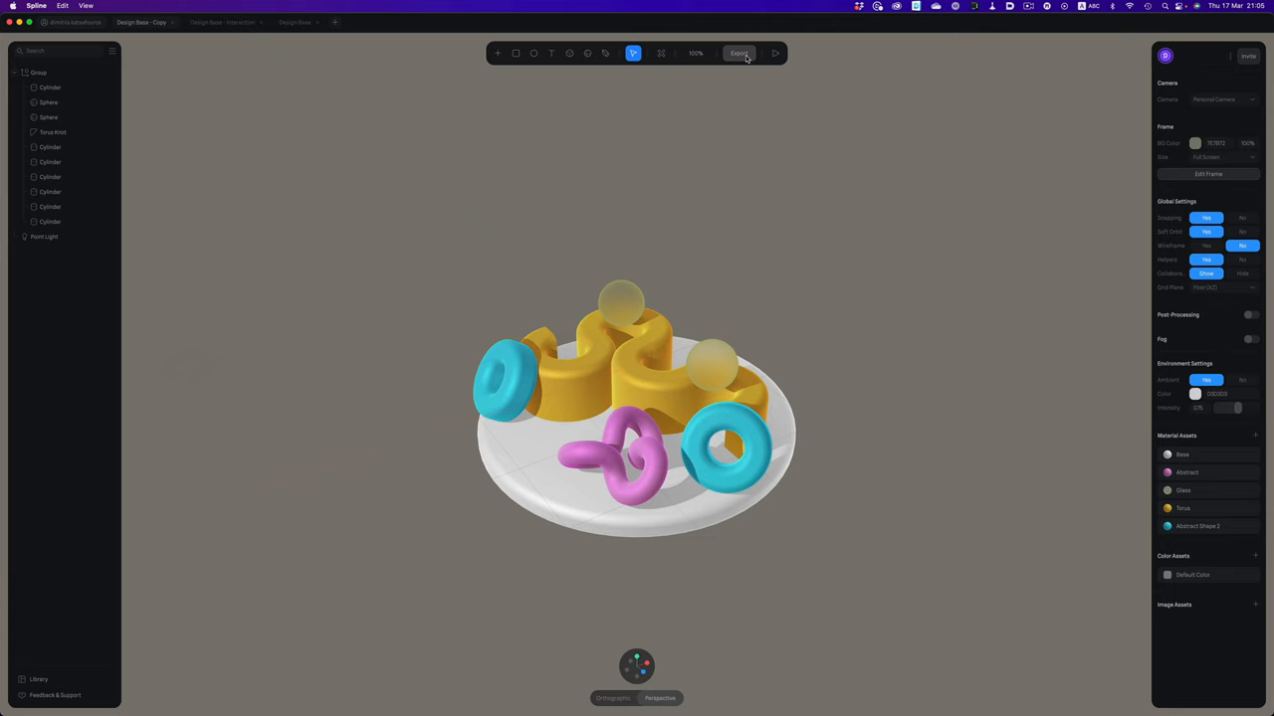
click(740, 52)
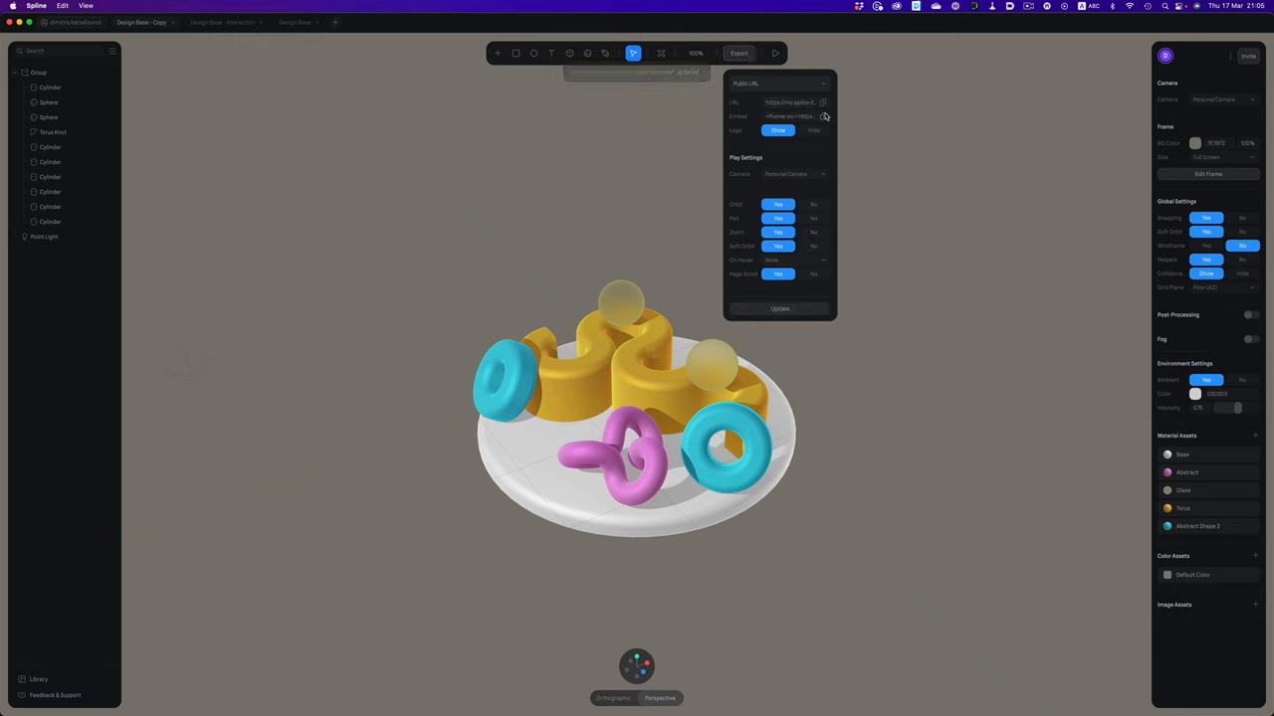
click(824, 115)
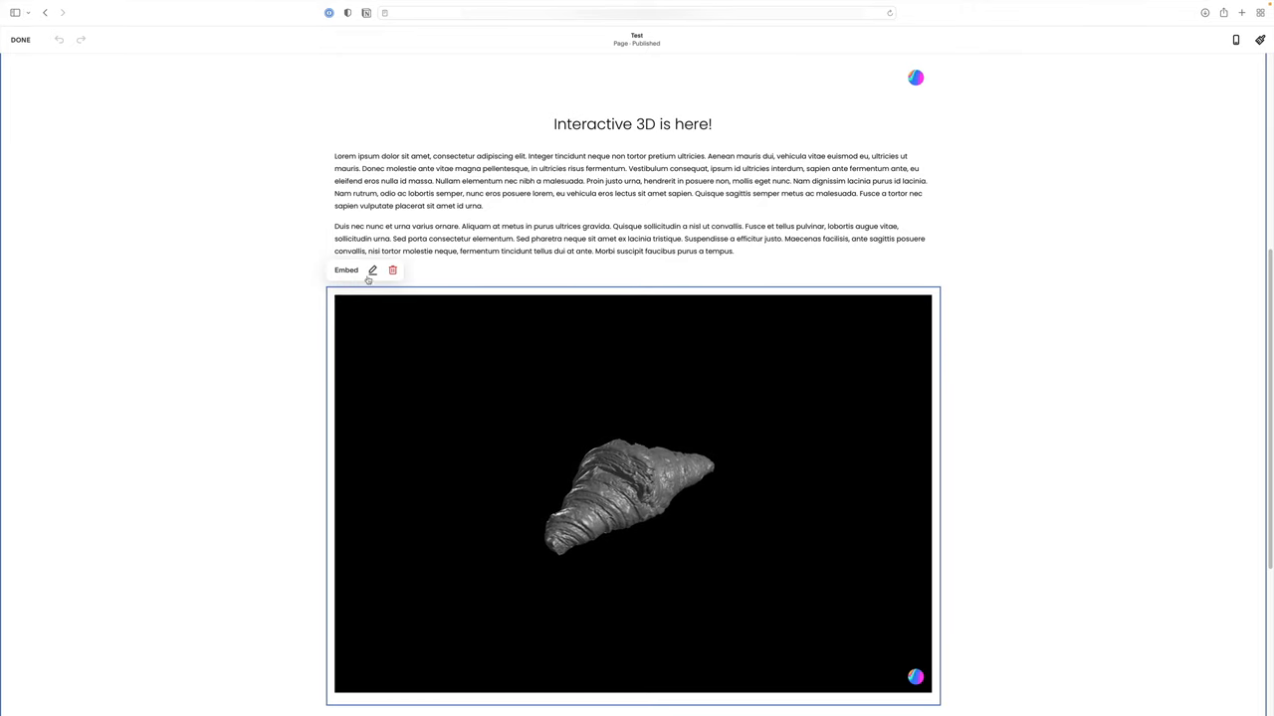
Step: Paste the Spline URL into the embed block's Content field and orbit the embedded plate scene
click(372, 271)
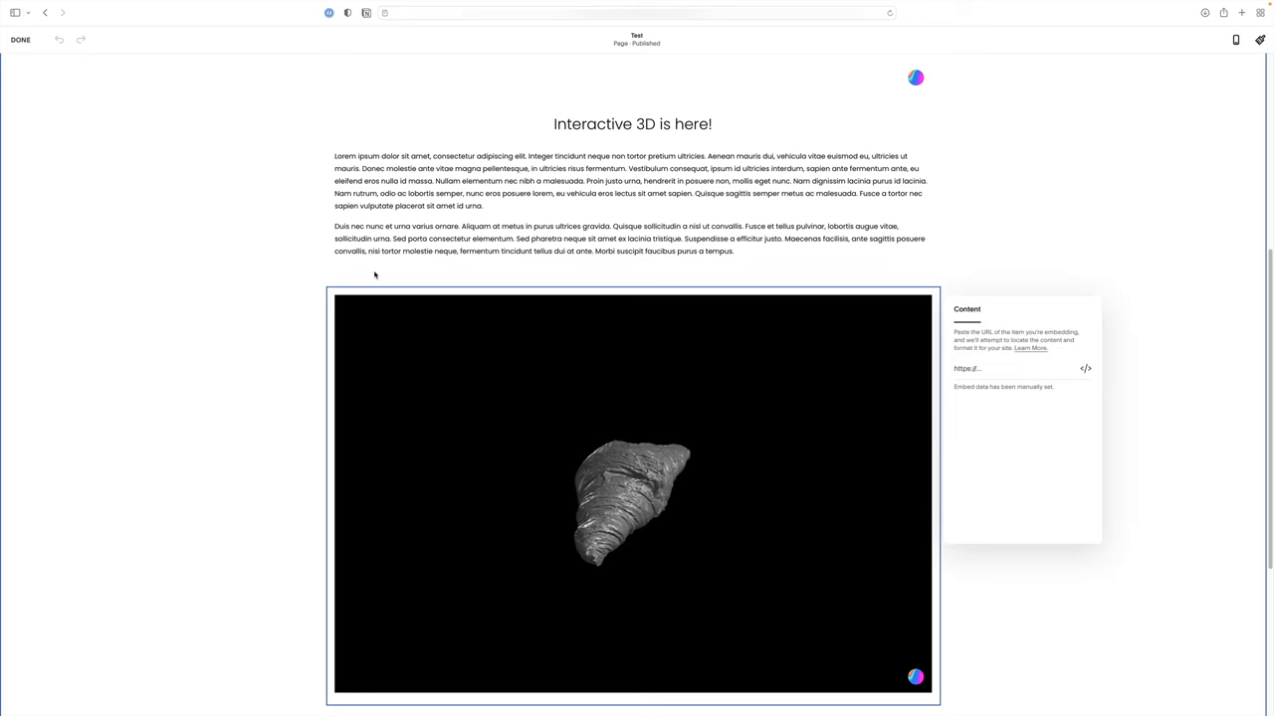
click(1085, 368)
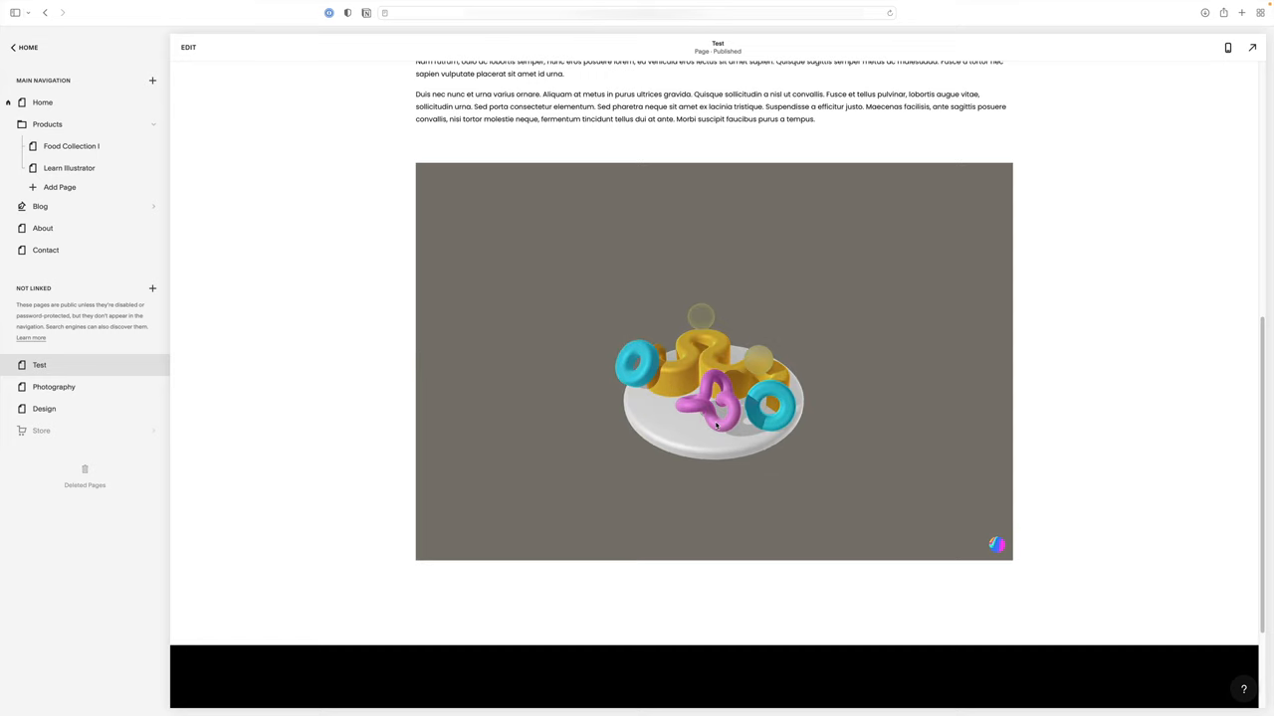
drag(714, 426, 731, 509)
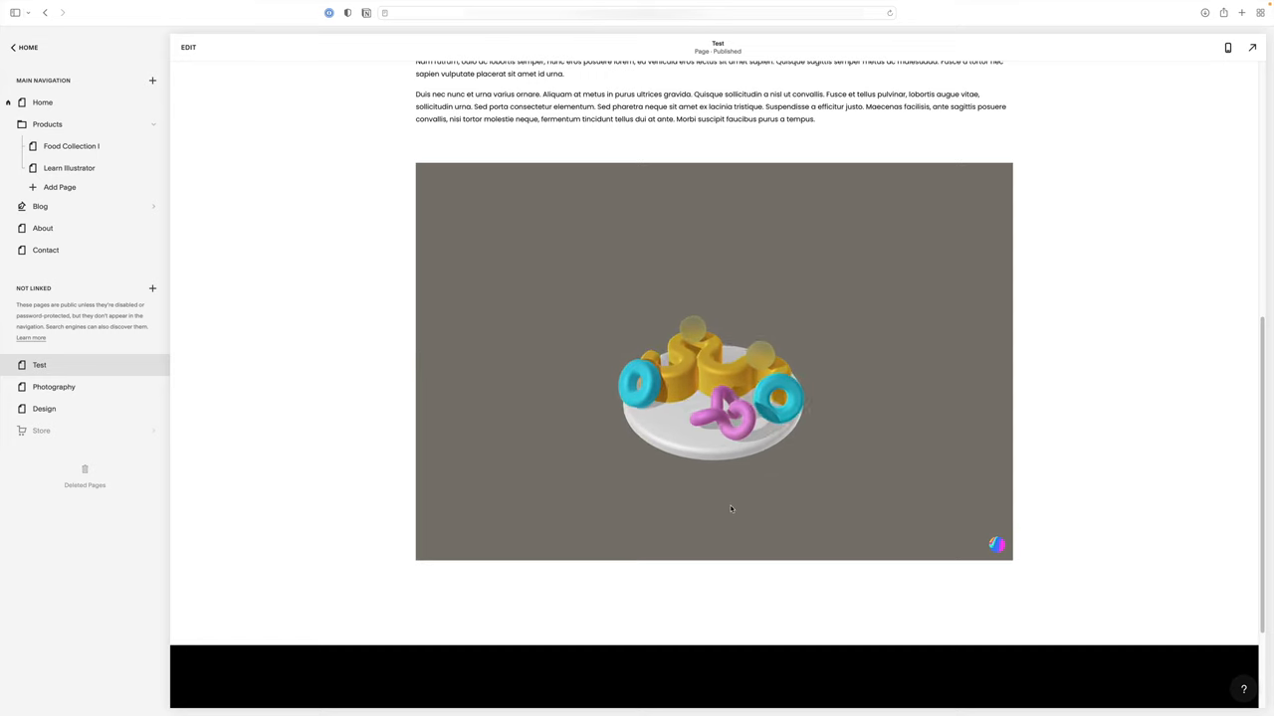
drag(730, 510, 756, 418)
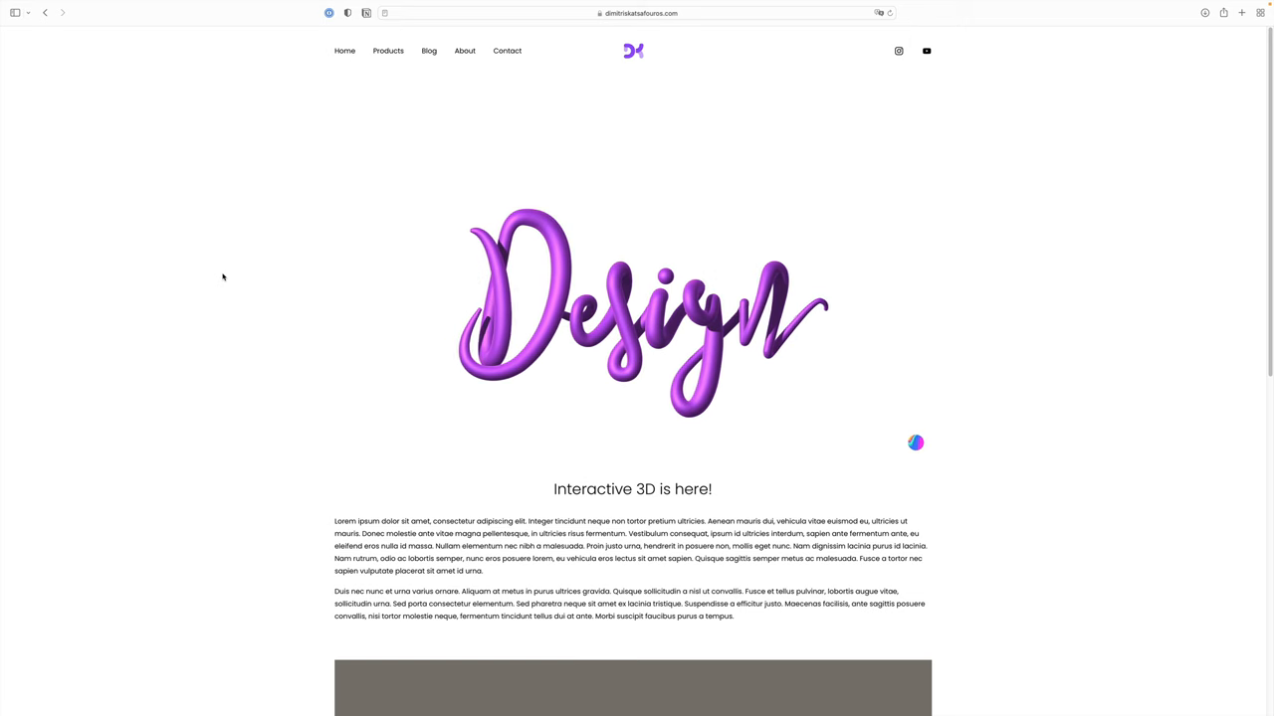
Step: Scroll down the published page to the embedded toy plate scene above the footer
scroll(down, 3)
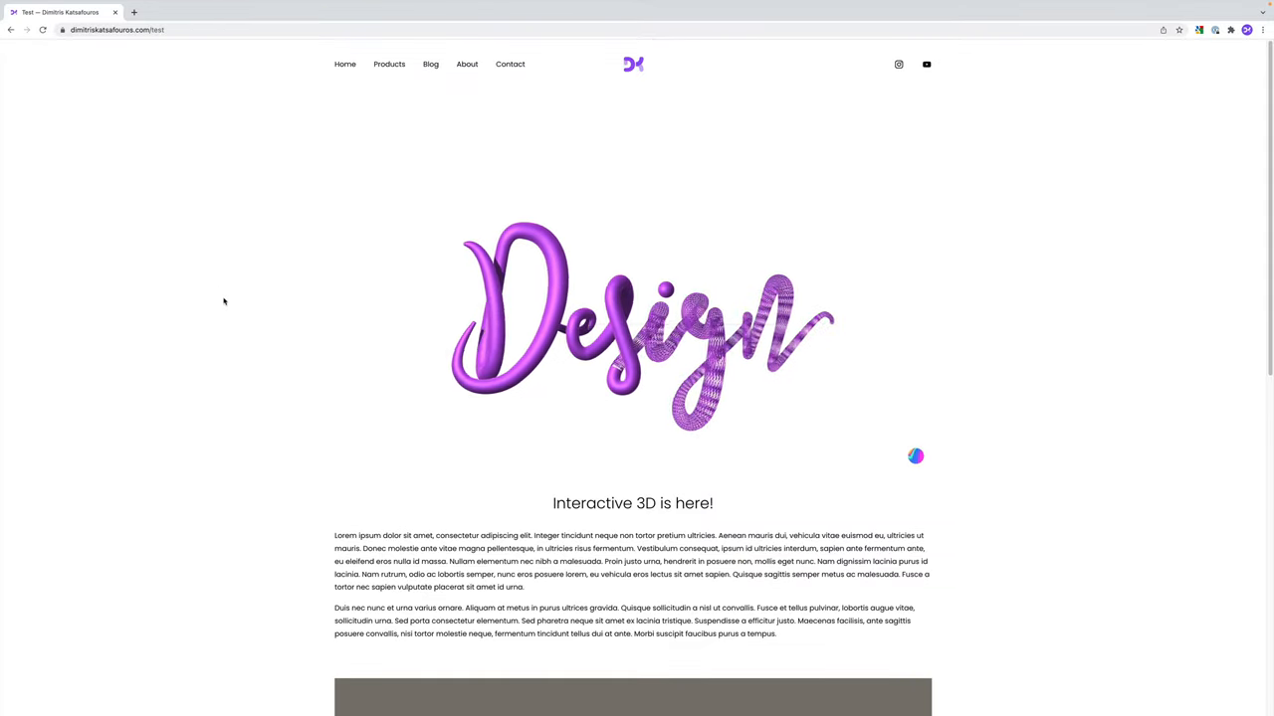
scroll(down, 3)
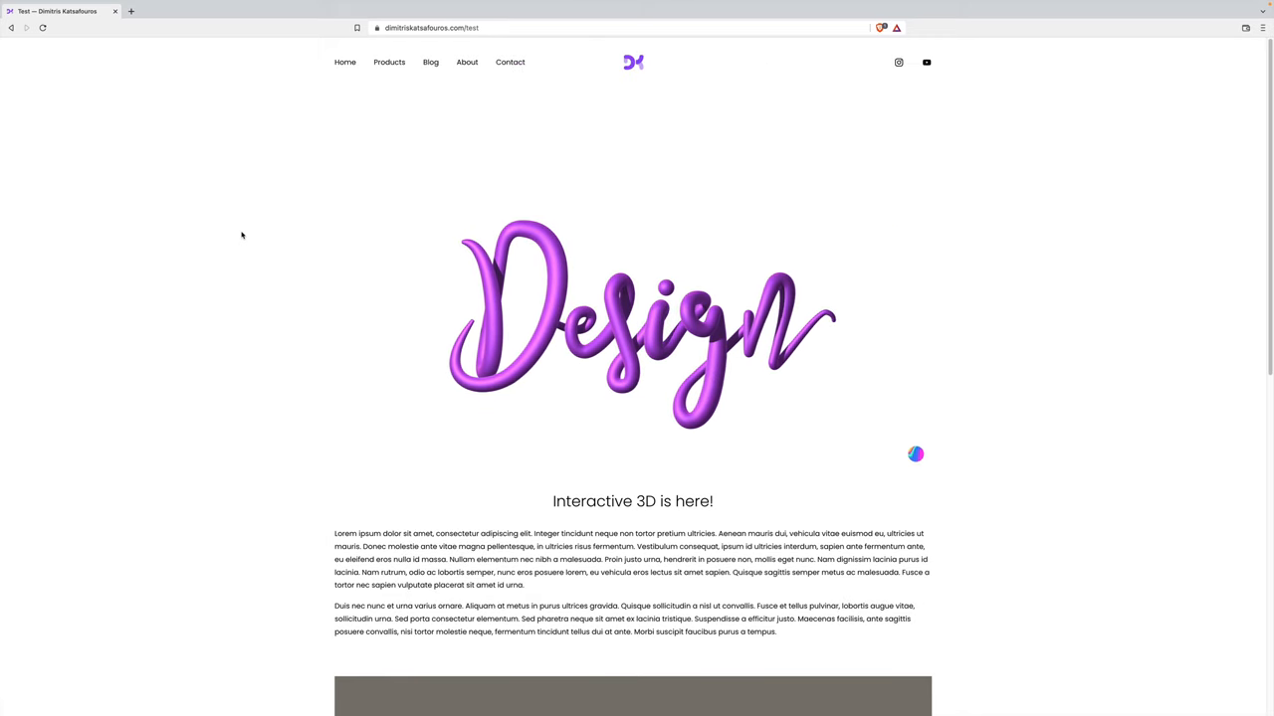
scroll(down, 3)
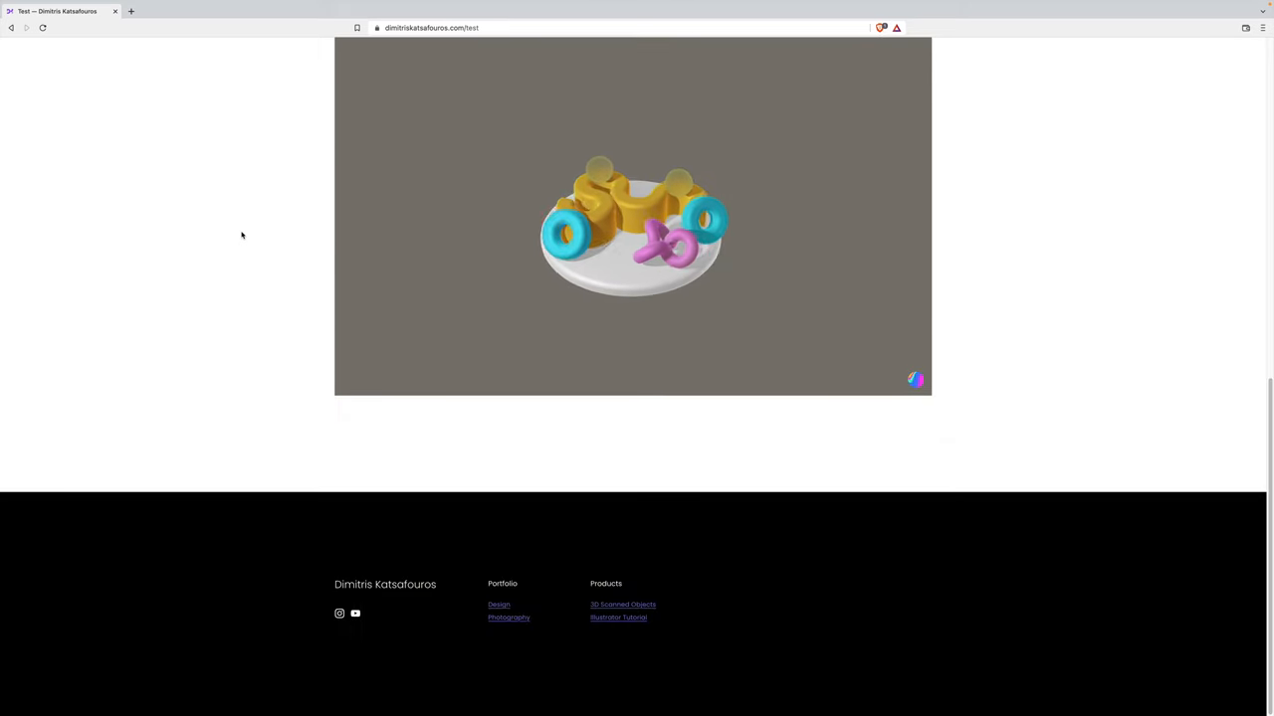